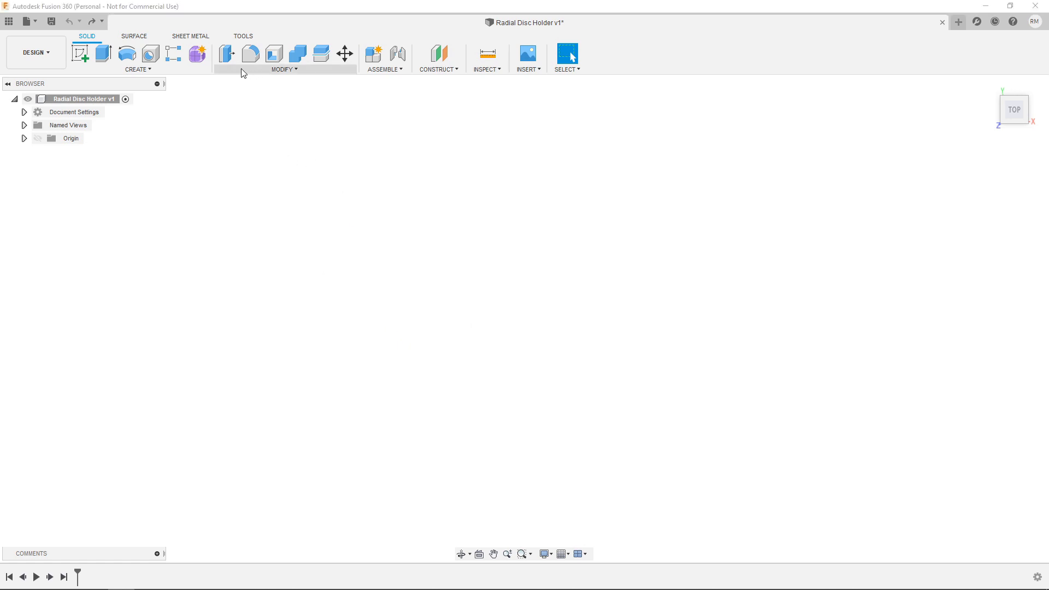
mouse_move(430, 290)
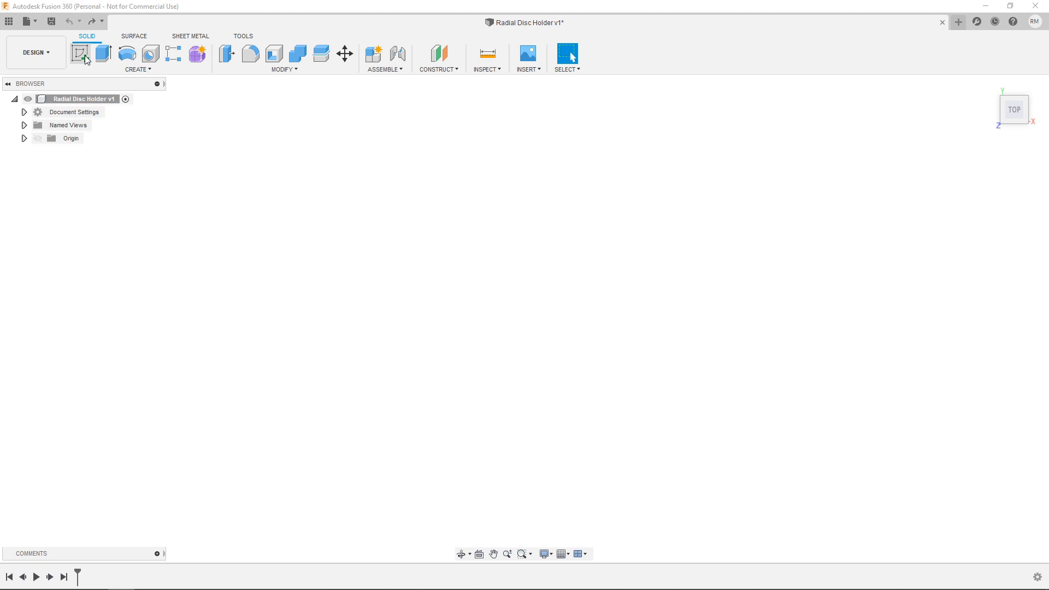
Start a new sketch in the Radial Disc Holder design to reveal the origin planes.
left_click(80, 53)
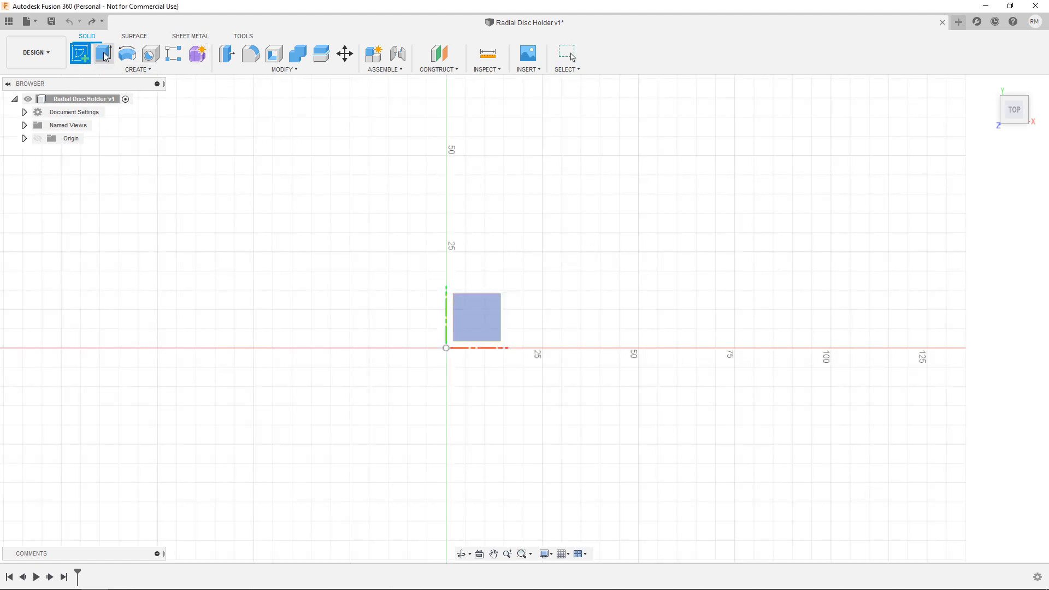
Sketch on the XY ground plane and start a center-diameter circle for the 20 mm disc.
left_click(80, 55)
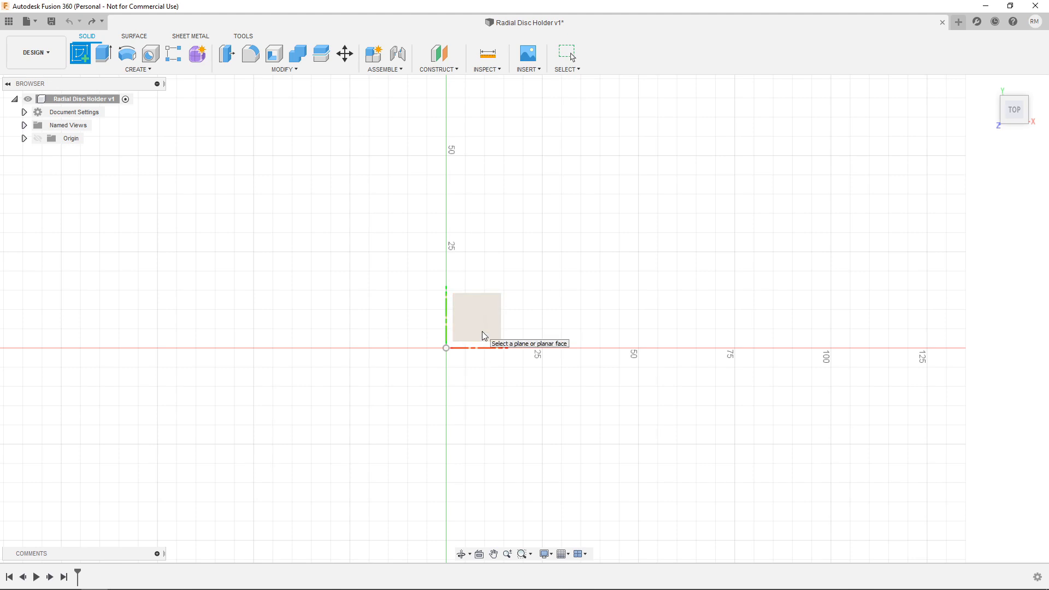
left_click(476, 315)
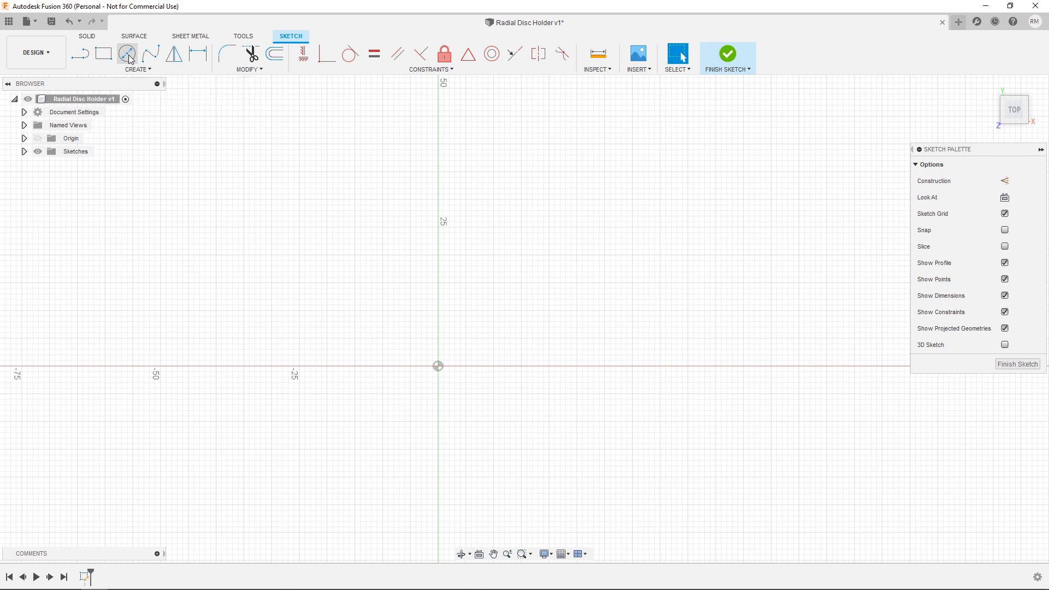
left_click(126, 54)
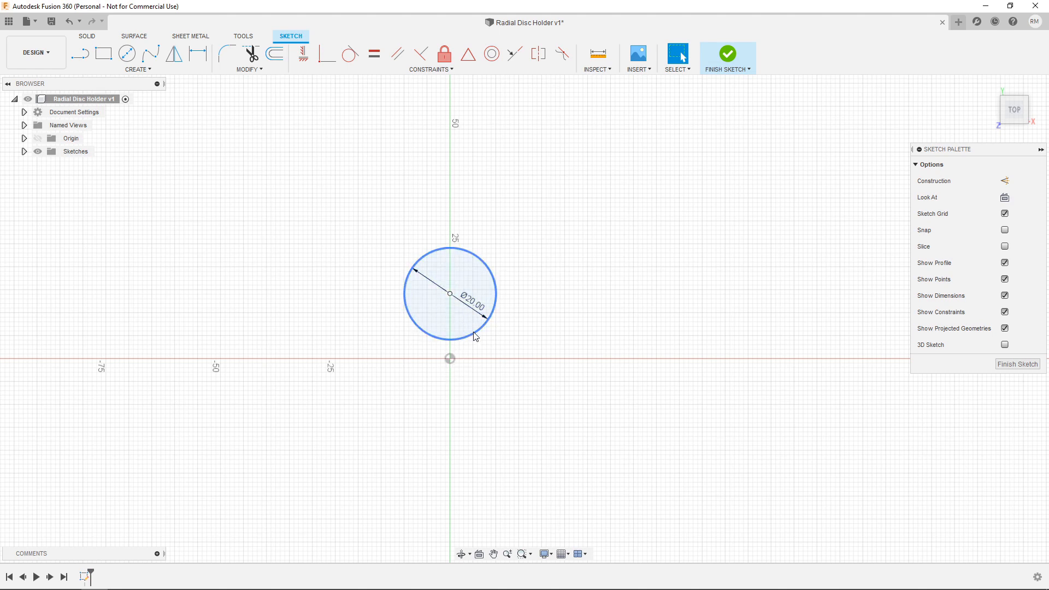
mouse_move(126, 54)
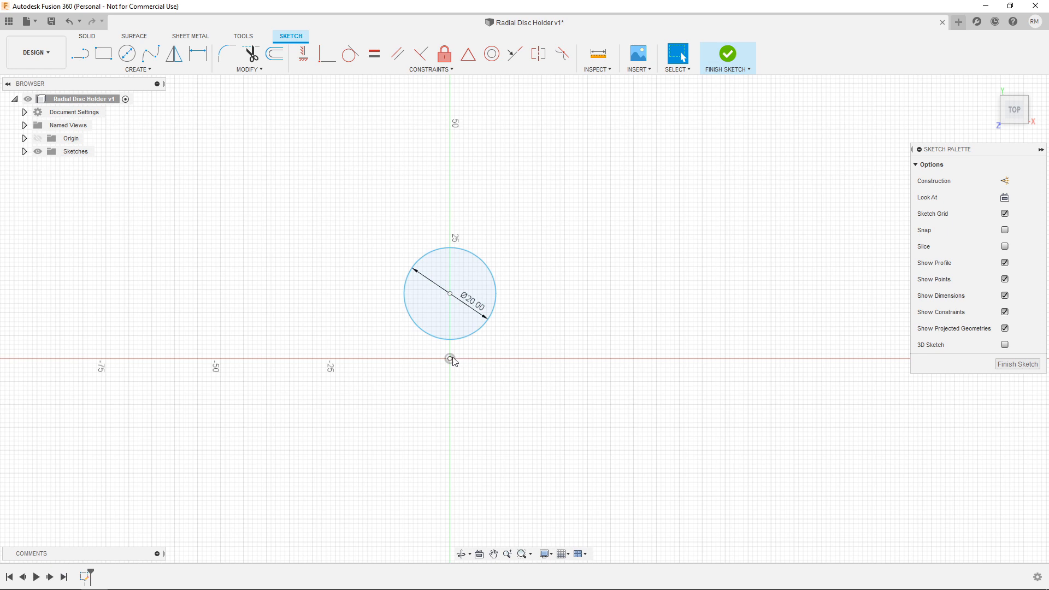
mouse_move(149, 54)
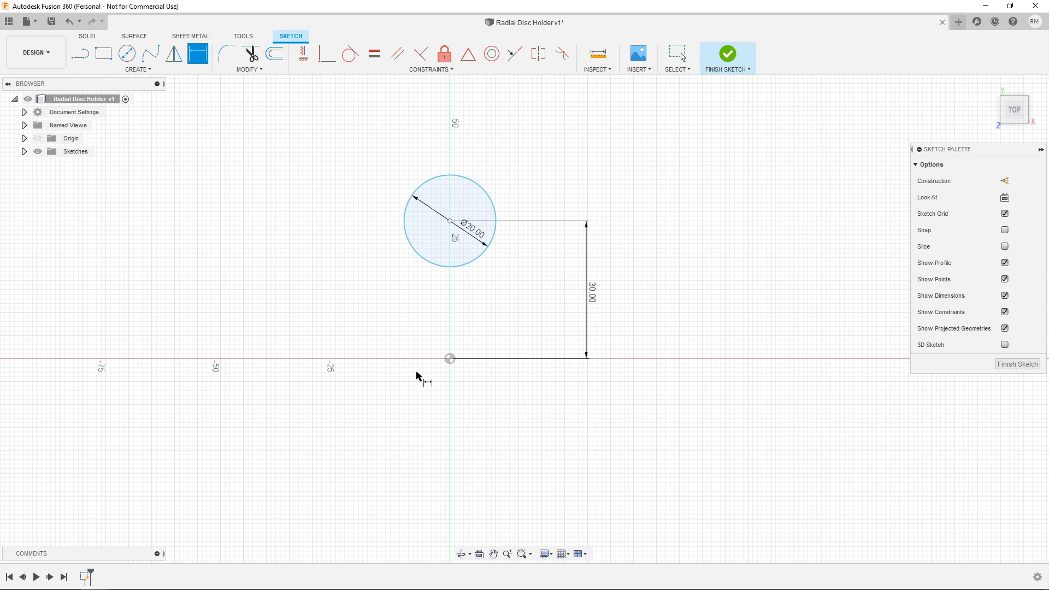
mouse_move(564, 176)
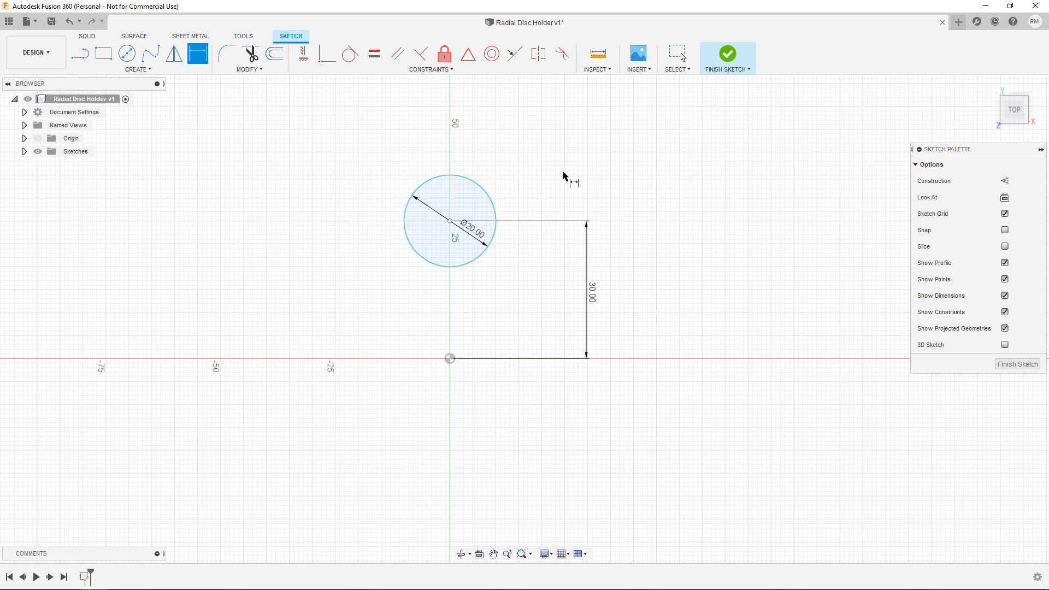
Trial a six-count circular pattern around the origin, then set the centre distance to 20 mm.
left_click(137, 69)
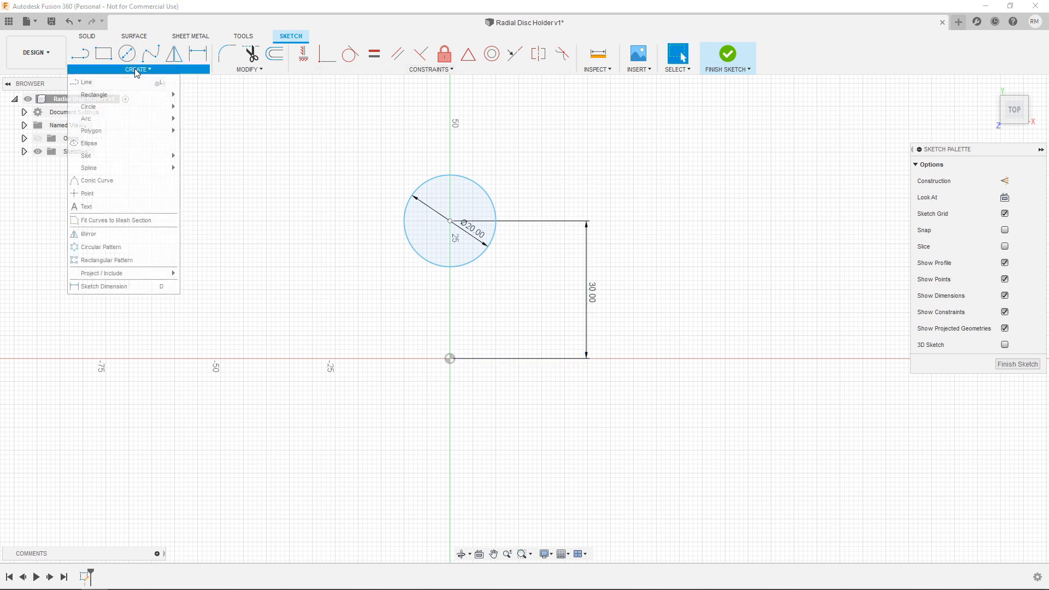
mouse_move(99, 247)
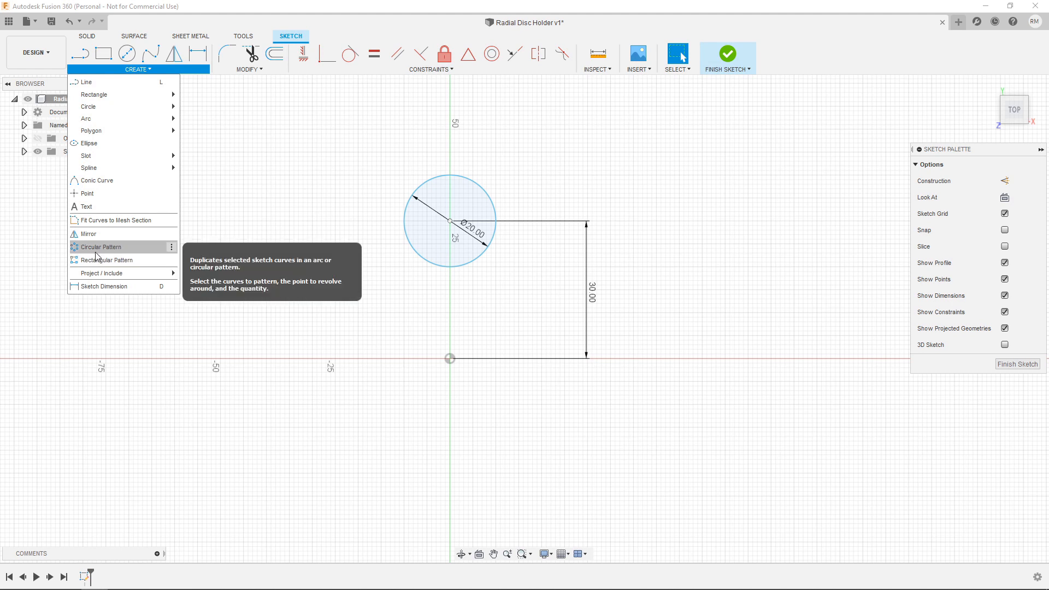
left_click(99, 247)
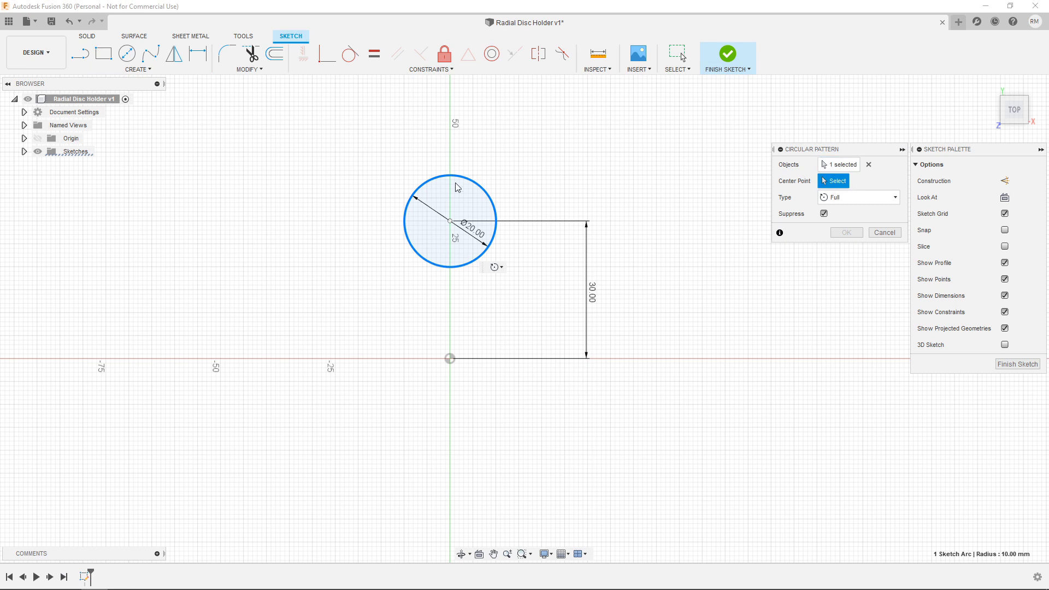
left_click(449, 358)
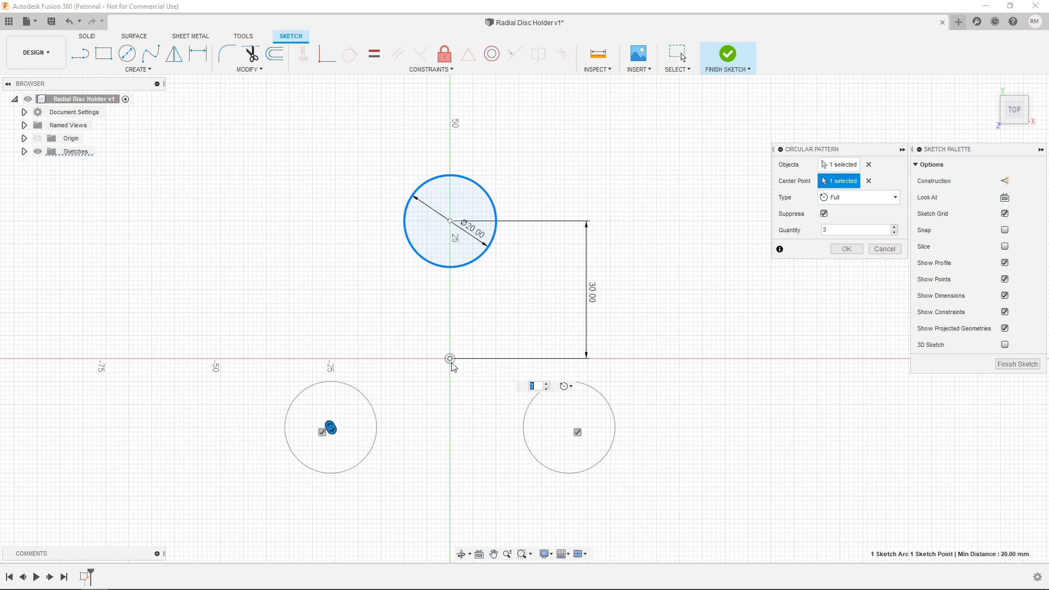
mouse_move(472, 448)
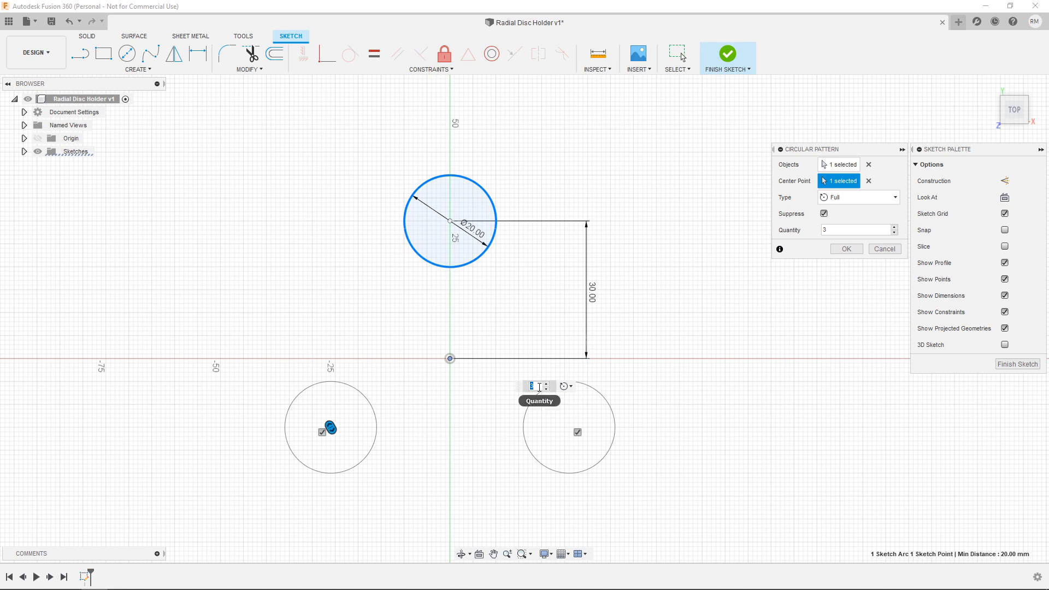
type("6")
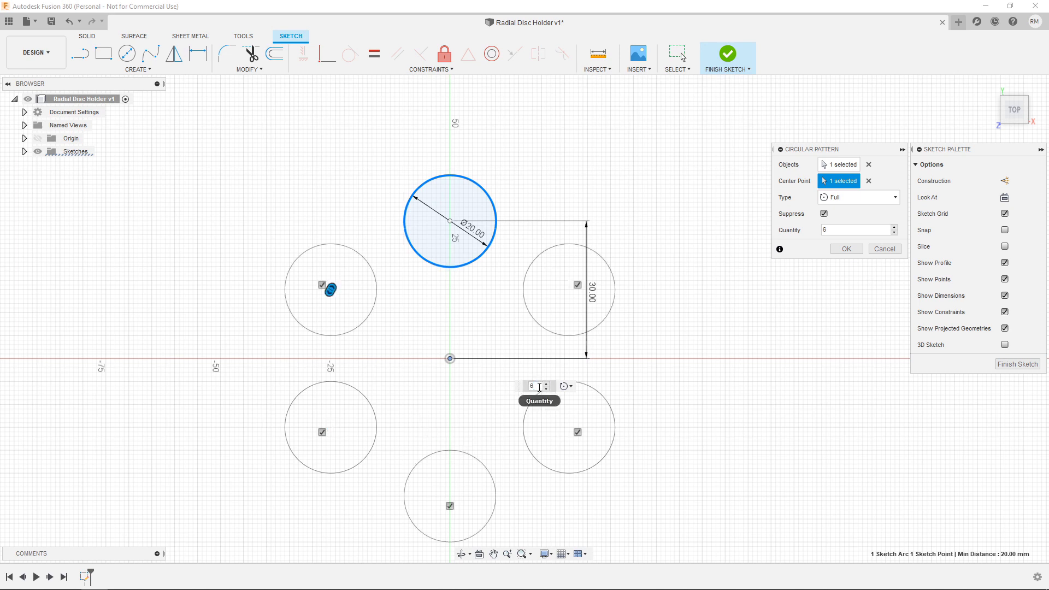
left_click(846, 248)
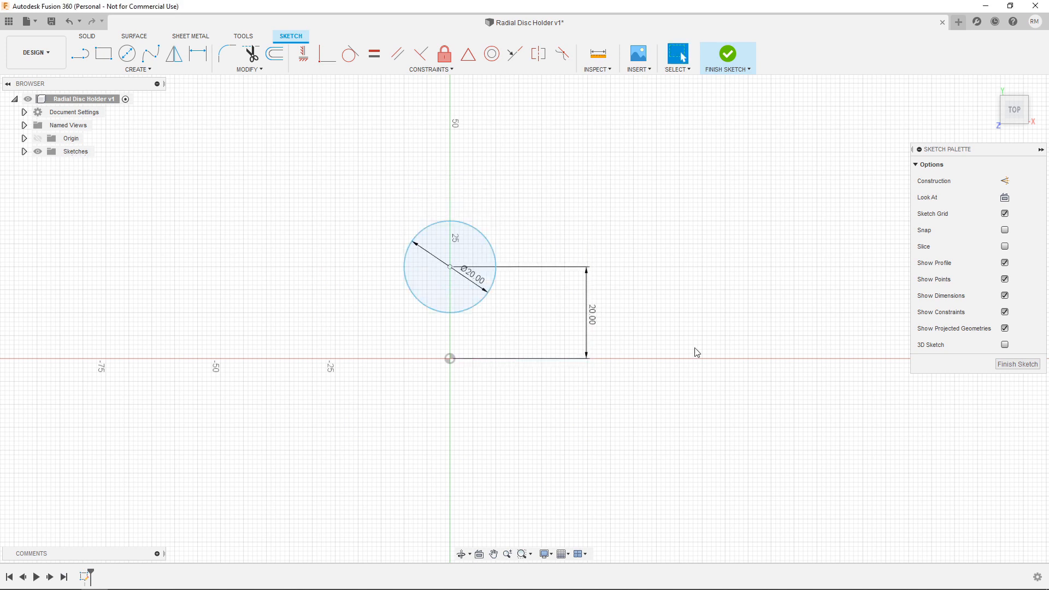
Circular-pattern the 20 mm circle six times around the origin.
left_click(137, 69)
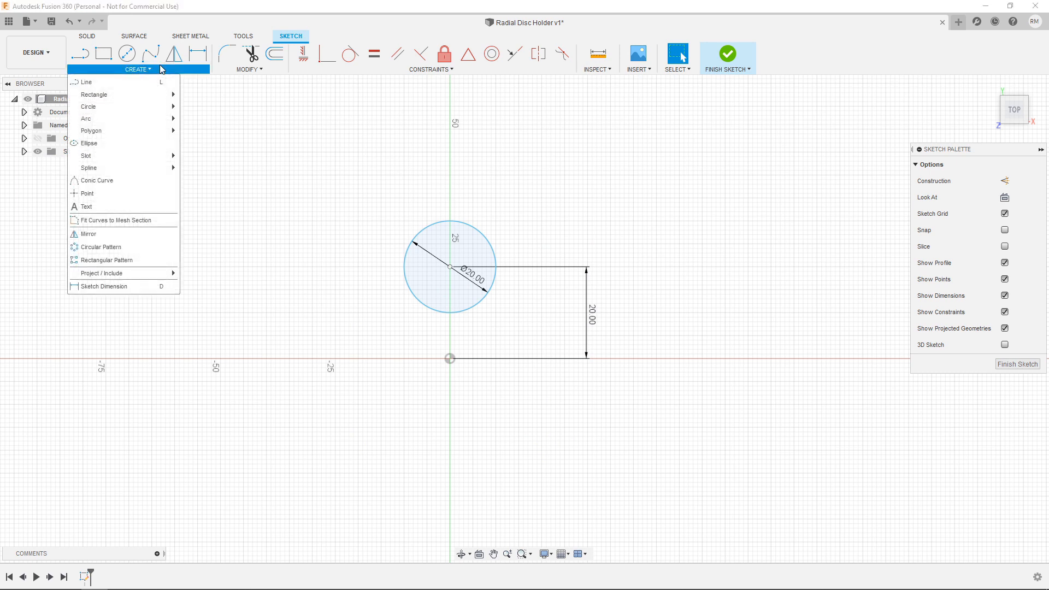
mouse_move(100, 247)
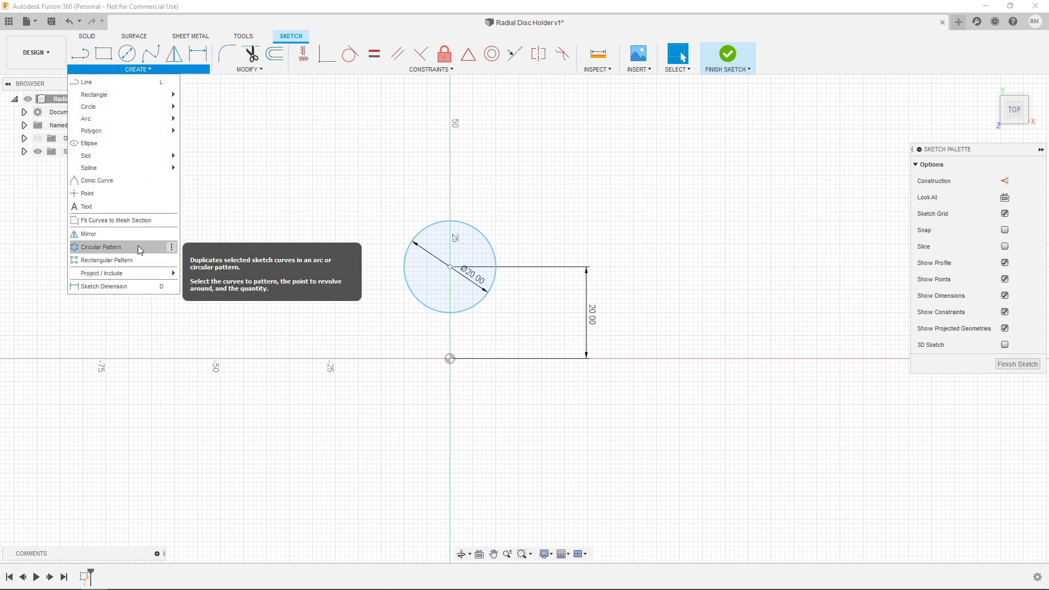
left_click(101, 247)
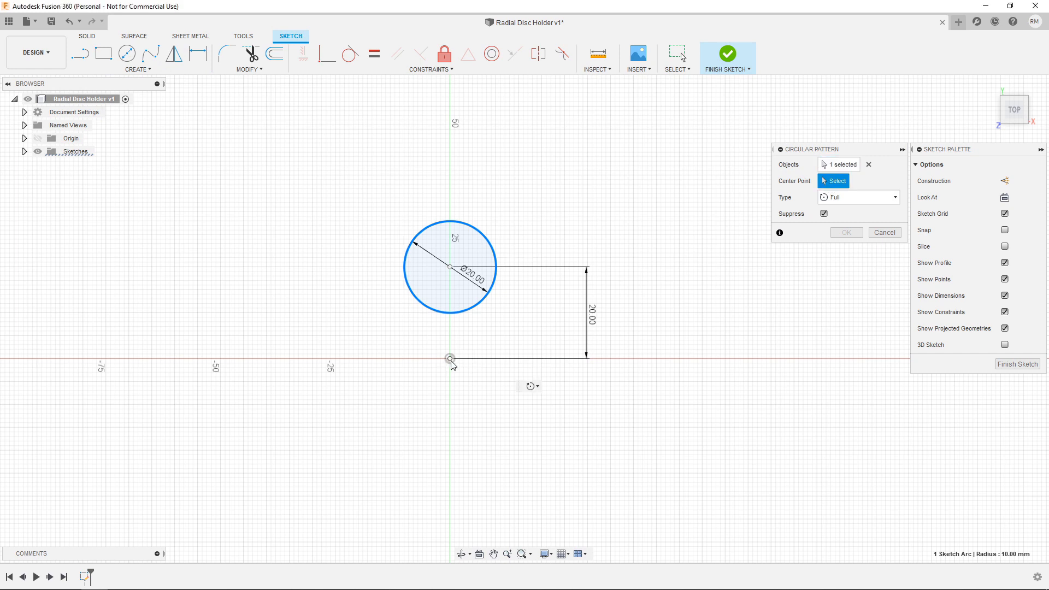
left_click(450, 358)
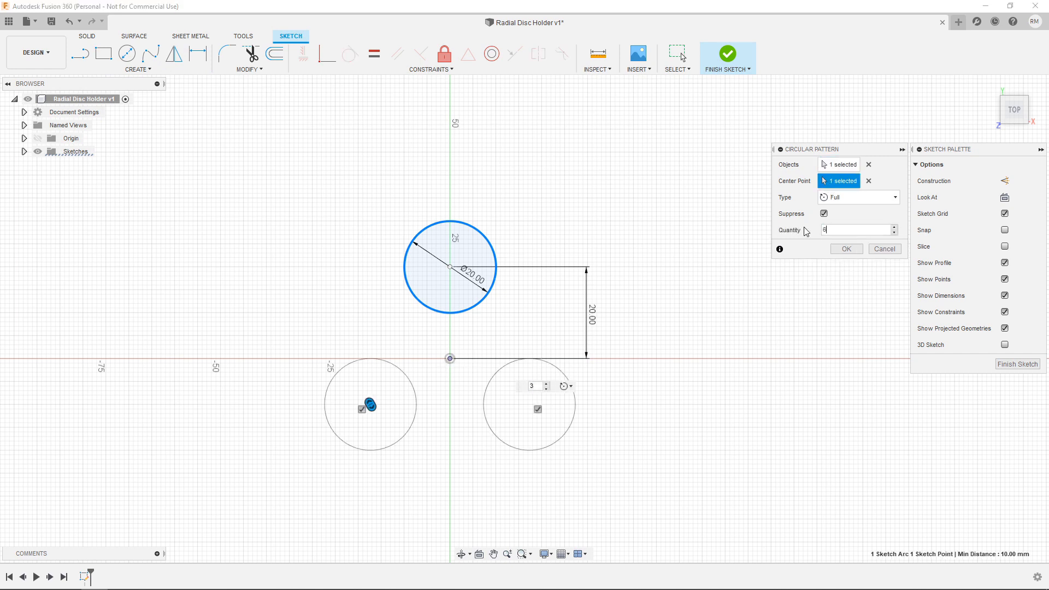
type("6")
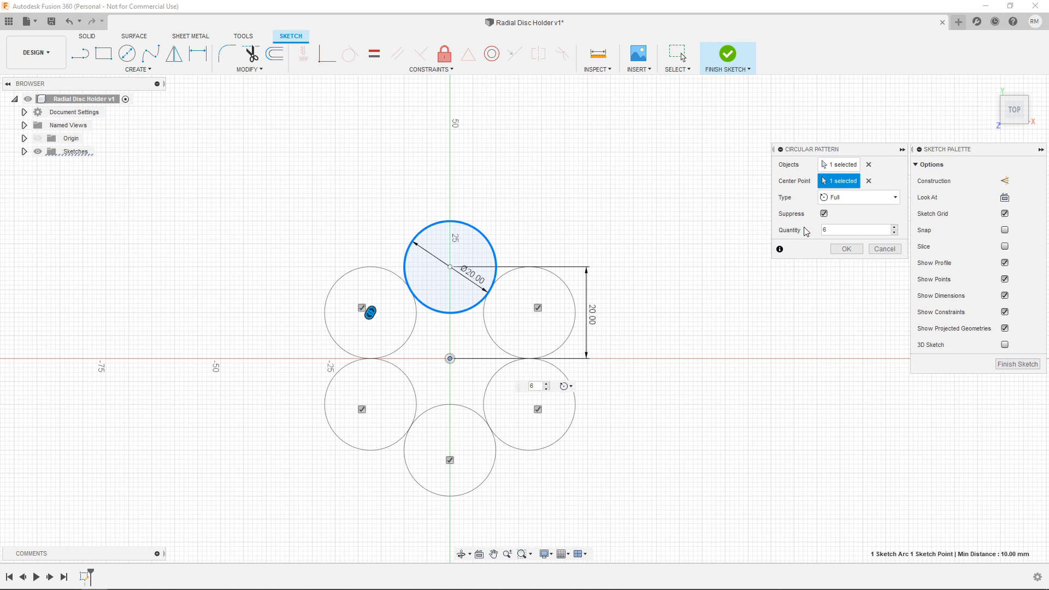
left_click(846, 249)
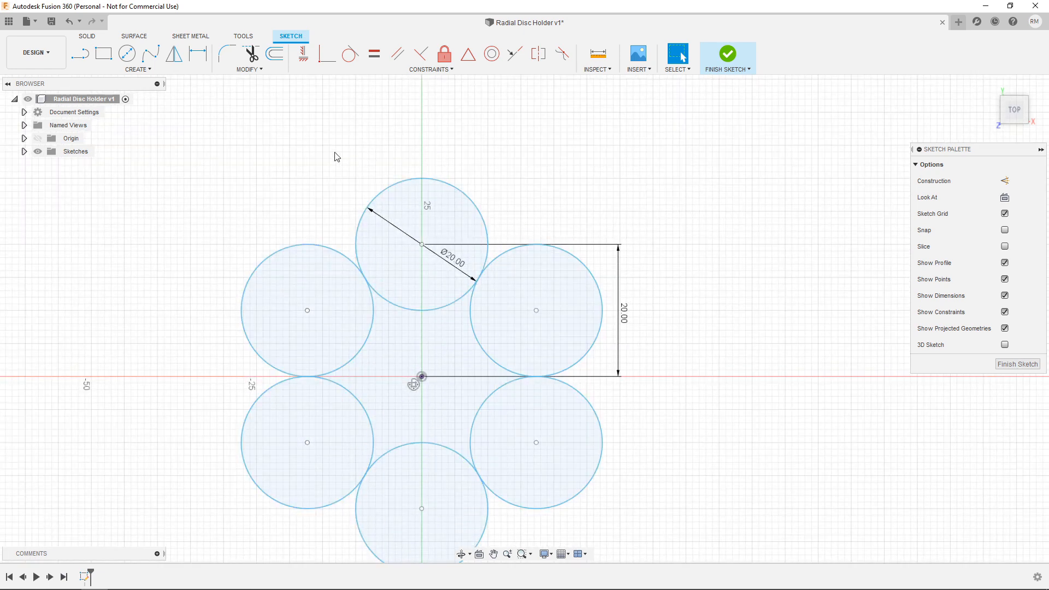
Draw a 2.2 mm circle at the top disc's centre point.
left_click(126, 54)
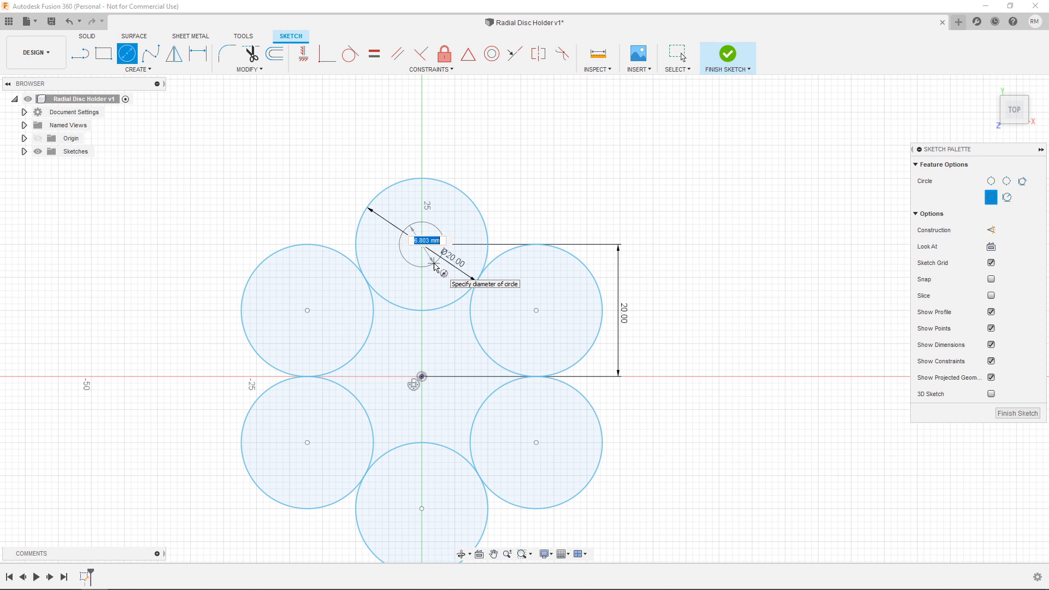
type("2")
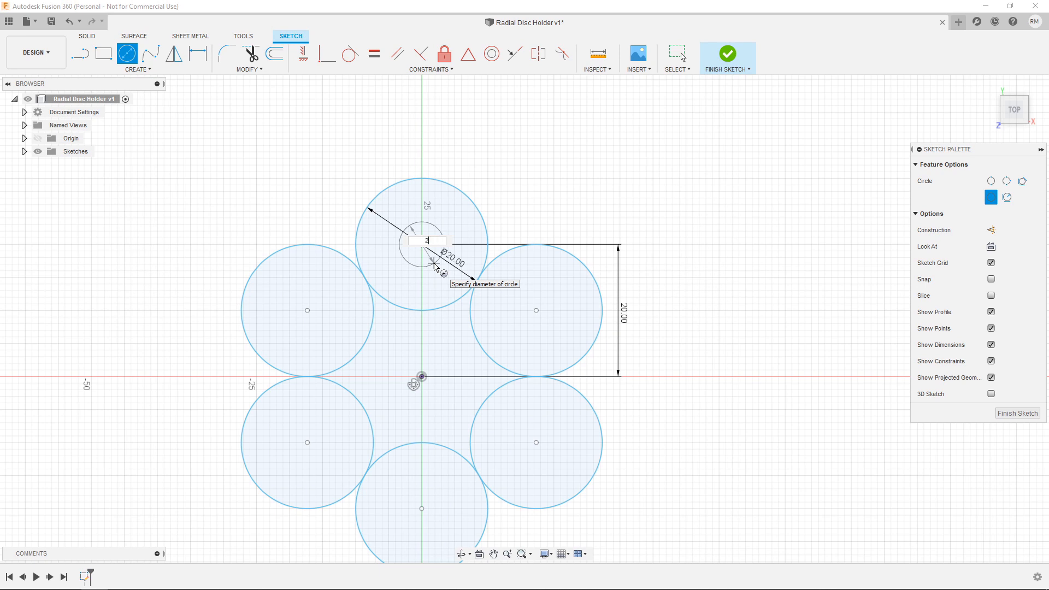
type("2.2")
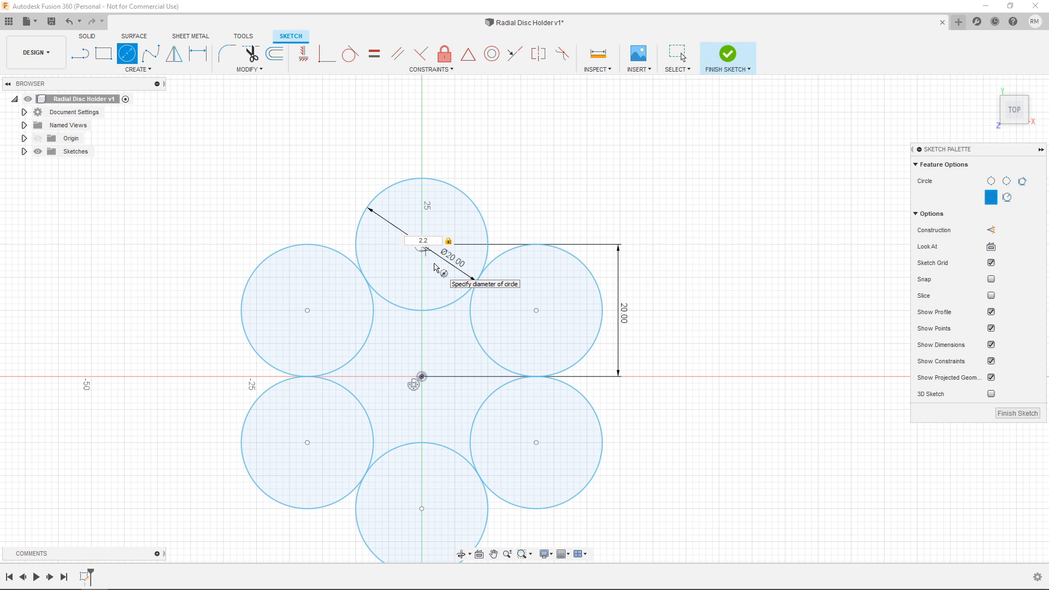
key("BackSpace")
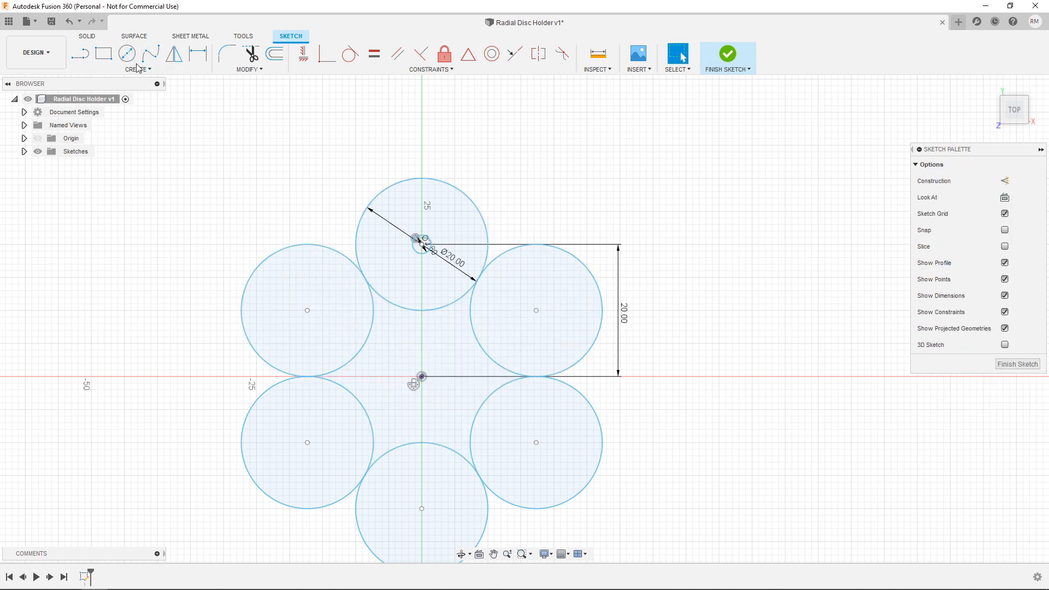
Circular-pattern the small top hole circle around the origin onto all six discs.
left_click(137, 69)
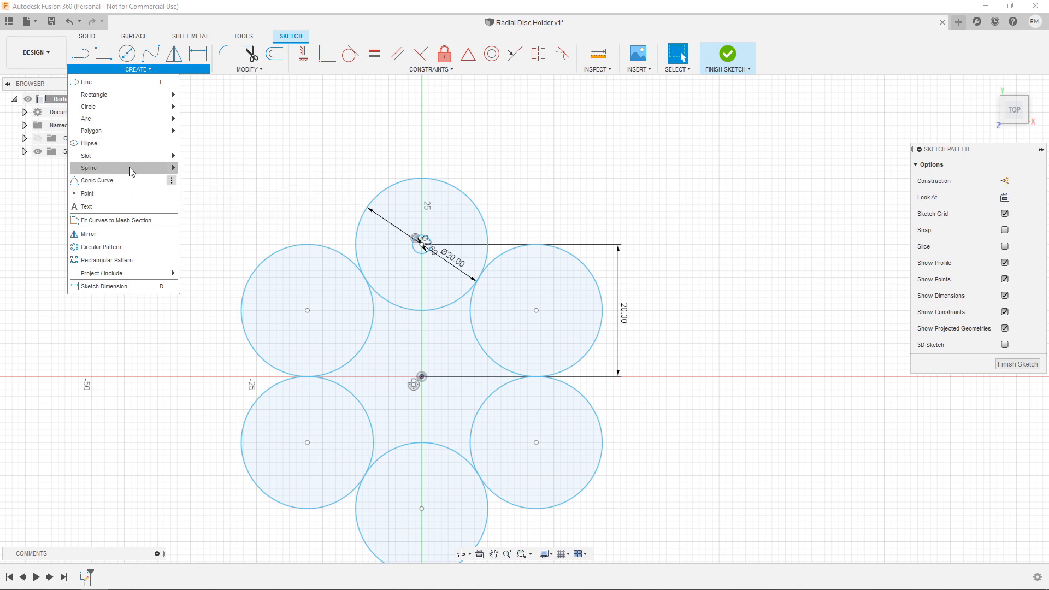
left_click(98, 247)
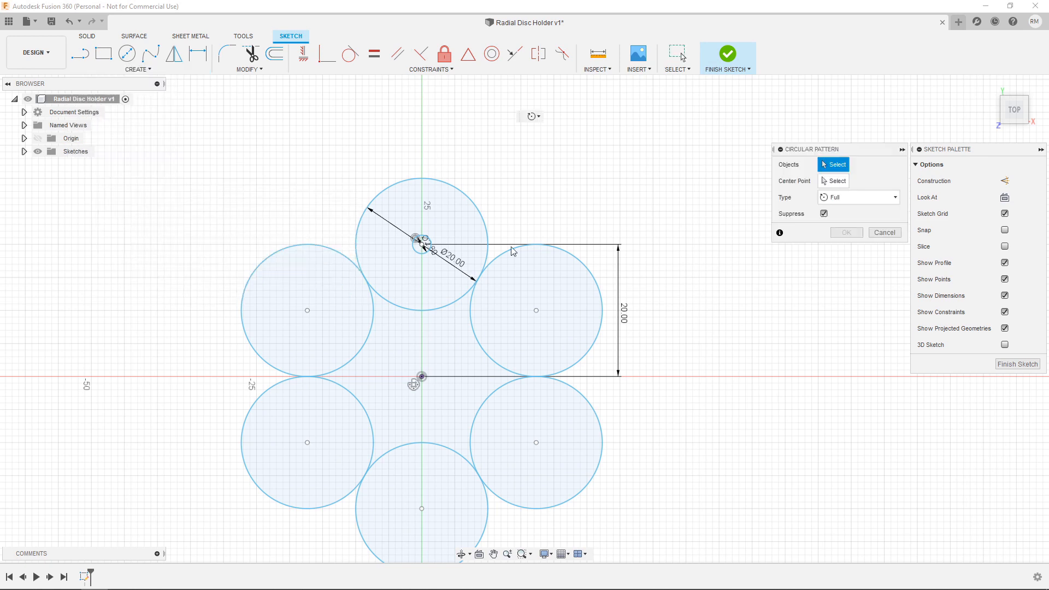
left_click(421, 246)
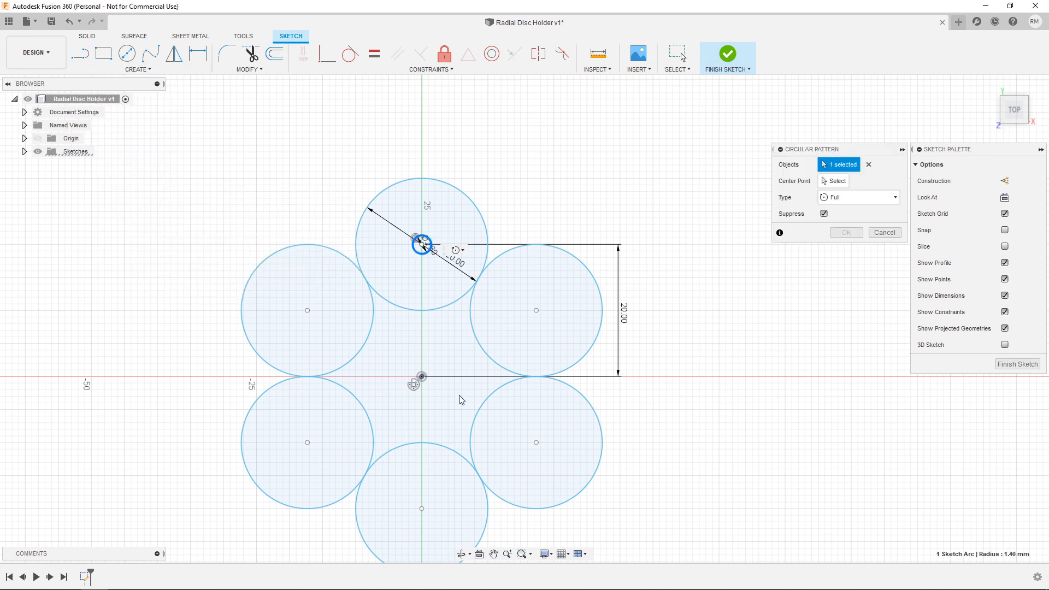
left_click(421, 376)
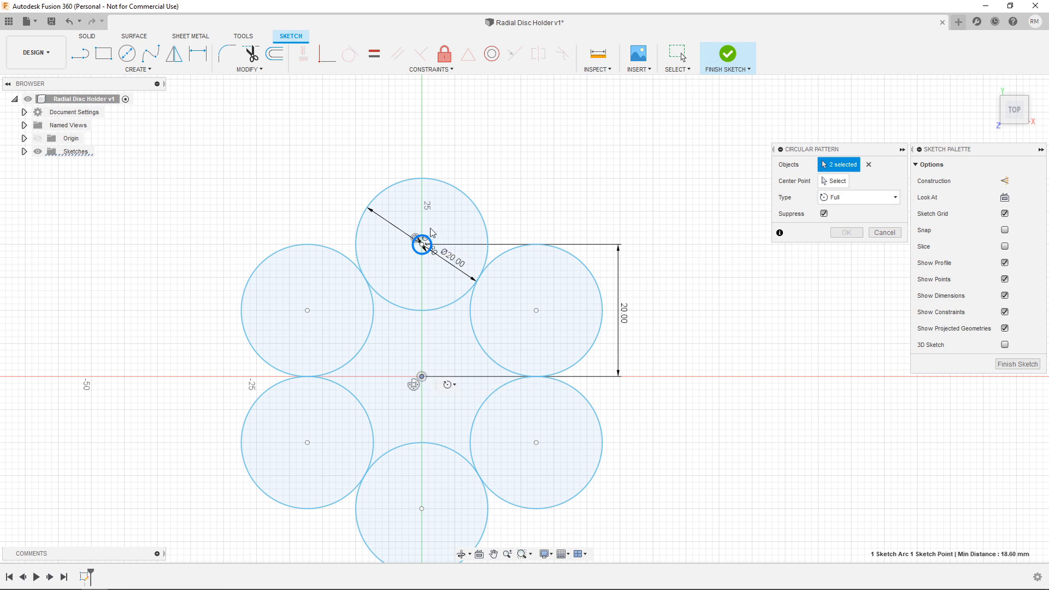
mouse_move(504, 193)
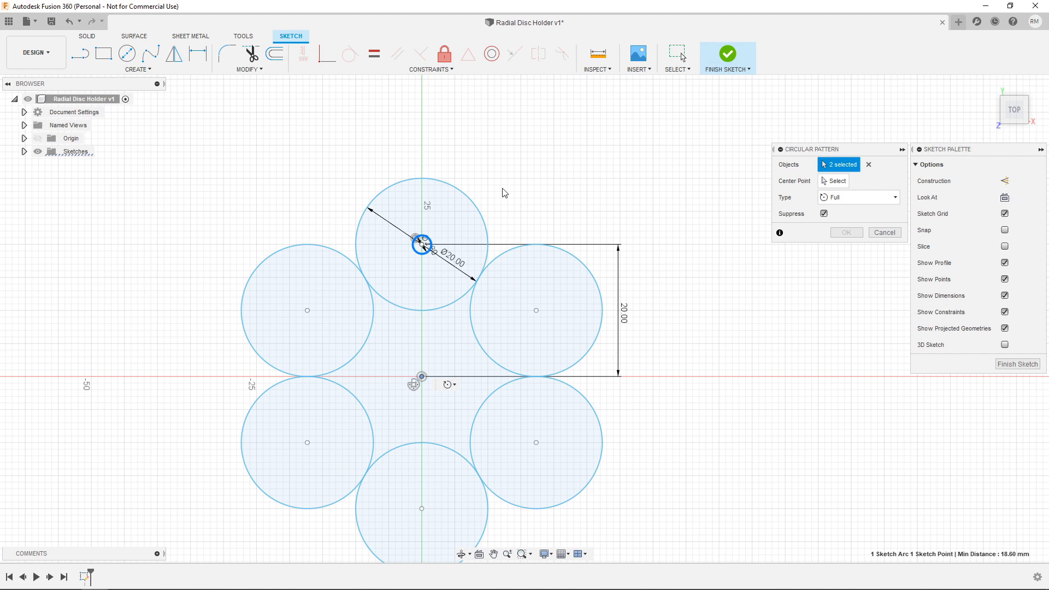
mouse_move(459, 277)
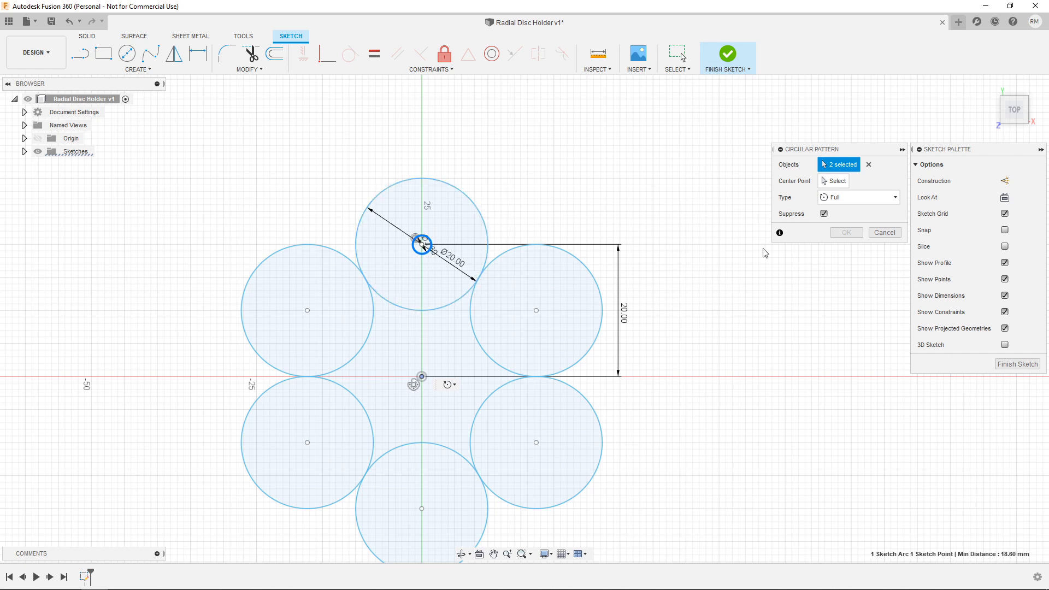
left_click(868, 165)
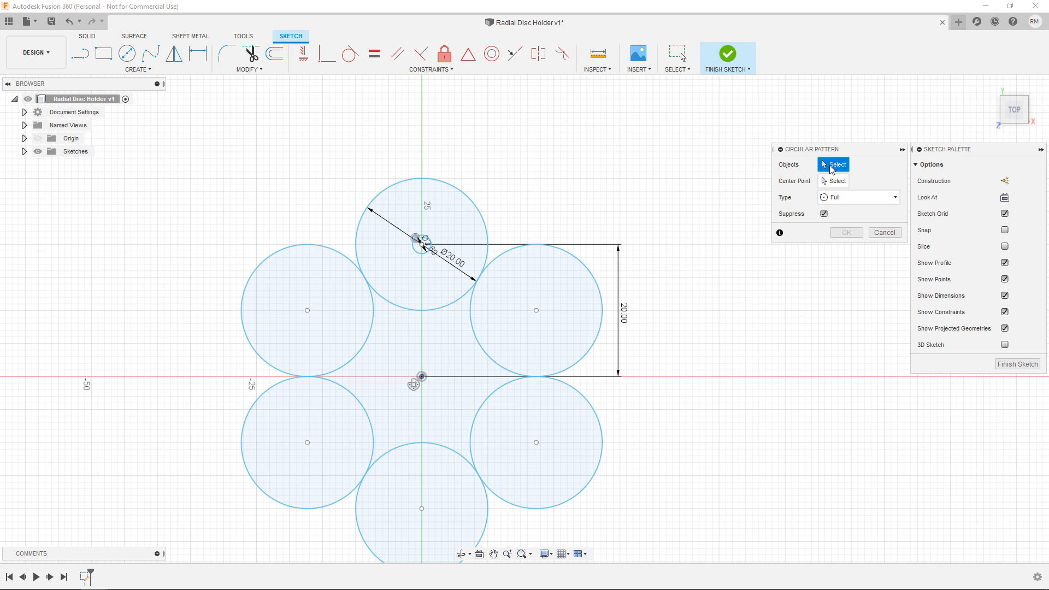
left_click(420, 244)
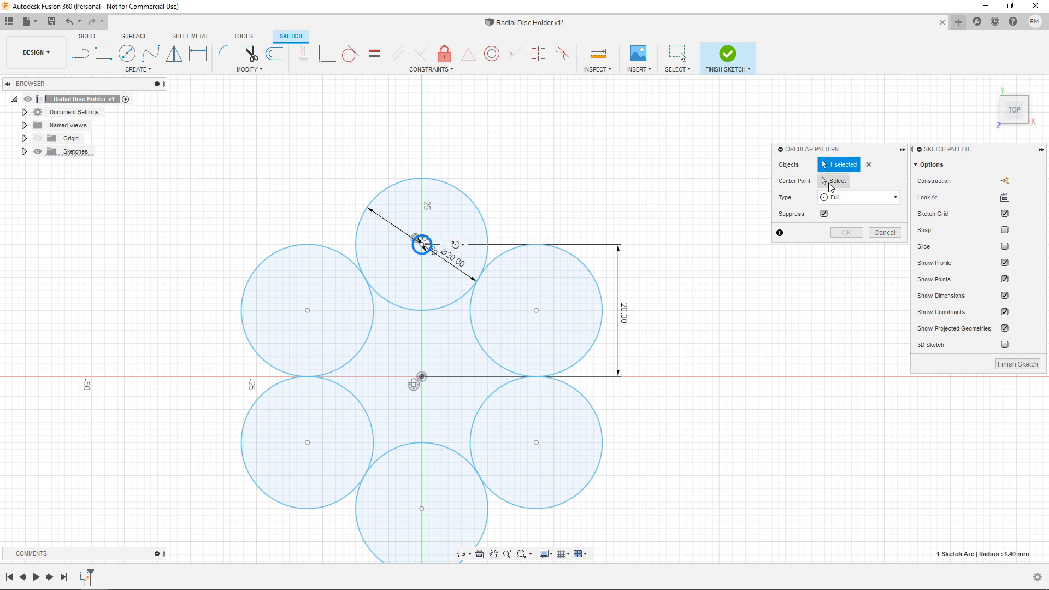
left_click(536, 442)
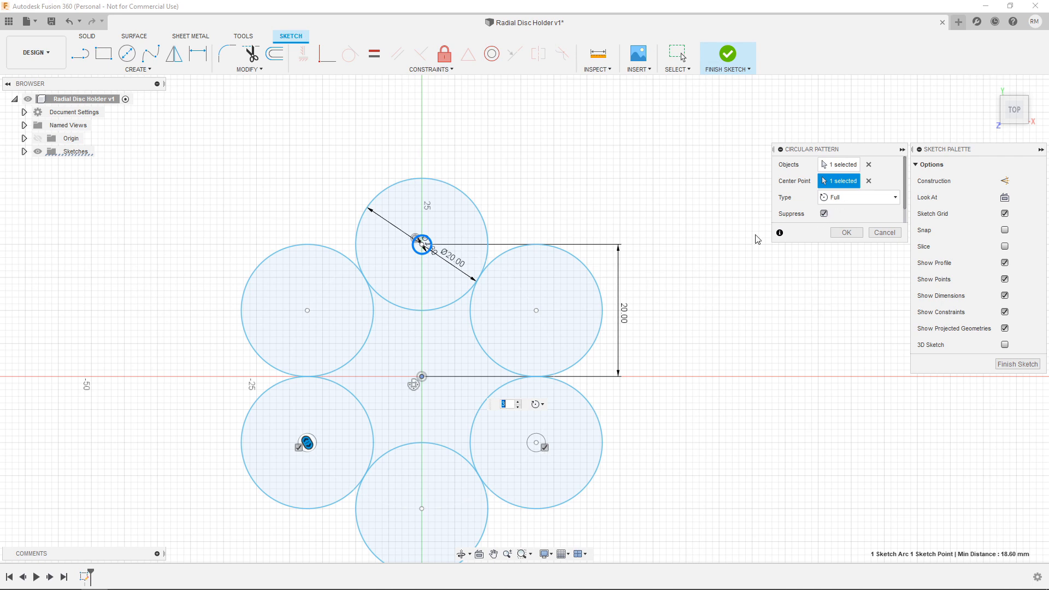
mouse_move(596, 367)
type("6")
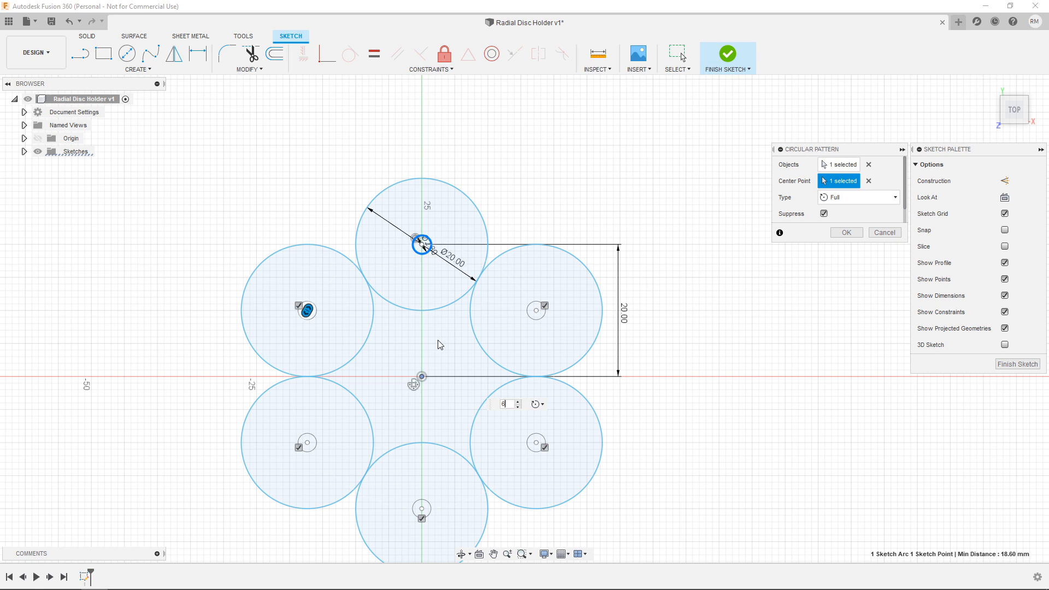
mouse_move(515, 328)
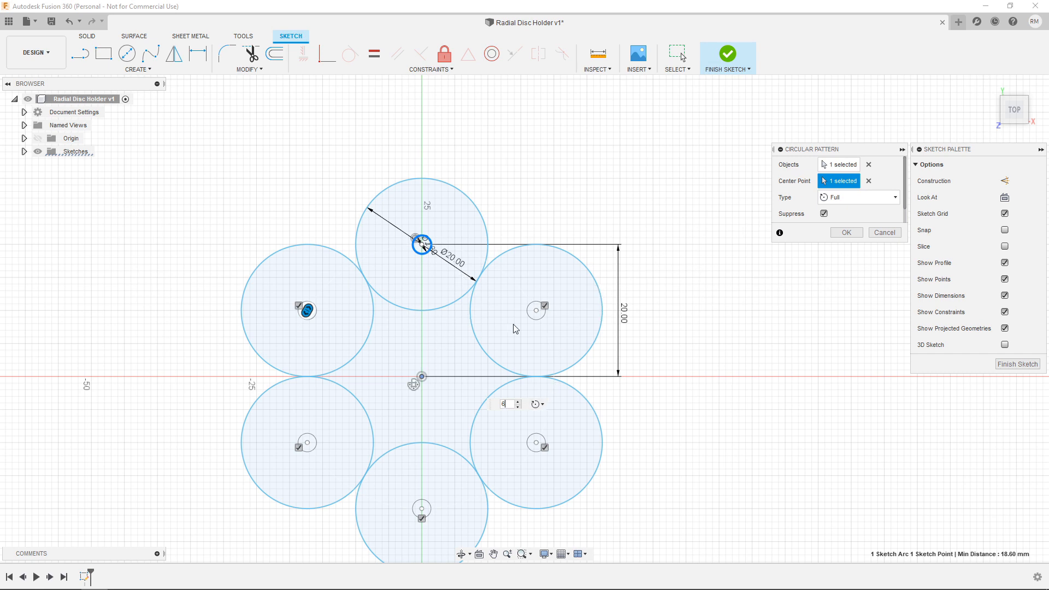
mouse_move(542, 306)
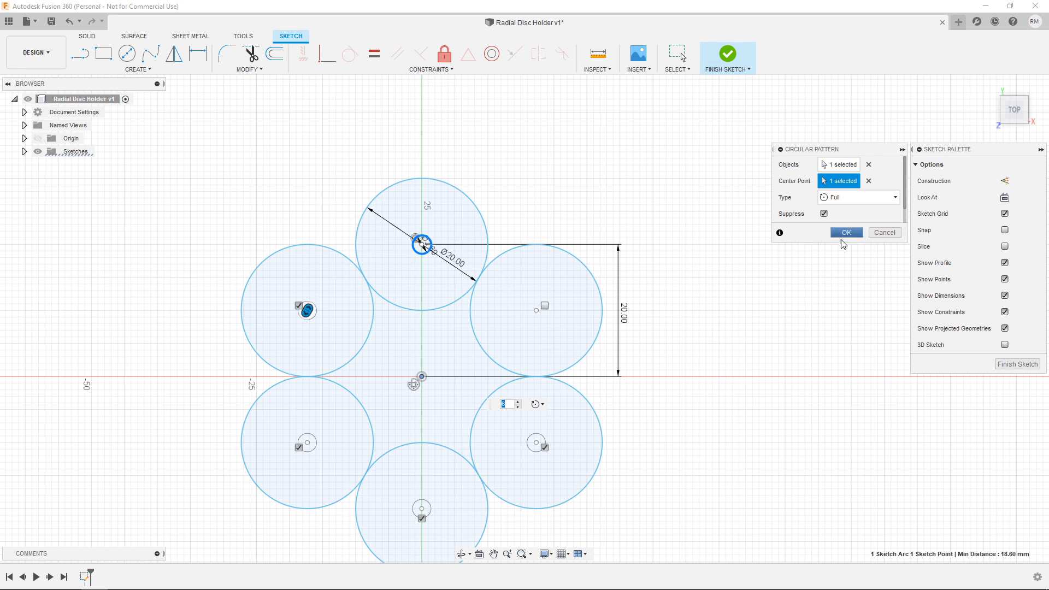
left_click(846, 232)
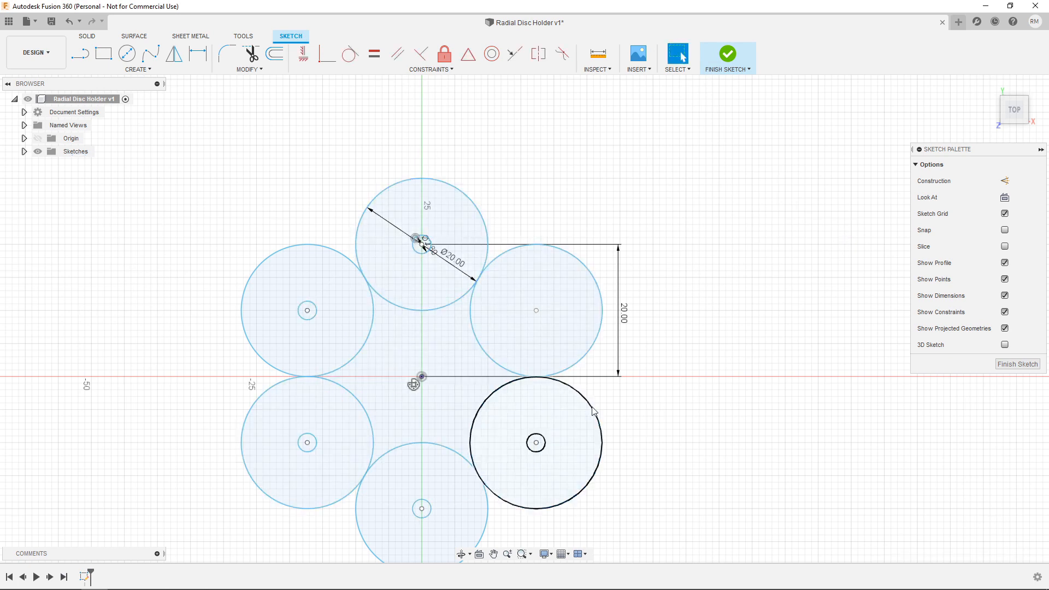
Dimension the upper-right disc's centre hole to a 3.50 mm diameter.
left_click(125, 54)
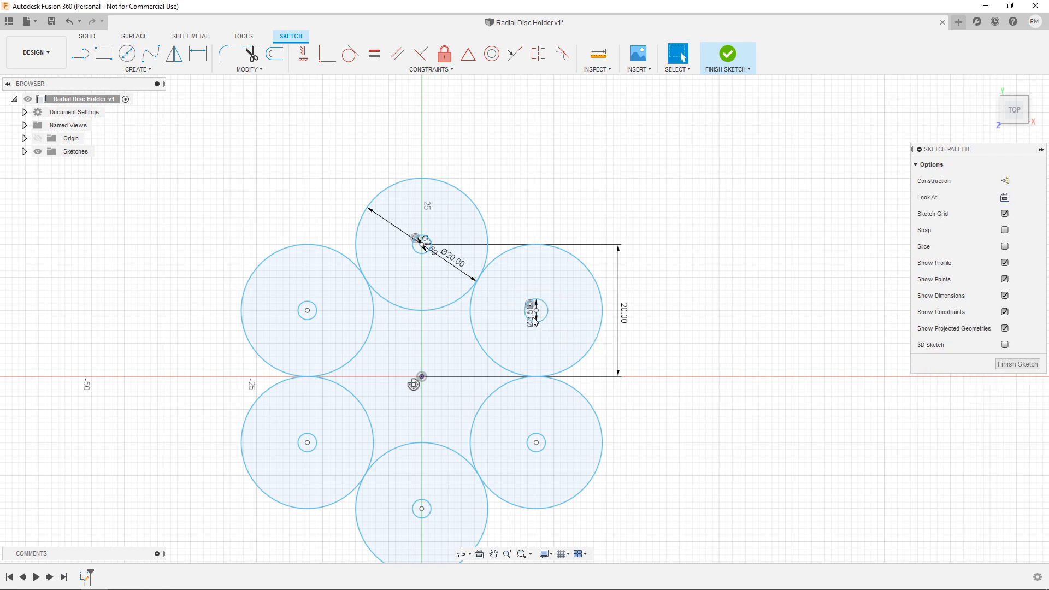
left_click(422, 177)
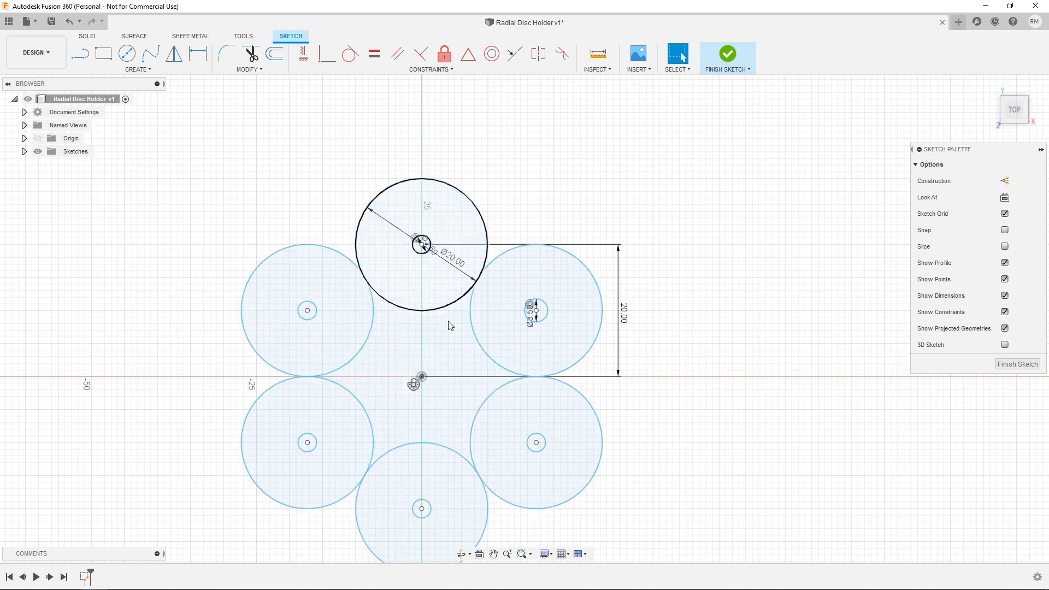
Clear the selection and switch to the Center Diameter Circle tool.
left_click(458, 300)
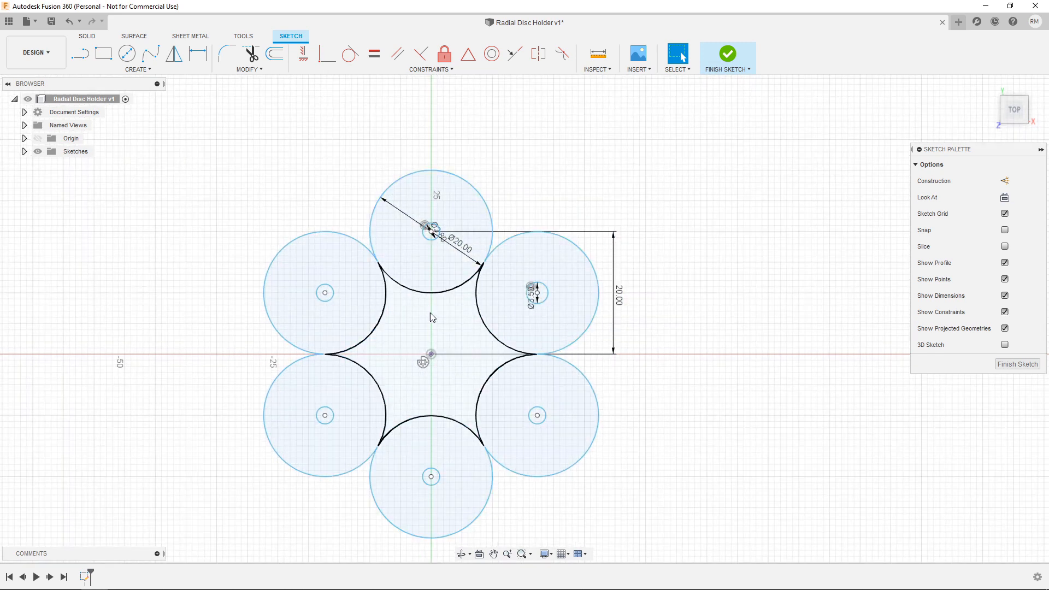
left_click(126, 54)
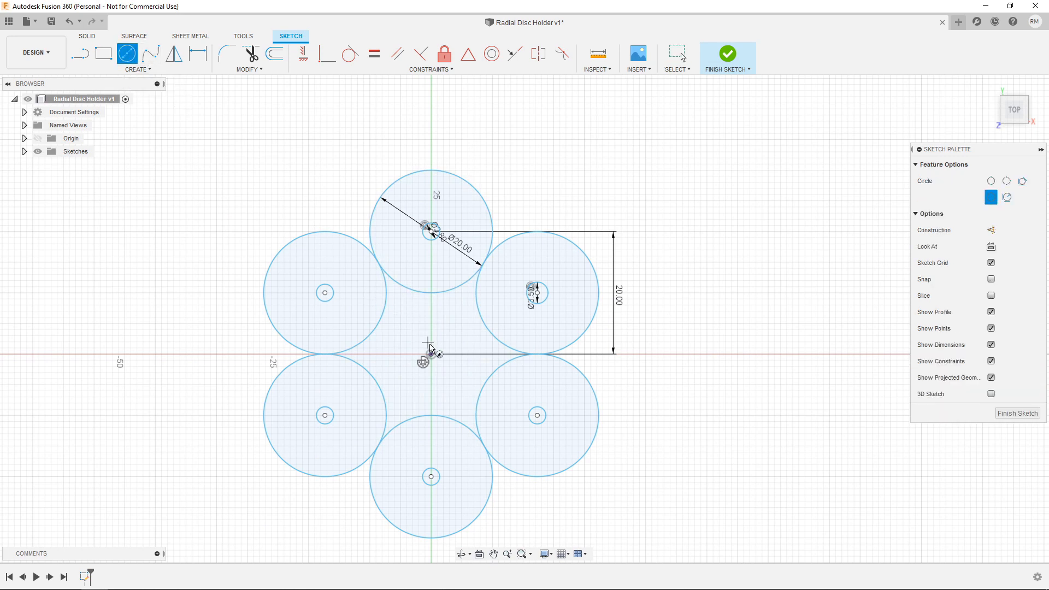
Drag a circle from the origin out to the six discs' outer edges.
left_click_drag(429, 355, 602, 452)
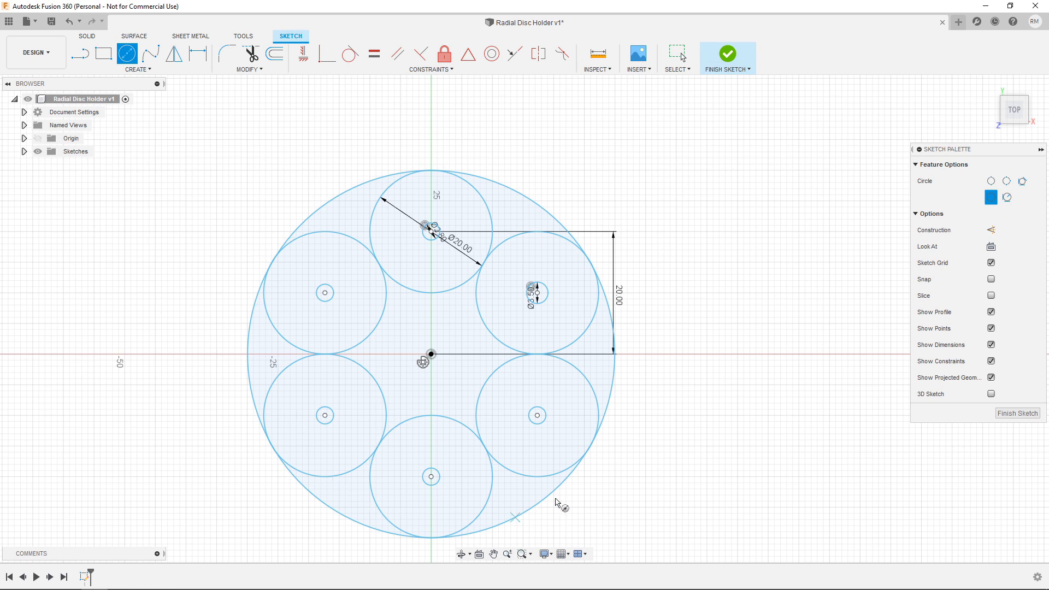
mouse_move(762, 112)
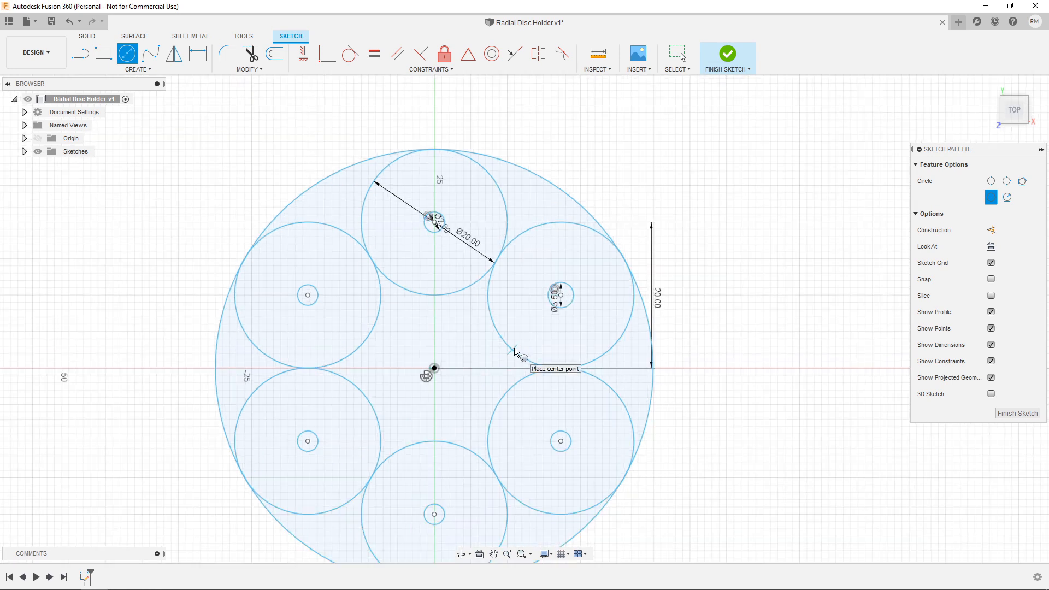
mouse_move(380, 467)
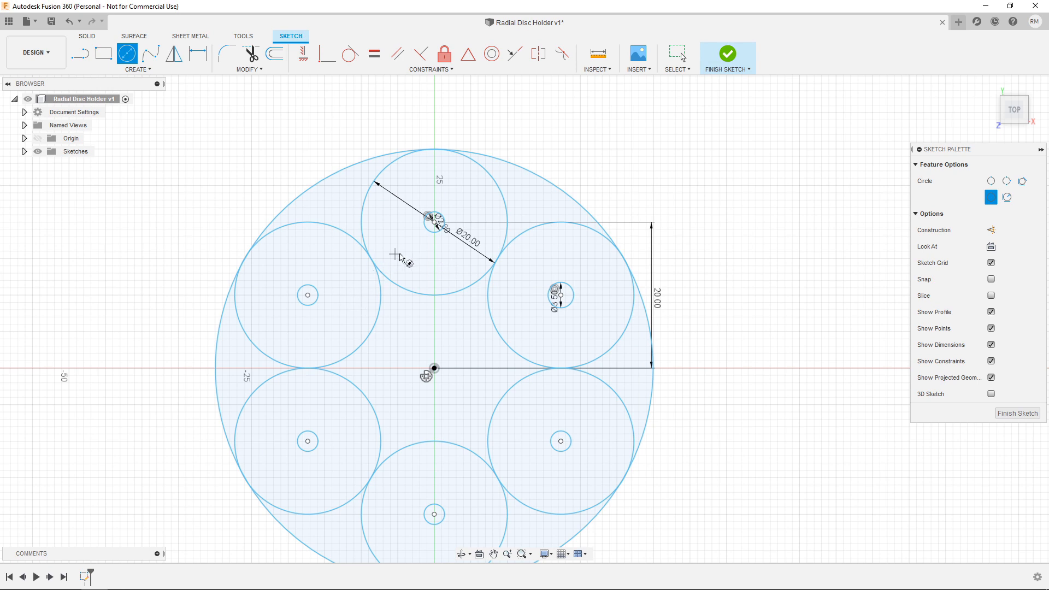
mouse_move(438, 241)
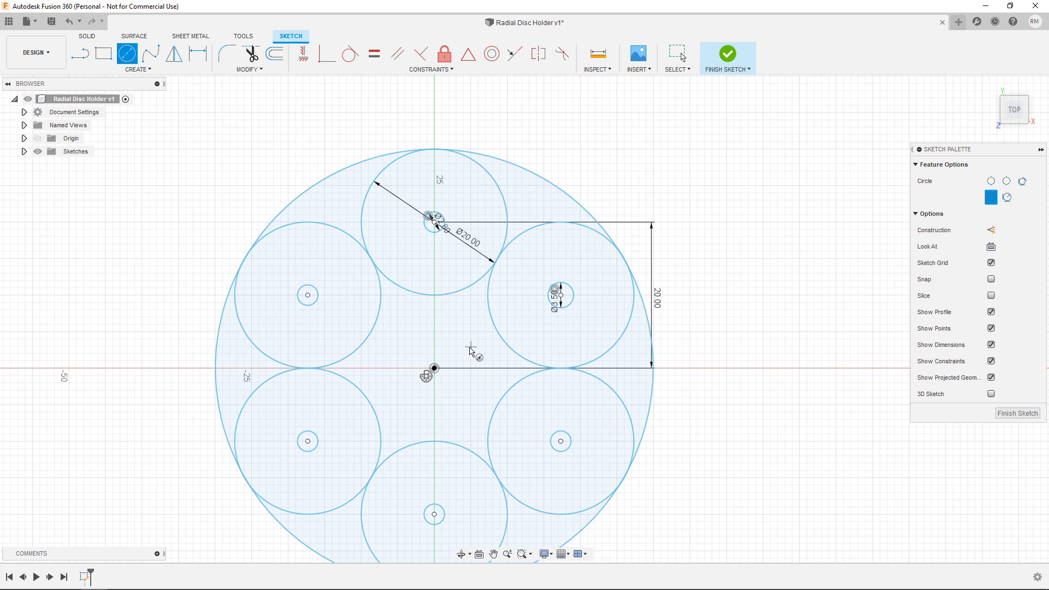
mouse_move(439, 408)
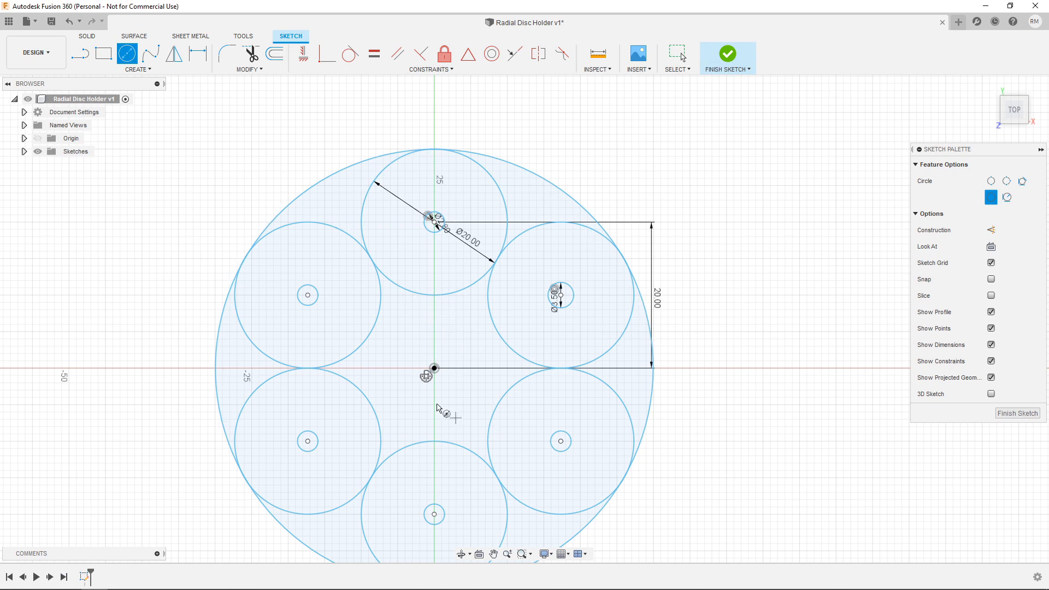
mouse_move(469, 206)
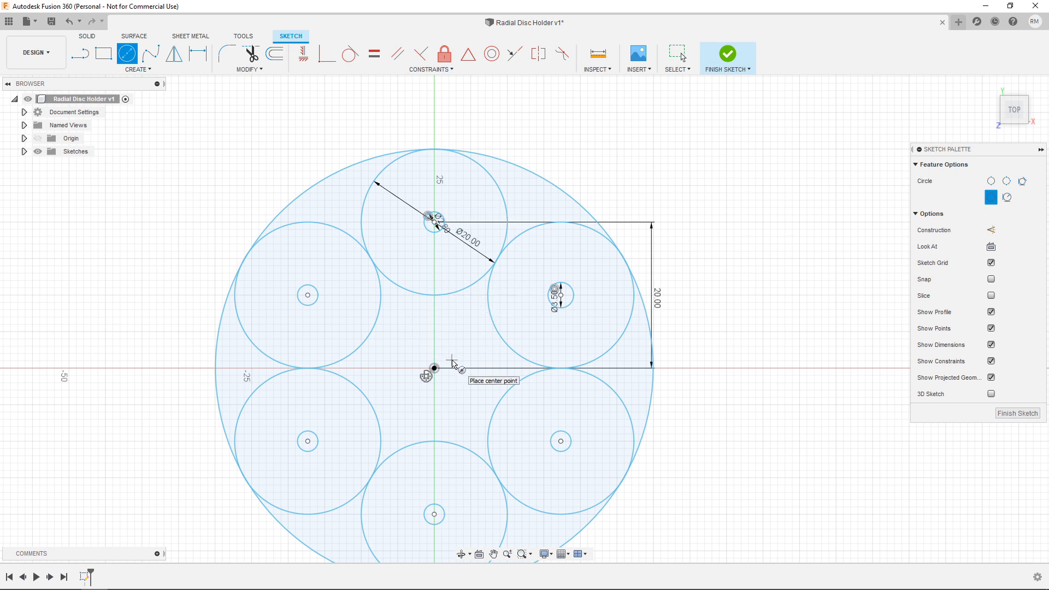
mouse_move(634, 107)
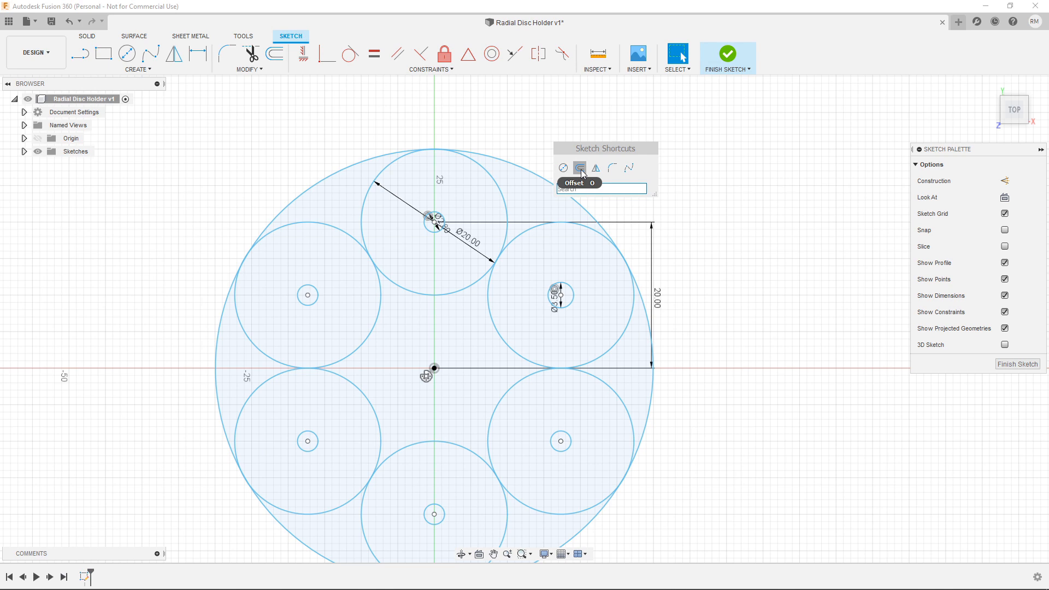
Offset the large outer circle by 1.6 mm to form a thin rim.
left_click(579, 168)
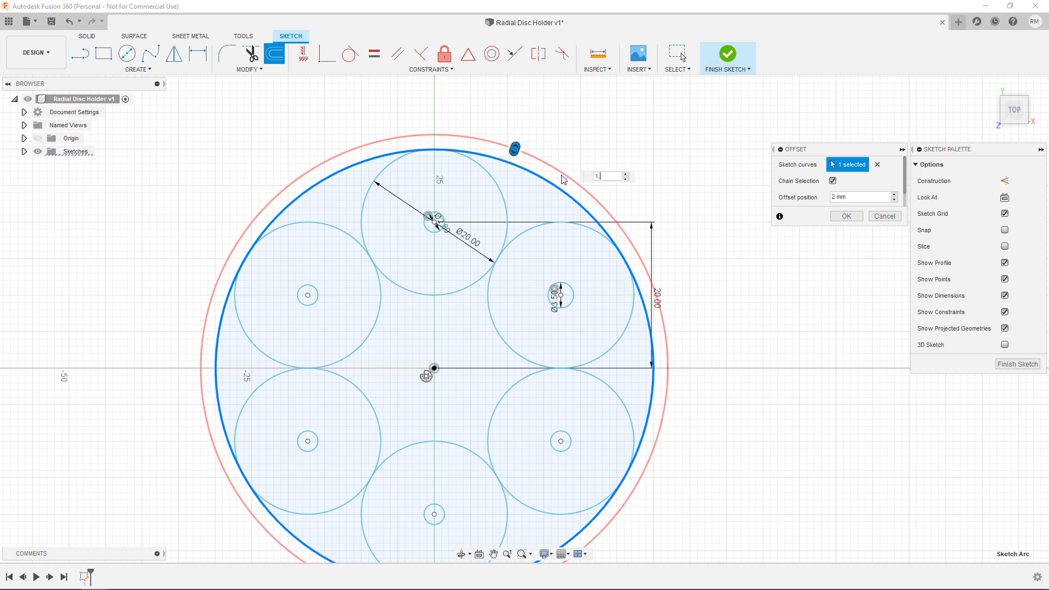
type("1.6")
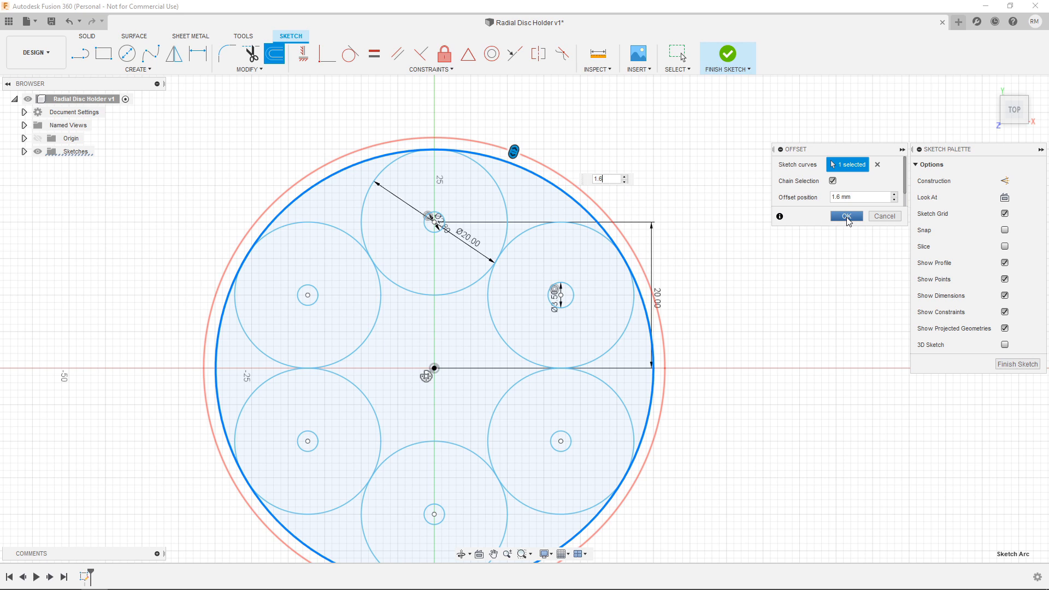
left_click(846, 216)
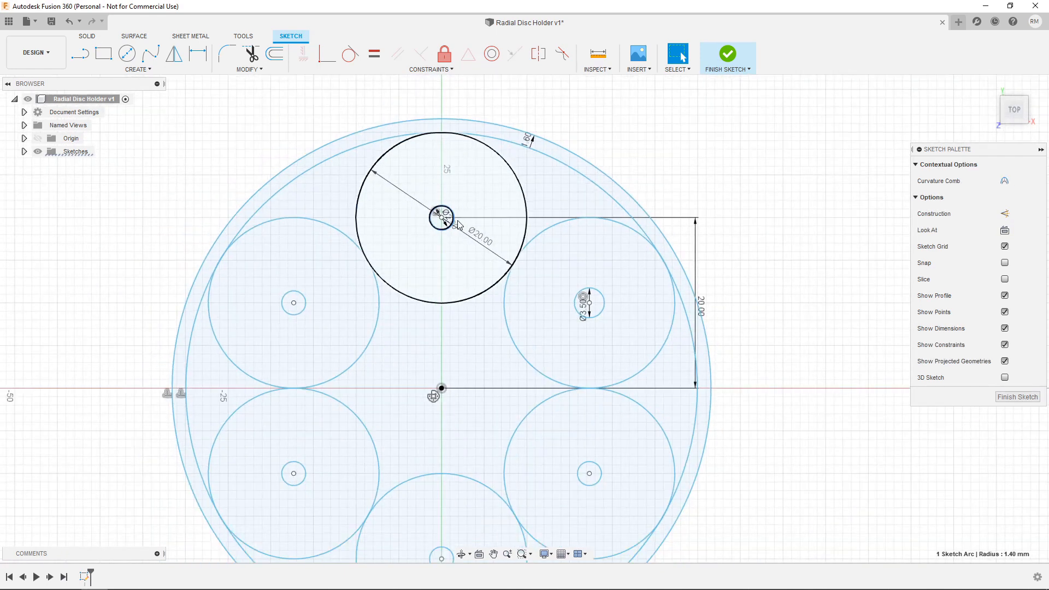
Offset the top, upper-right, upper-left and remaining small hole circles outward by 1.6 mm.
left_click(273, 54)
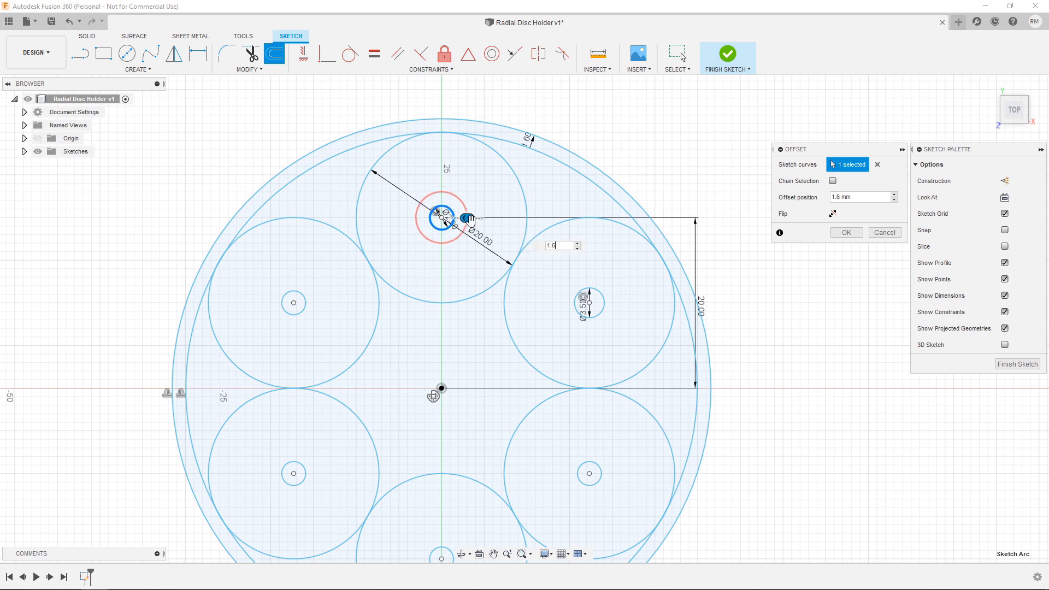
left_click(846, 232)
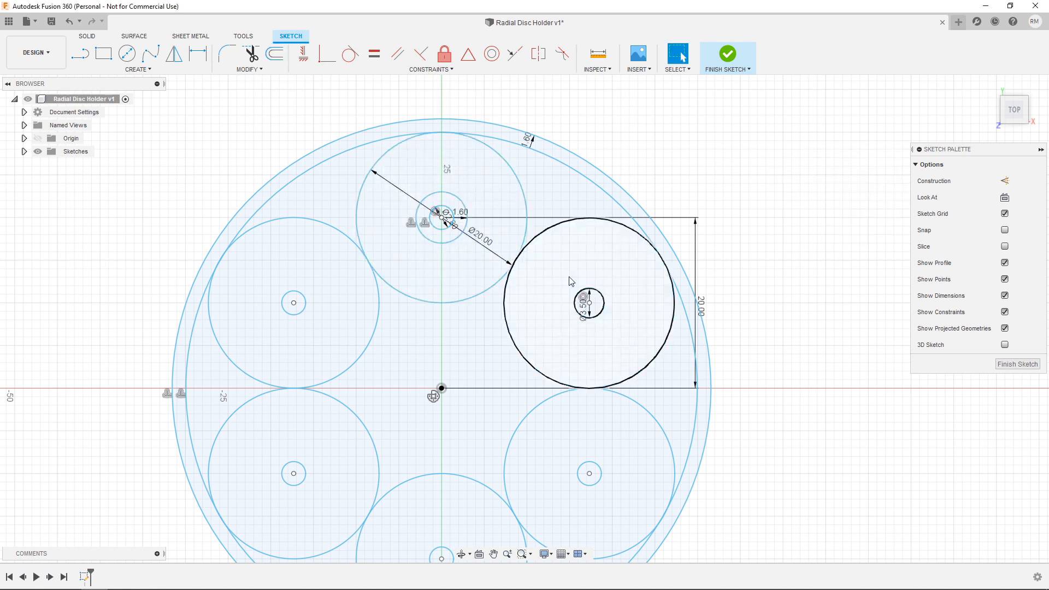
left_click(589, 302)
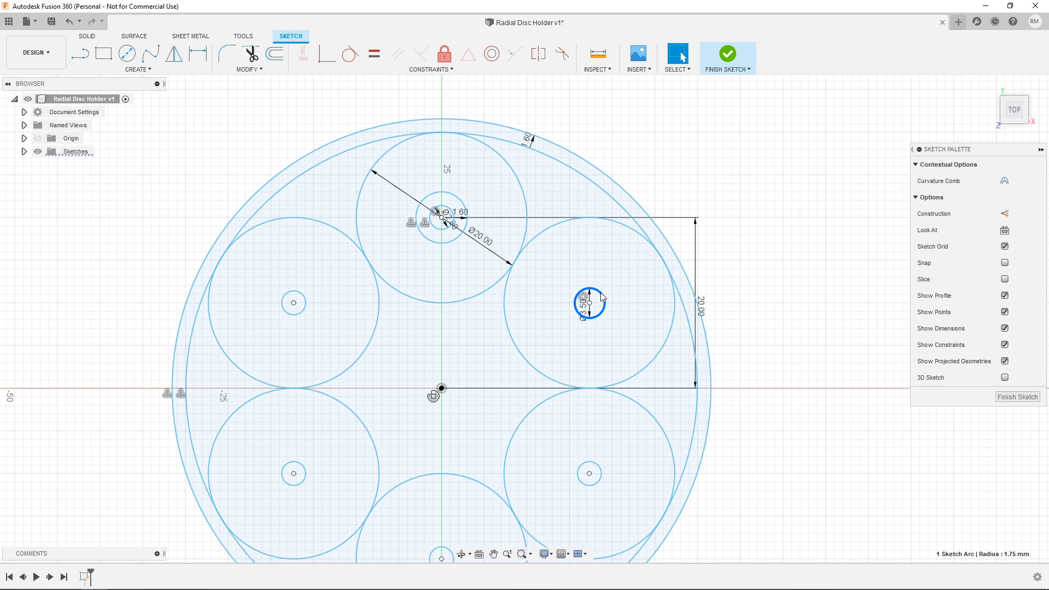
left_click(274, 54)
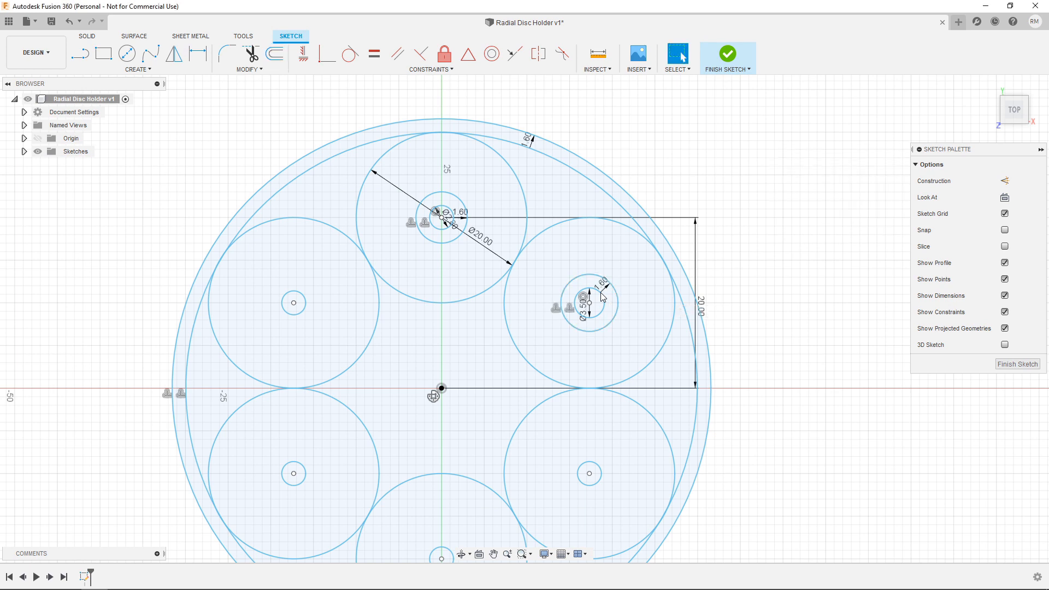
left_click(293, 303)
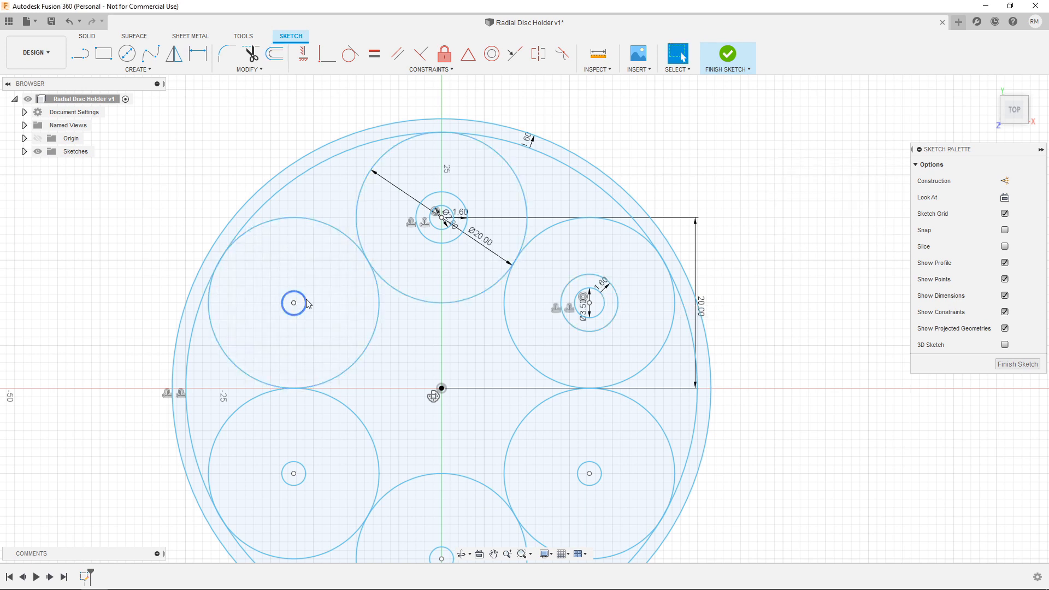
left_click(293, 302)
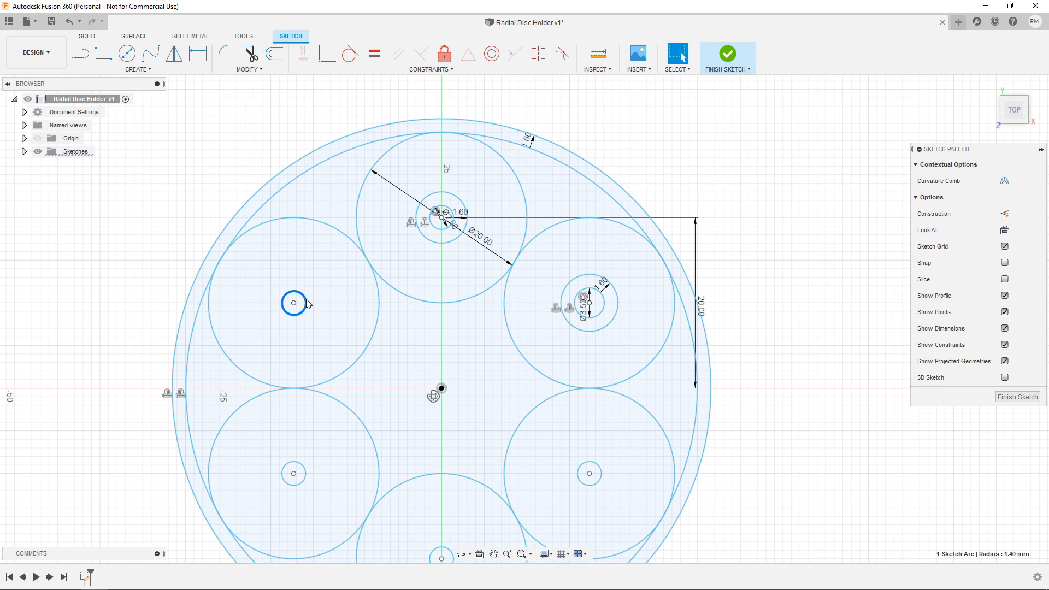
left_click(274, 54)
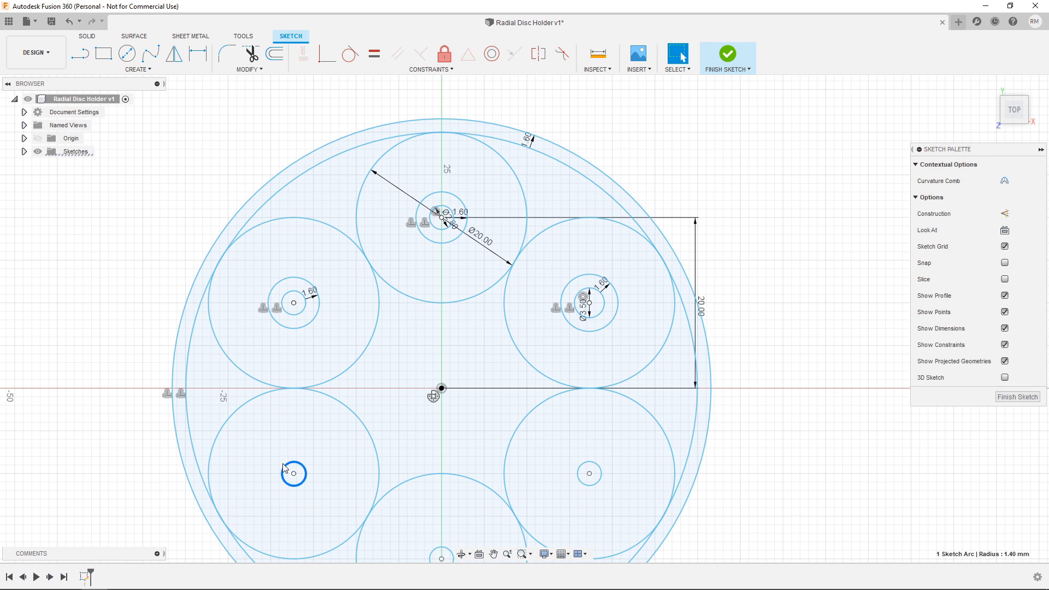
left_click(273, 55)
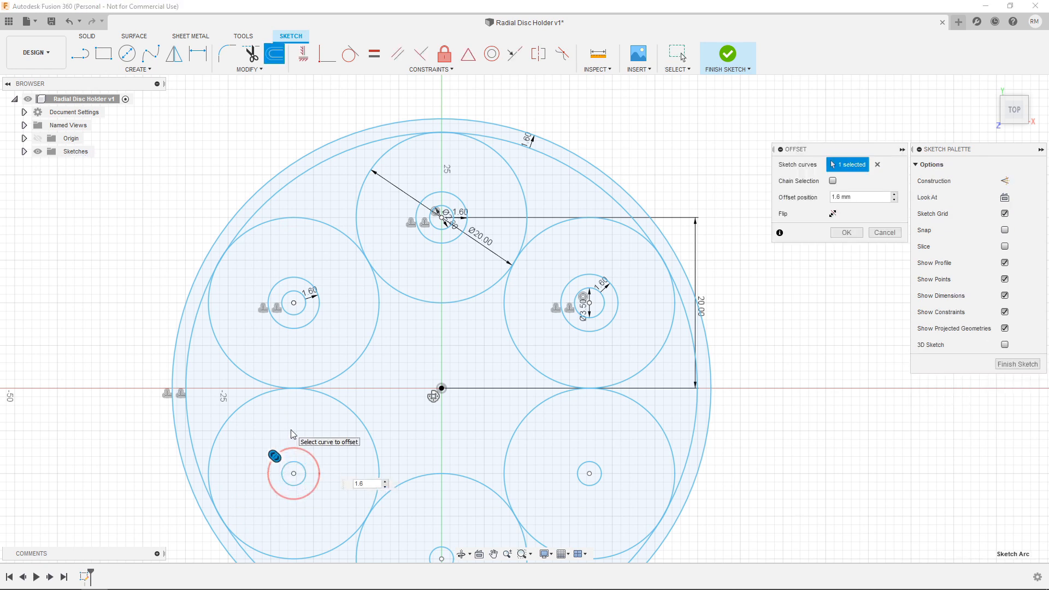
left_click(589, 474)
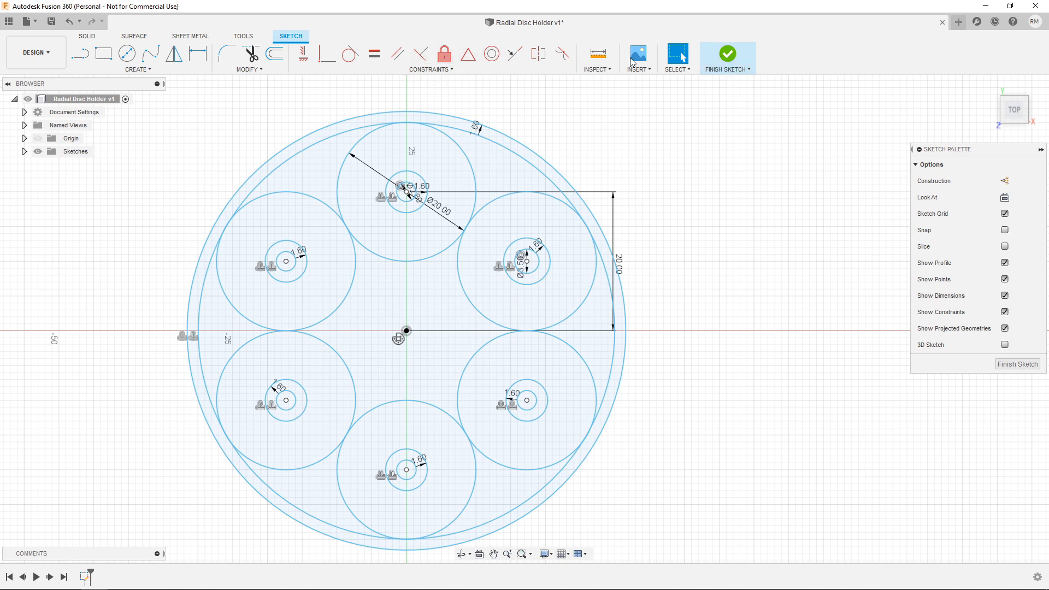
Finish the sketch and extrude all its profiles -2 mm into a solid disc.
left_click(727, 53)
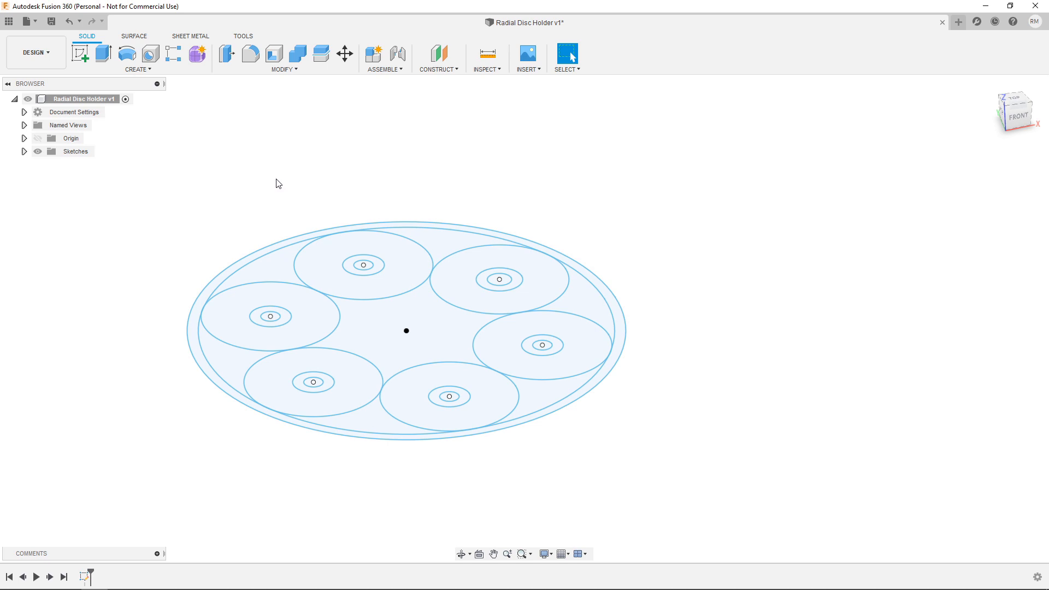
left_click(105, 53)
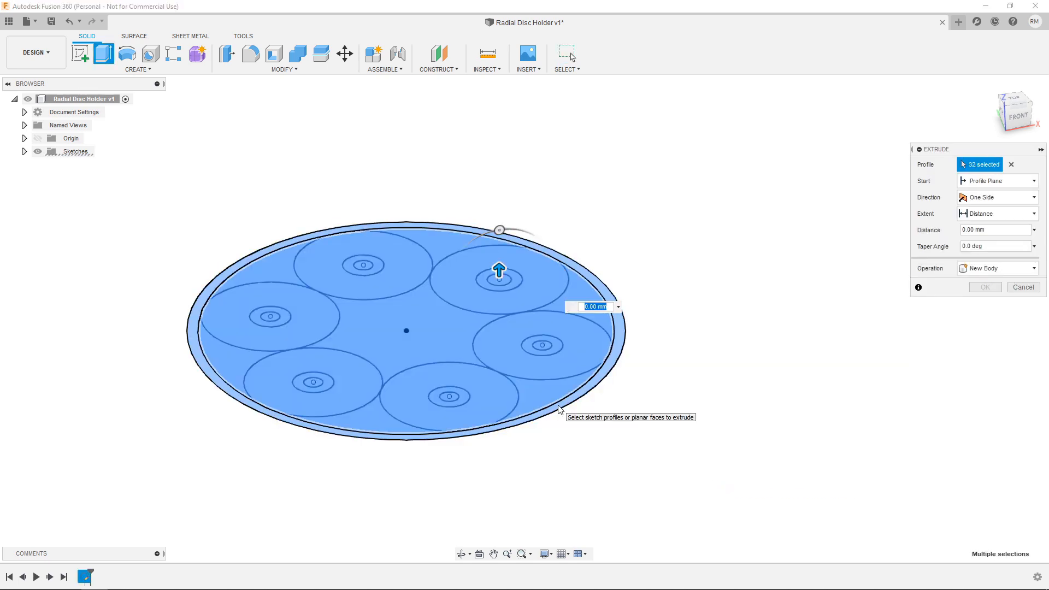
left_click(558, 406)
type("-2")
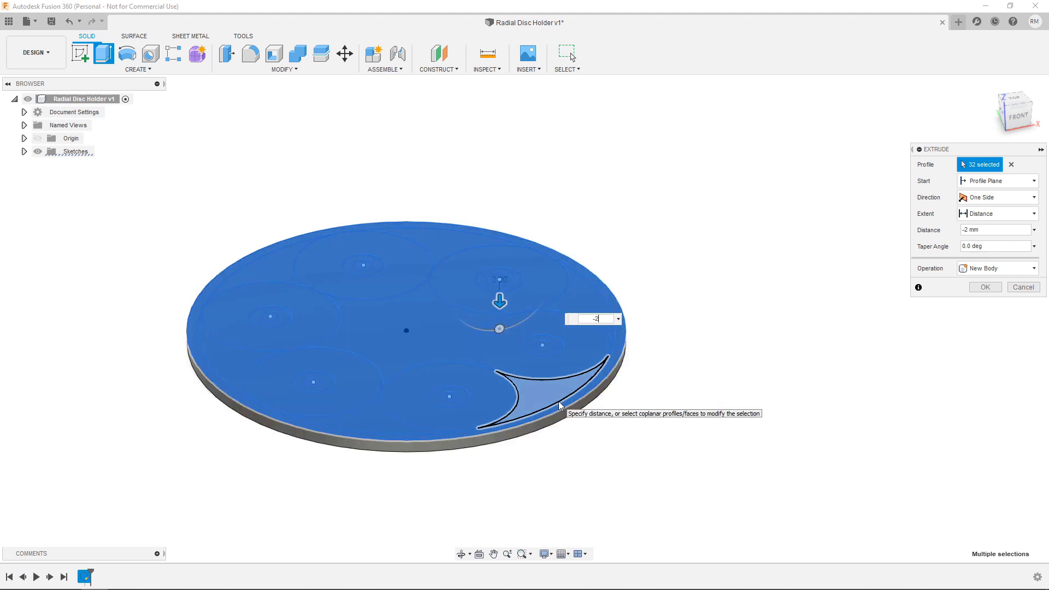
left_click(984, 287)
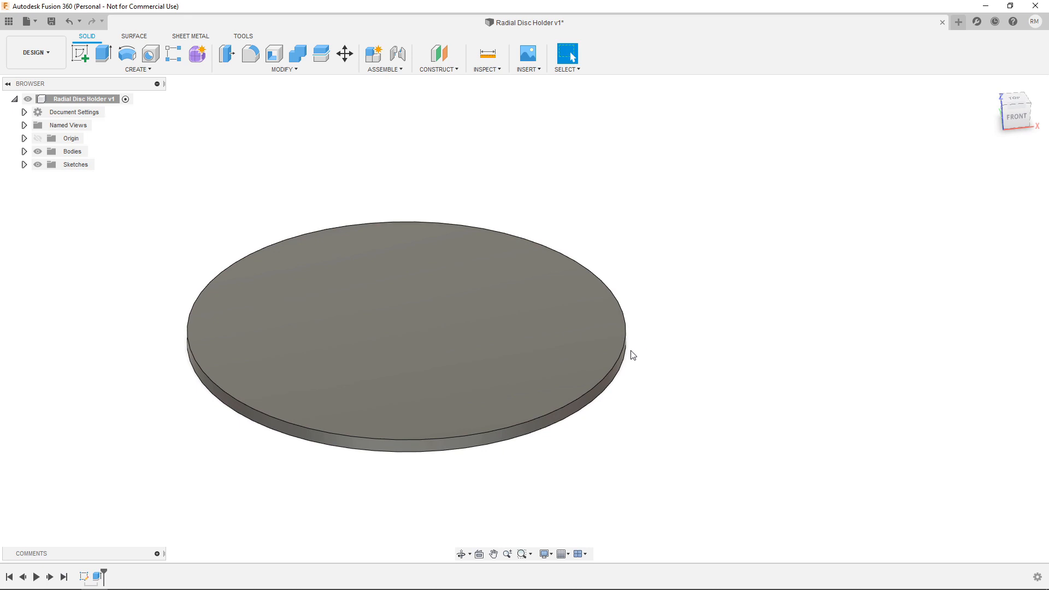
Show Sketch1 again and extrude the outer ring profile 2 mm into a rim.
left_click(23, 164)
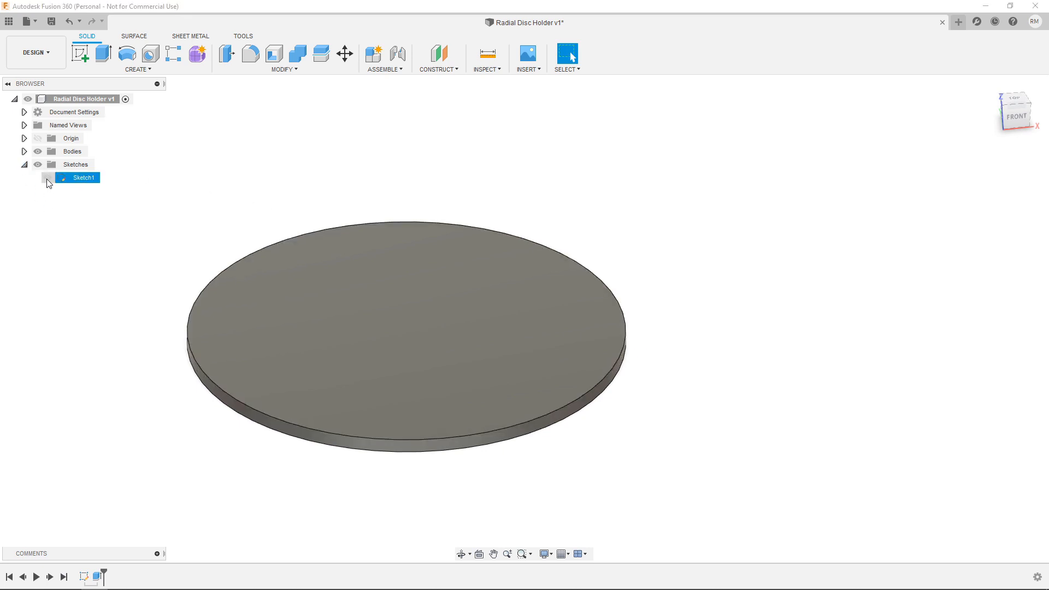
left_click(47, 177)
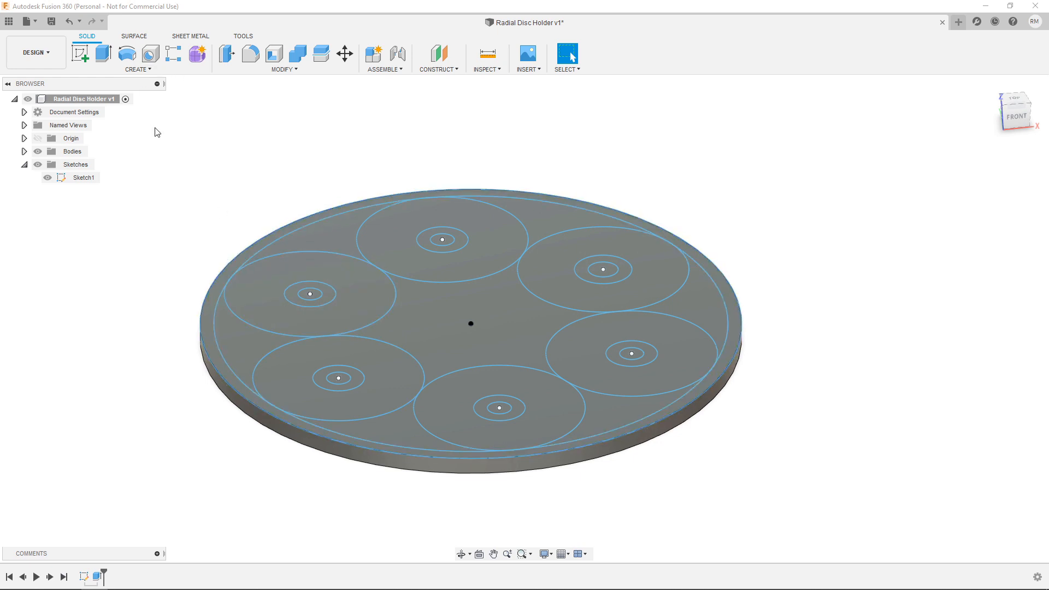
left_click(102, 53)
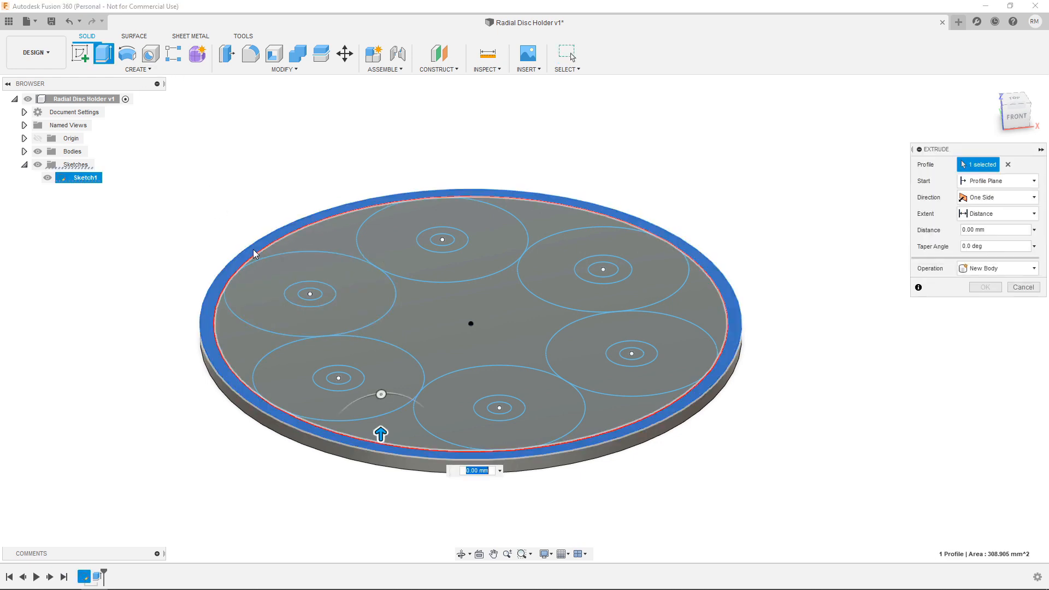
type("2")
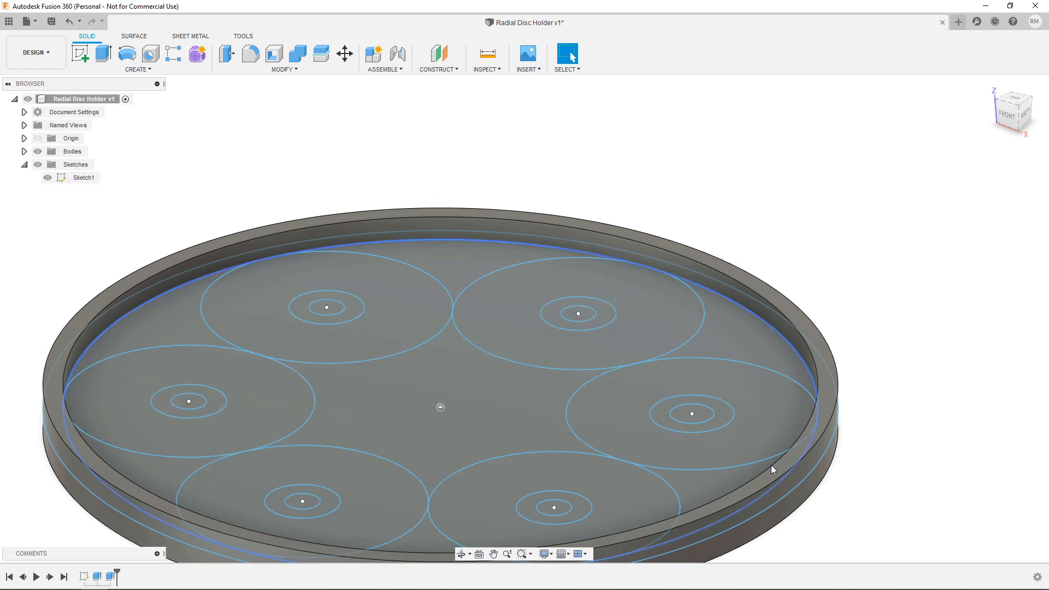
Extrude the six offset hole-ring profiles 10 mm, joined to the base.
left_click(102, 53)
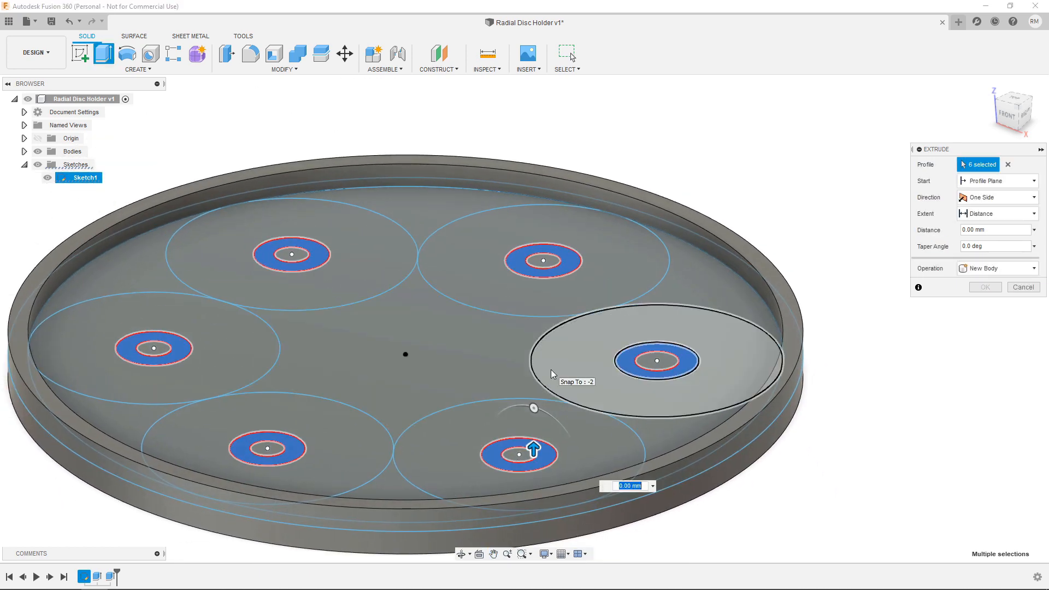
type("10")
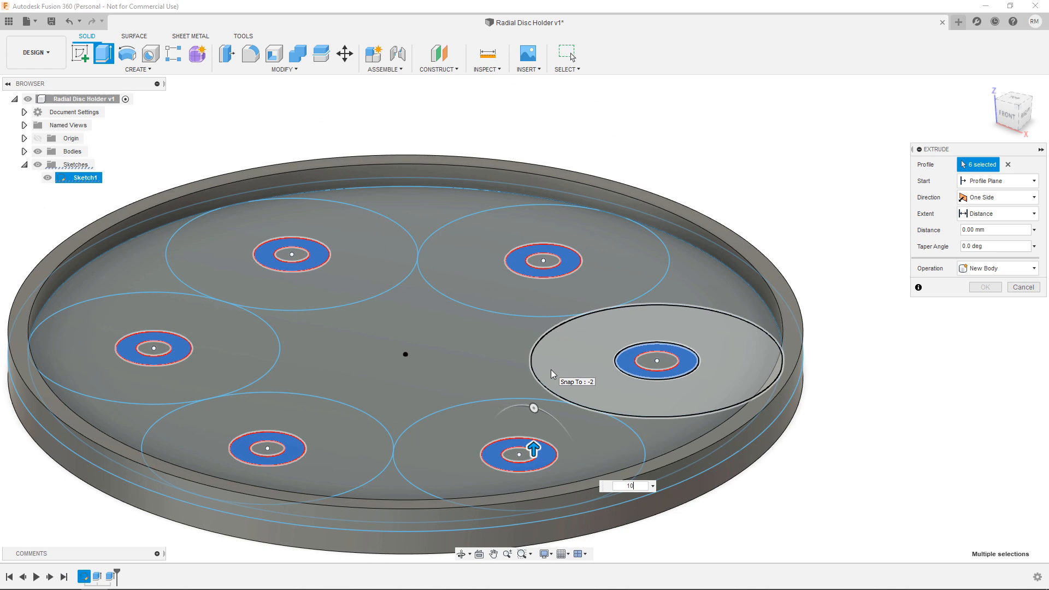
type("10")
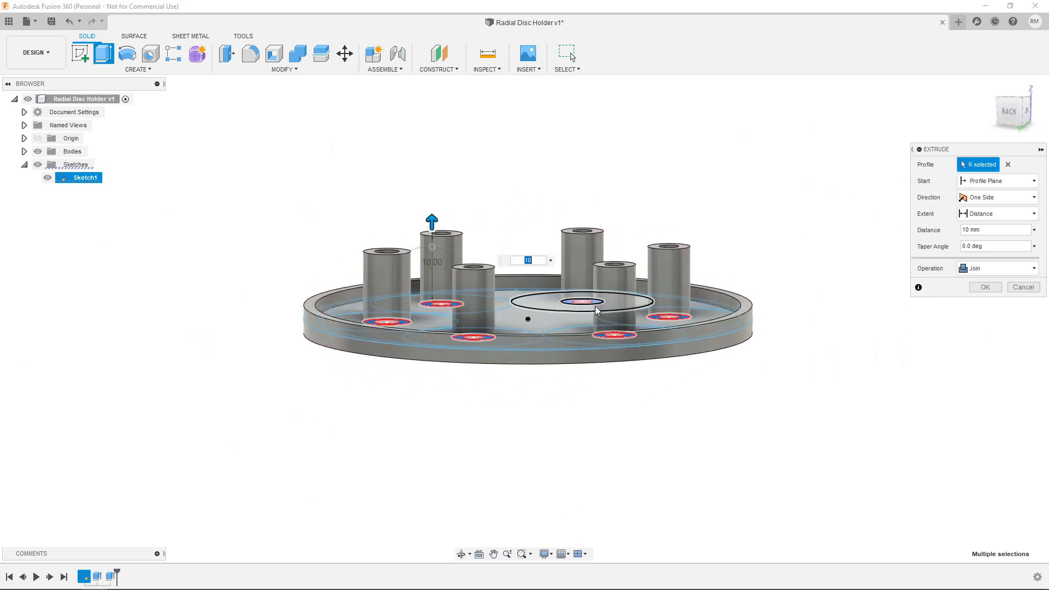
left_click(984, 287)
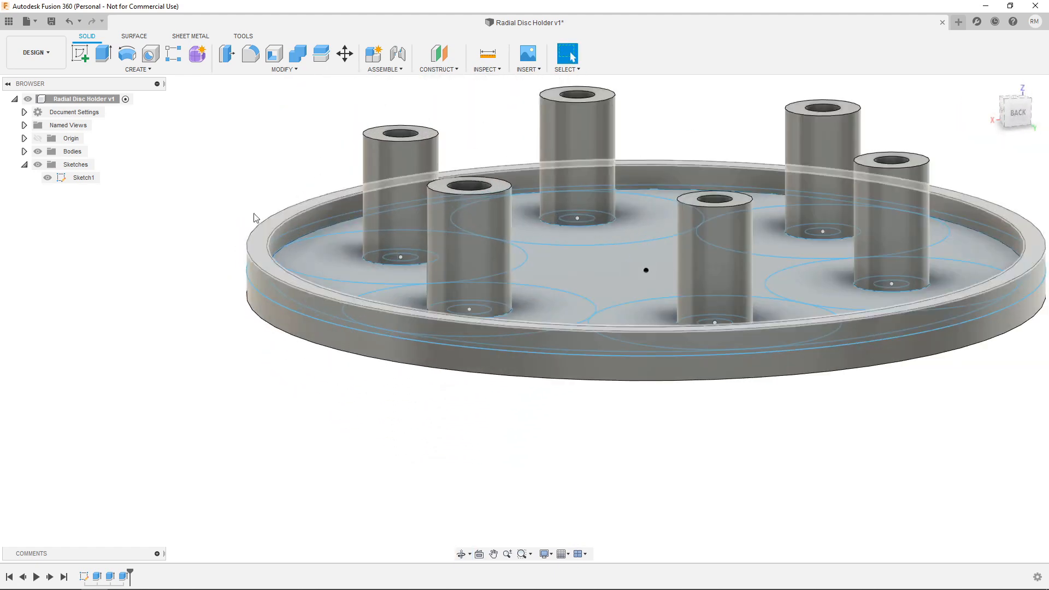
Fillet the base edges of all six posts with a 3 mm radius.
left_click(250, 54)
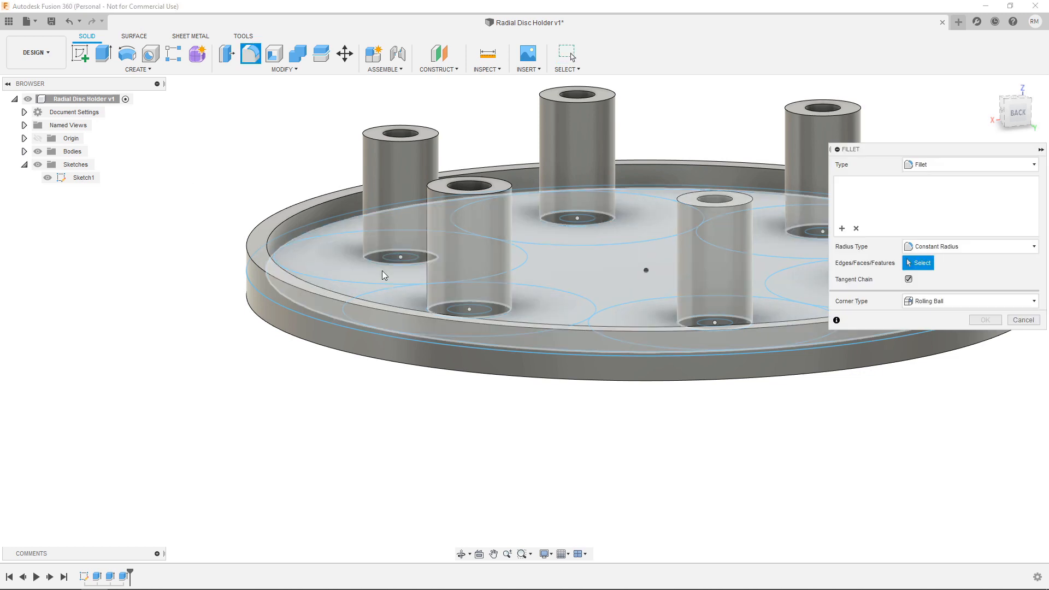
left_click(400, 257)
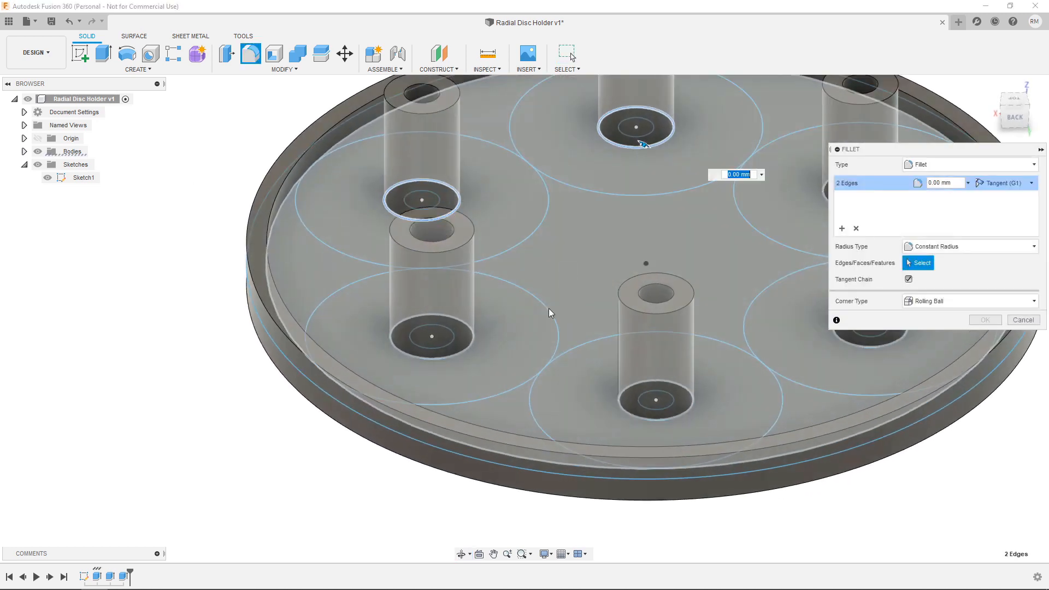
left_click(432, 336)
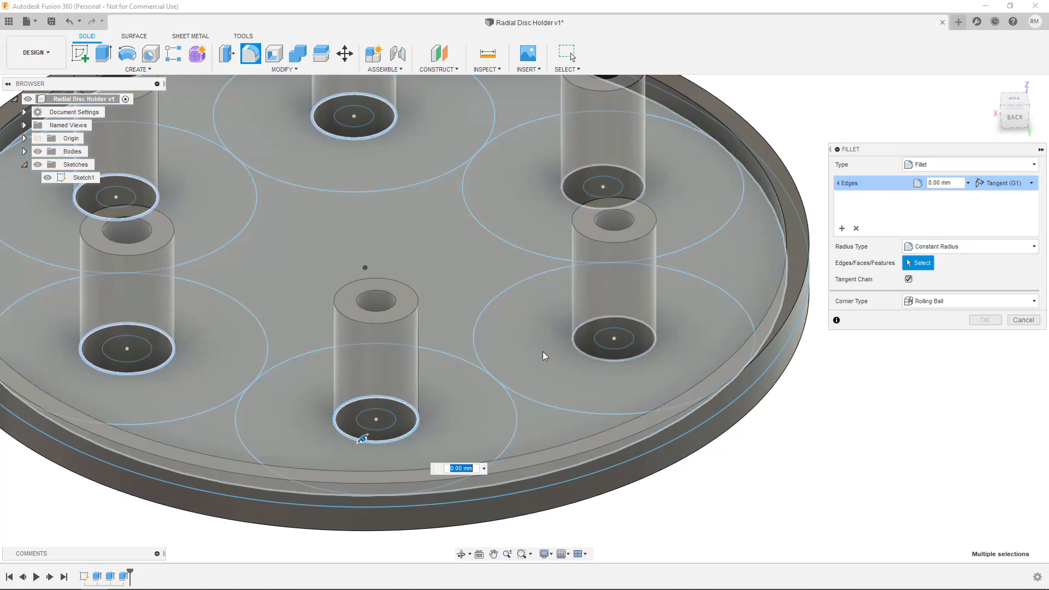
left_click(602, 188)
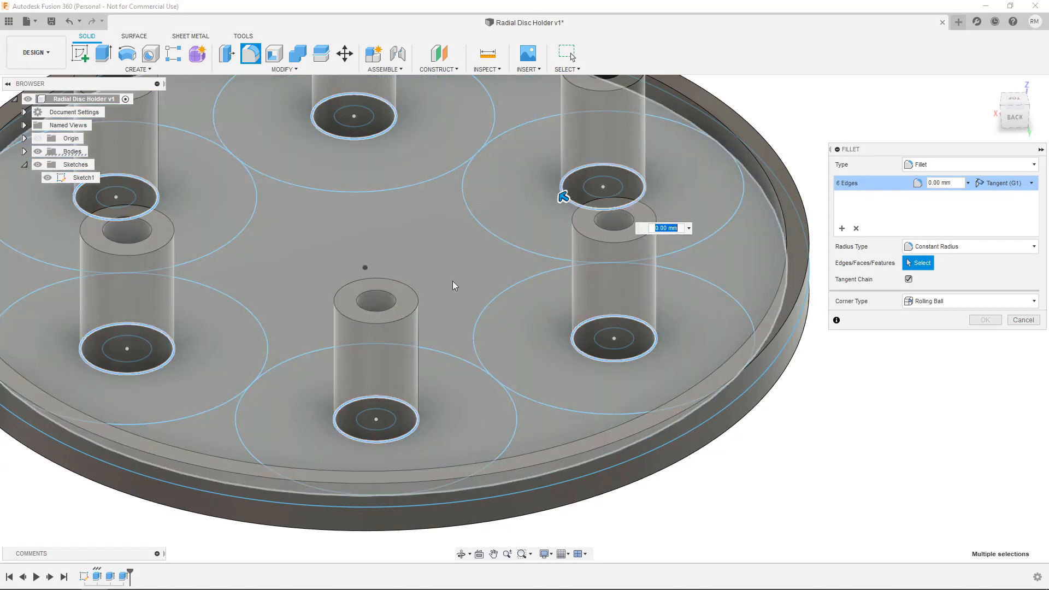
mouse_move(564, 313)
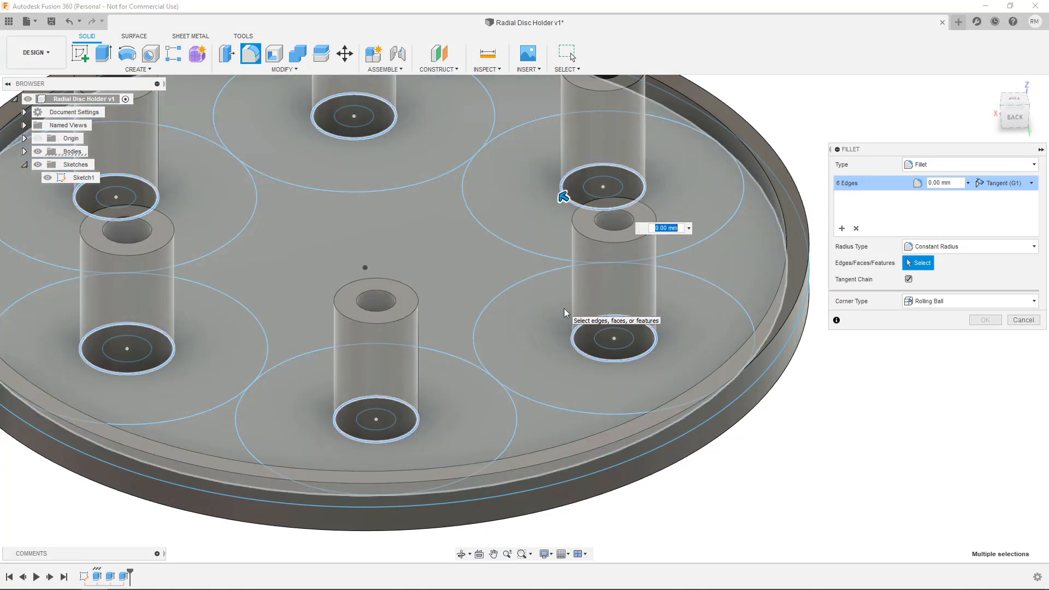
type("3")
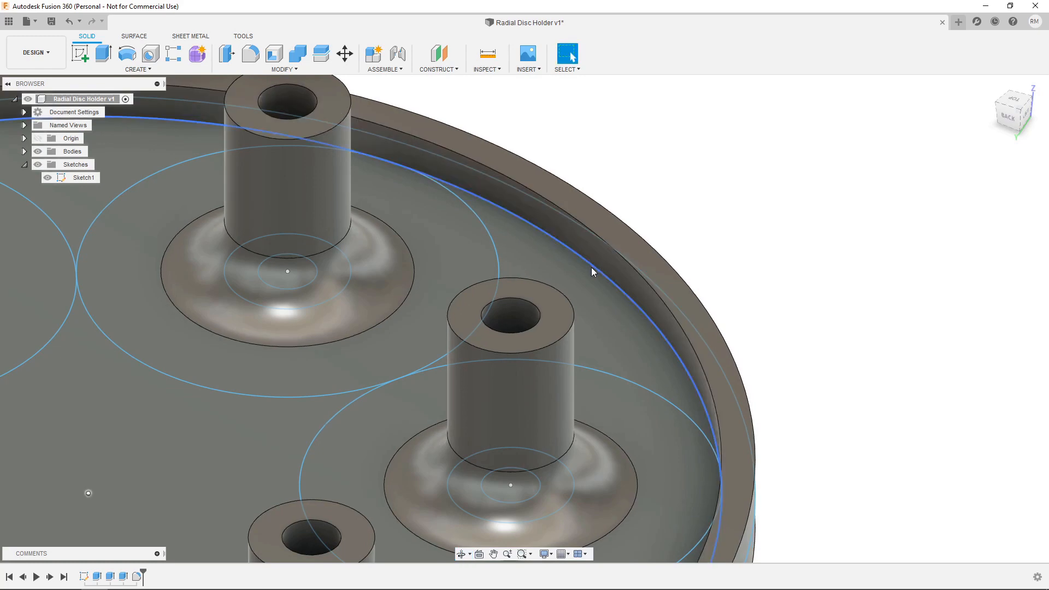
Fillet the inner edge where the rim meets the floor at 1 mm.
left_click(250, 54)
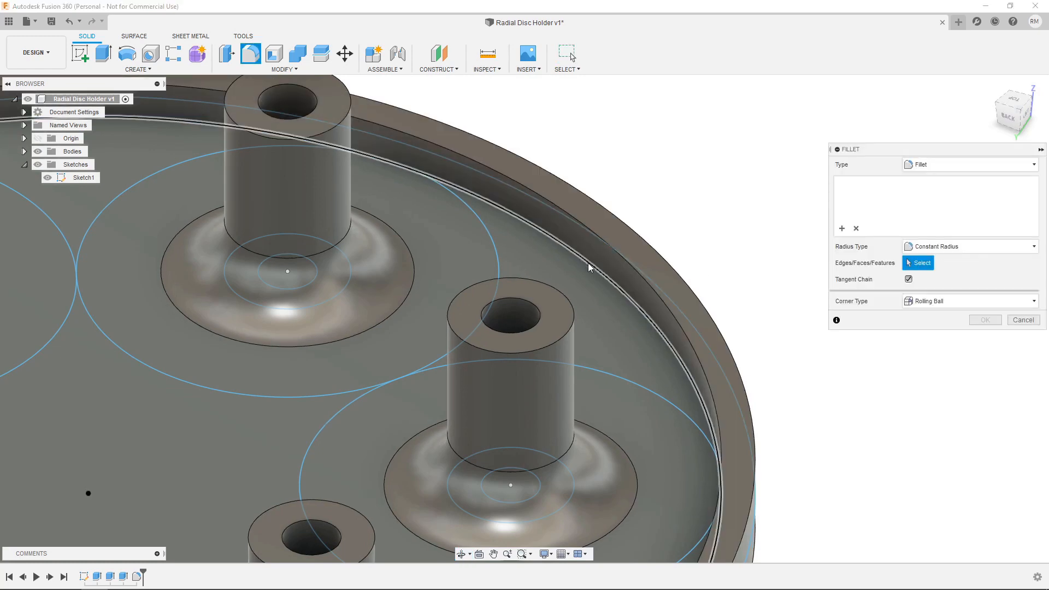
left_click(578, 260)
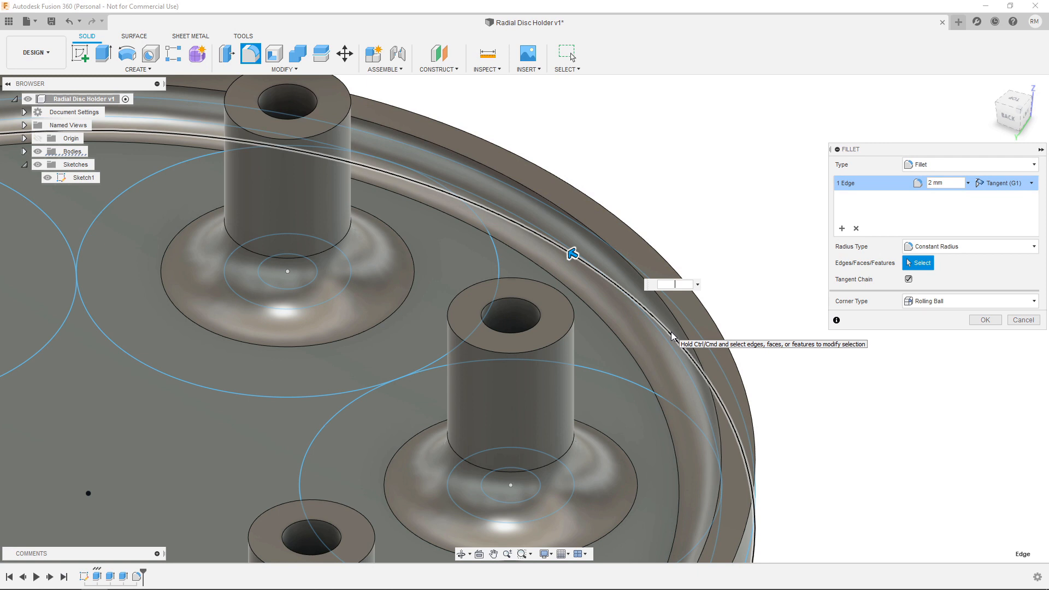
type("1")
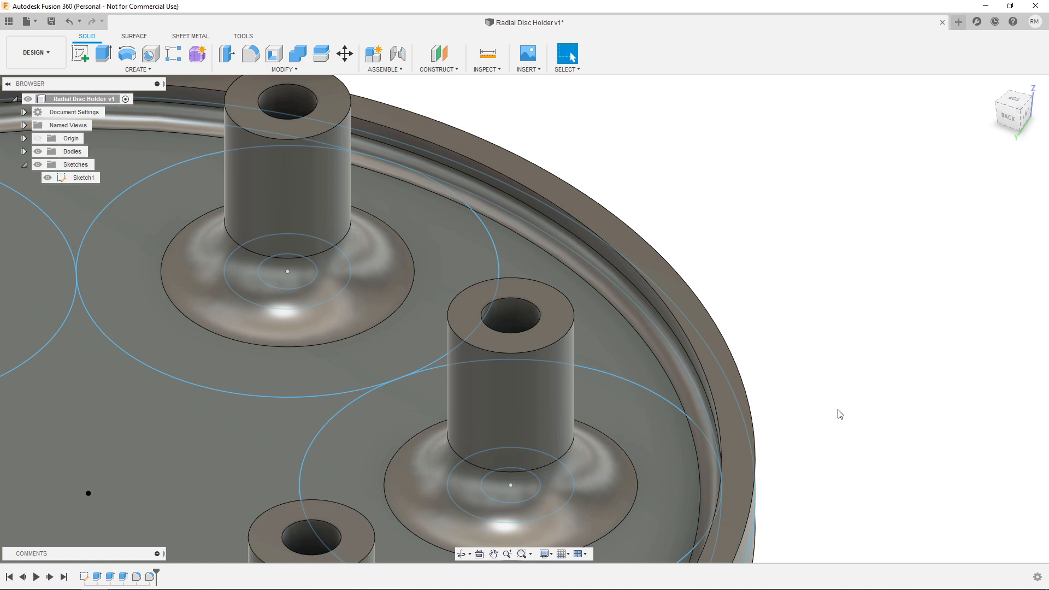
Fillet the rim's top edges with a 0.4 mm radius.
left_click_drag(840, 414, 708, 232)
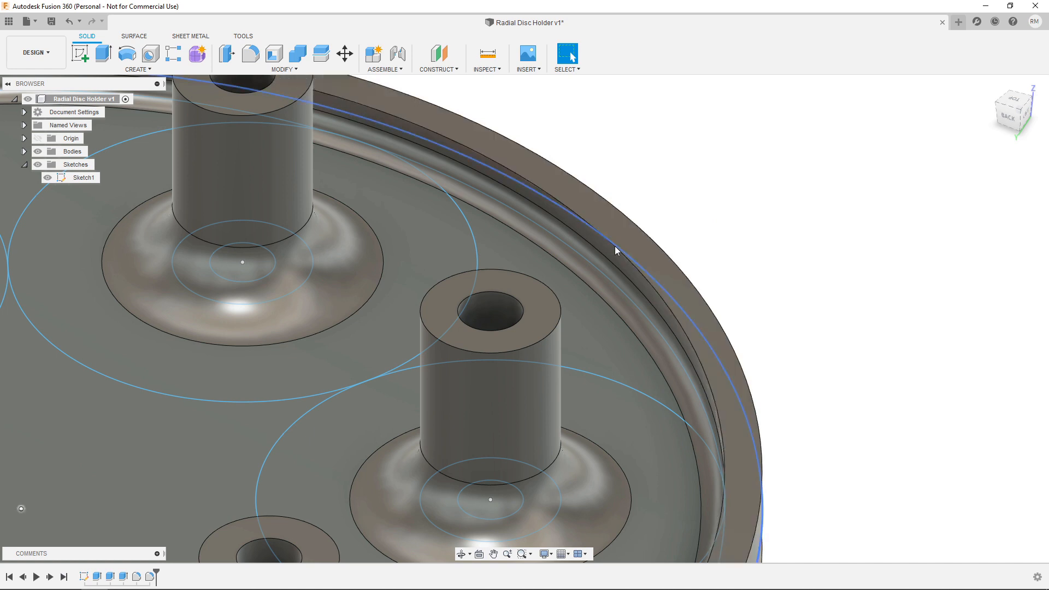
left_click(249, 53)
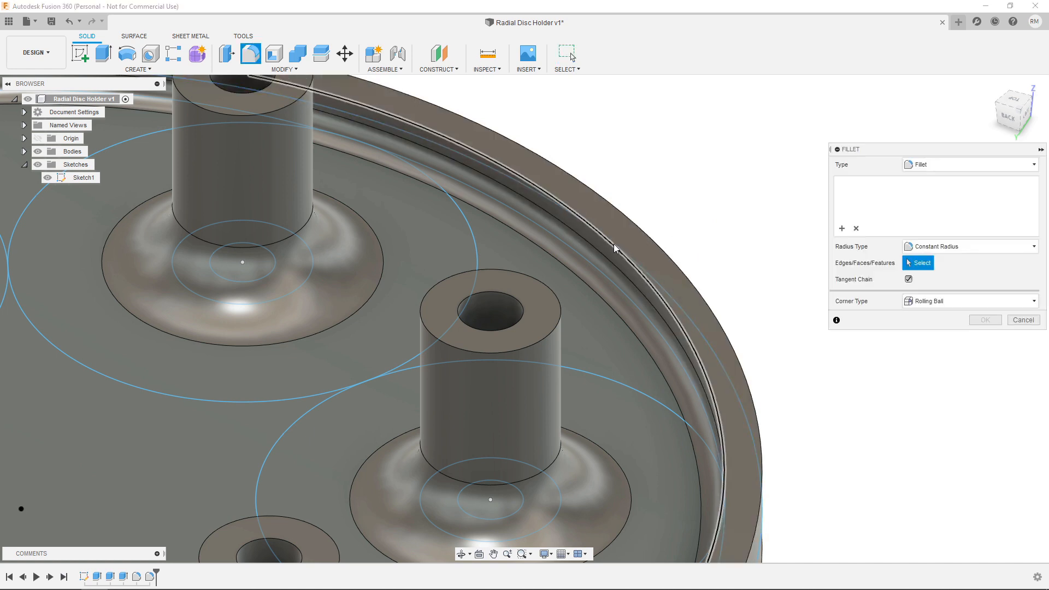
left_click(608, 241)
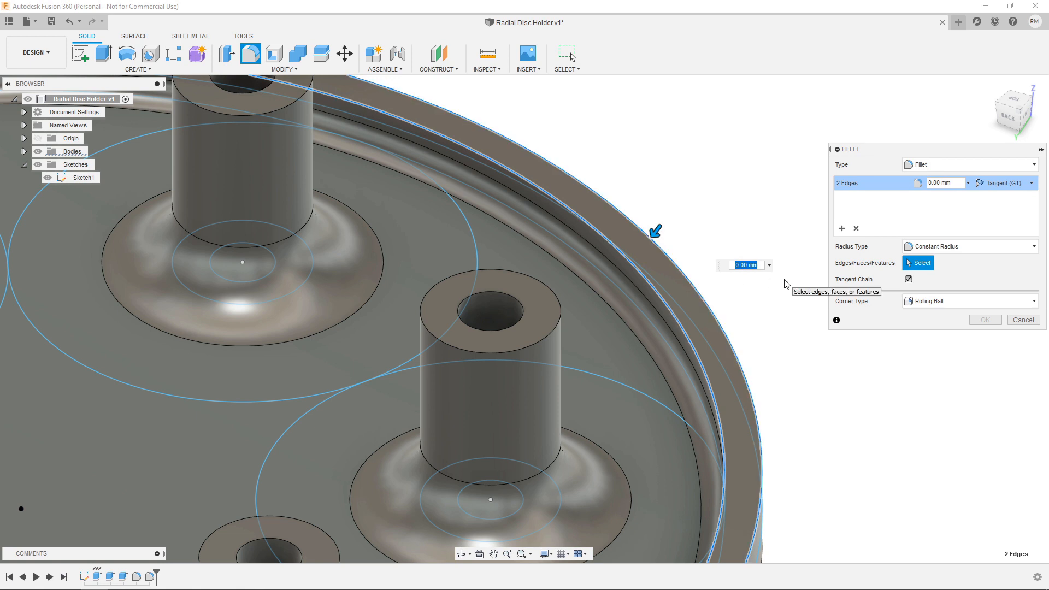
type("0.4")
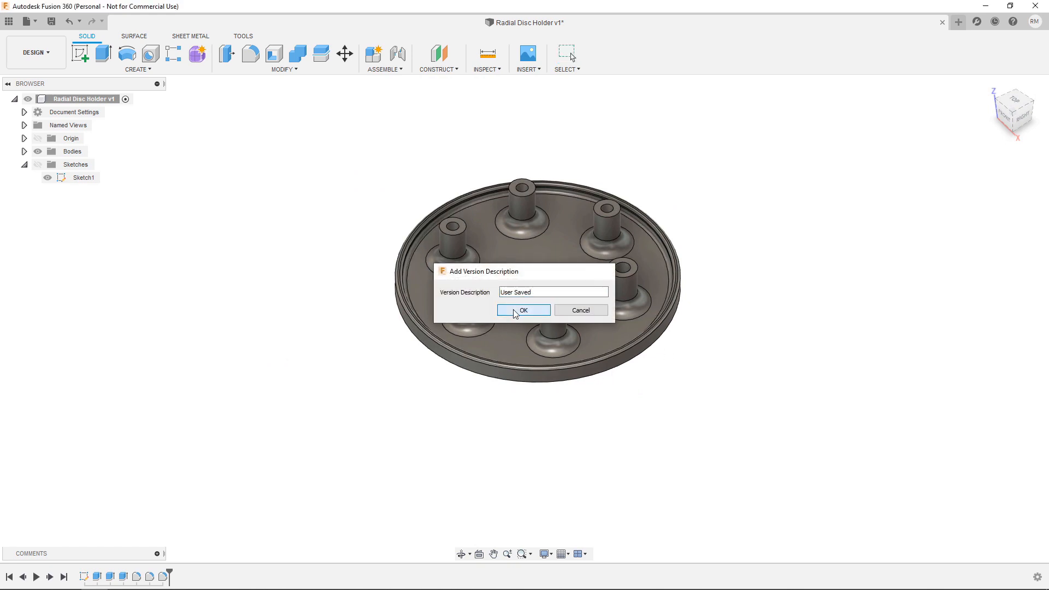
Save the new version and send the body to Cura via the 3D Print dialog.
left_click(524, 310)
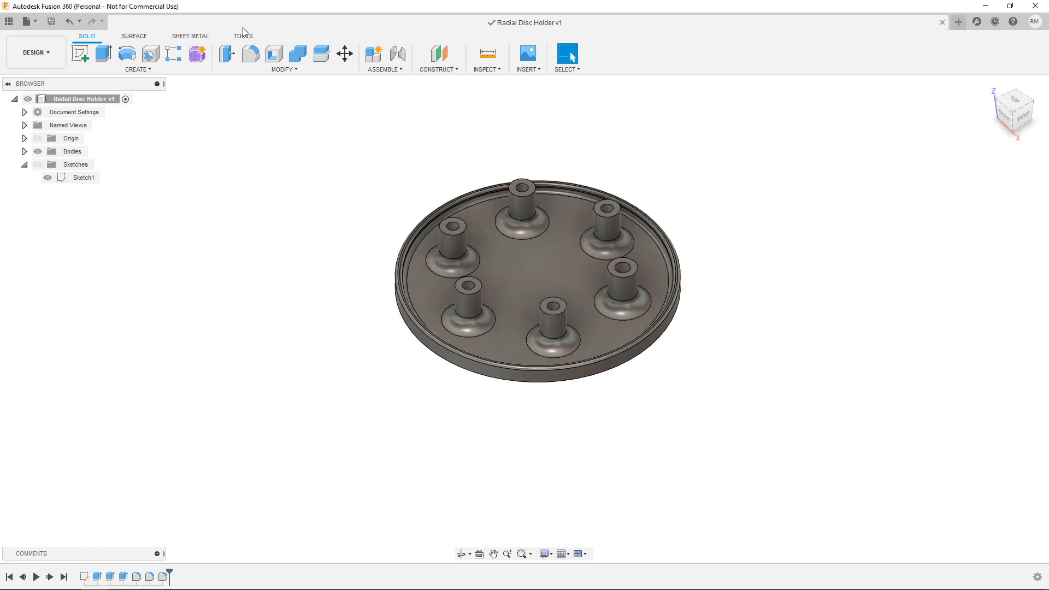
left_click(243, 35)
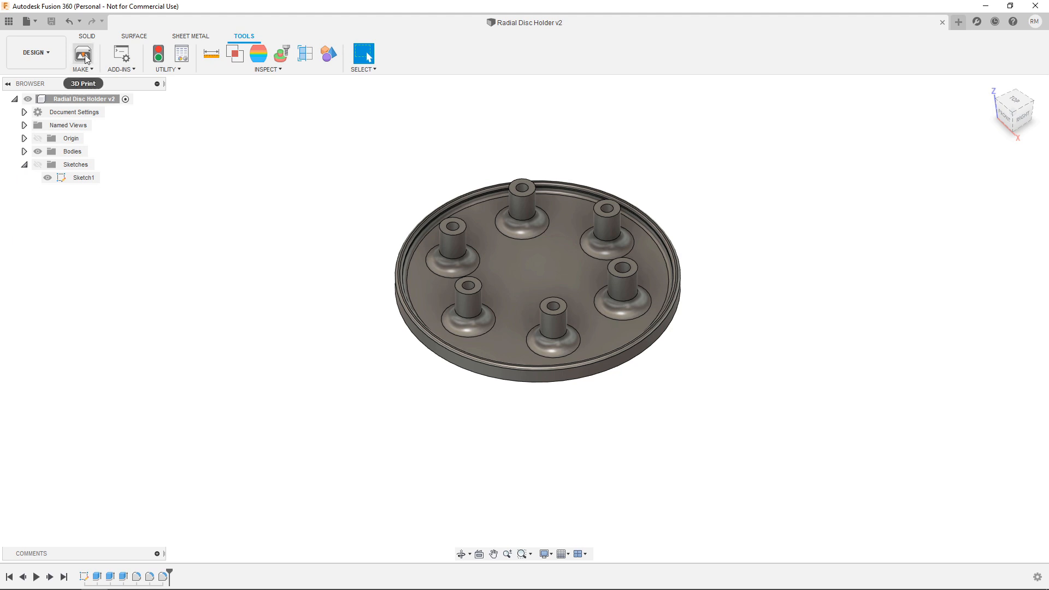
left_click(83, 54)
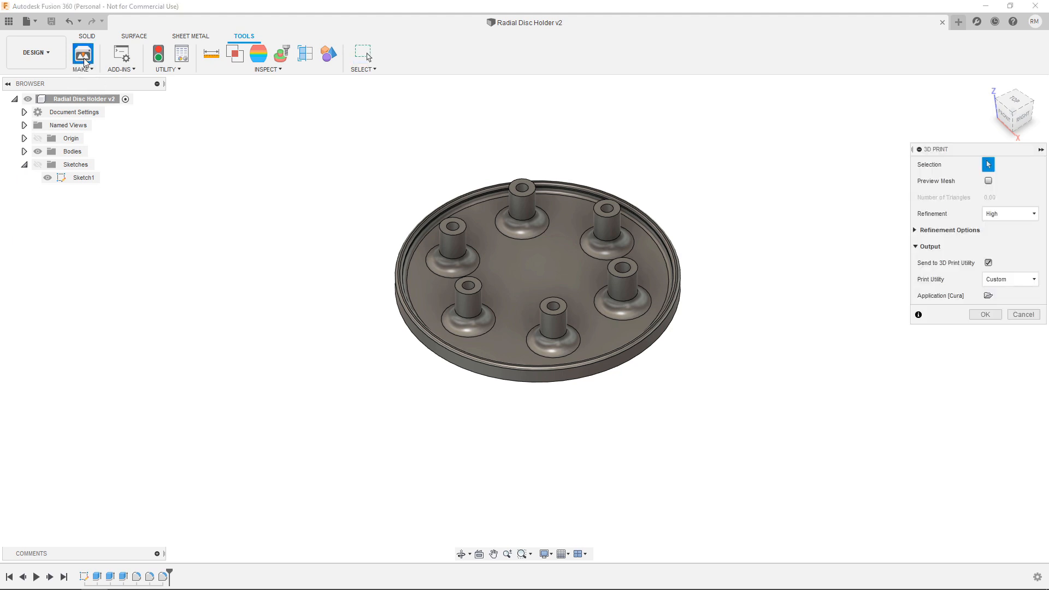
left_click(551, 274)
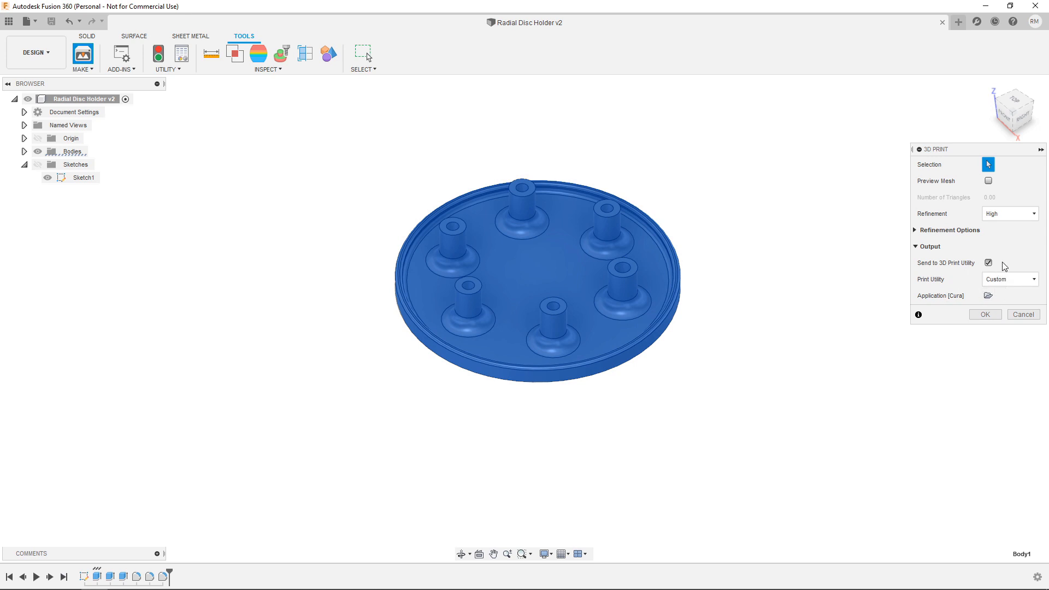
mouse_move(908, 275)
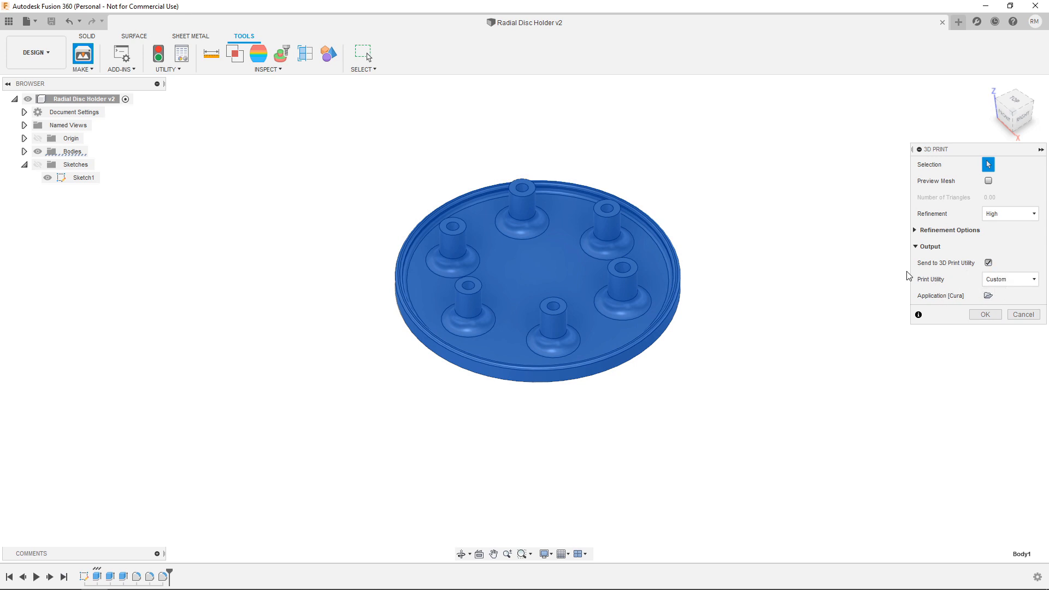
mouse_move(872, 277)
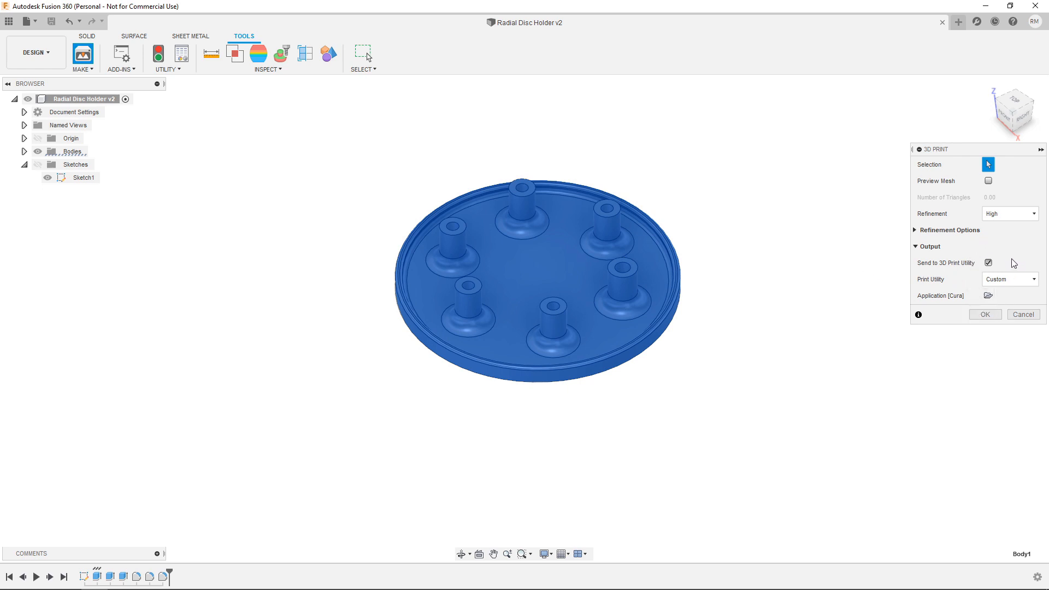
left_click(984, 314)
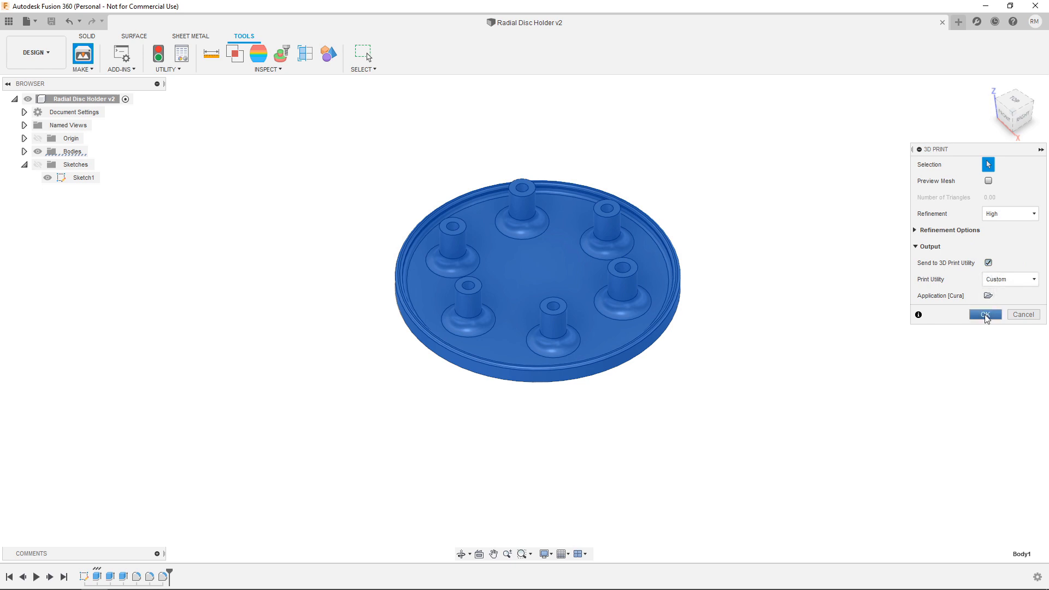
Load the model in Cura, select the Wanhao Duplicator i3 Plus, and browse print settings.
left_click(984, 315)
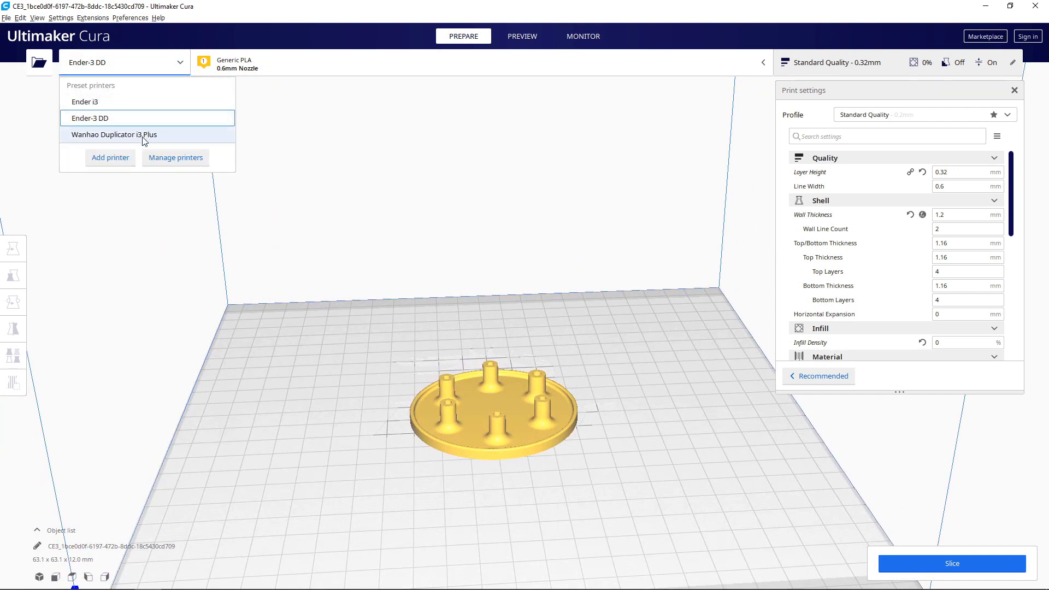
left_click(115, 134)
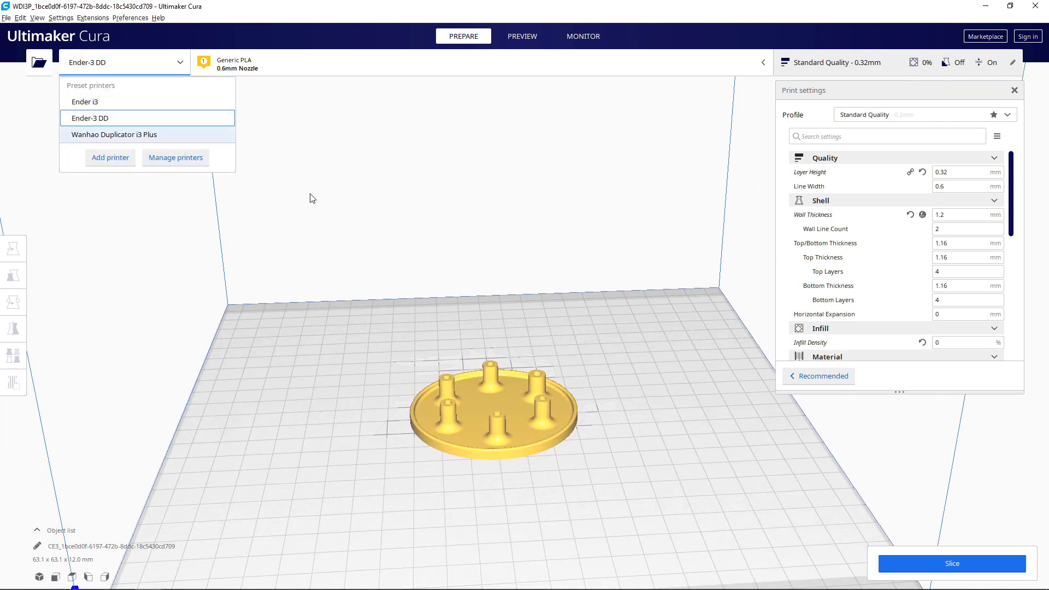
left_click(114, 134)
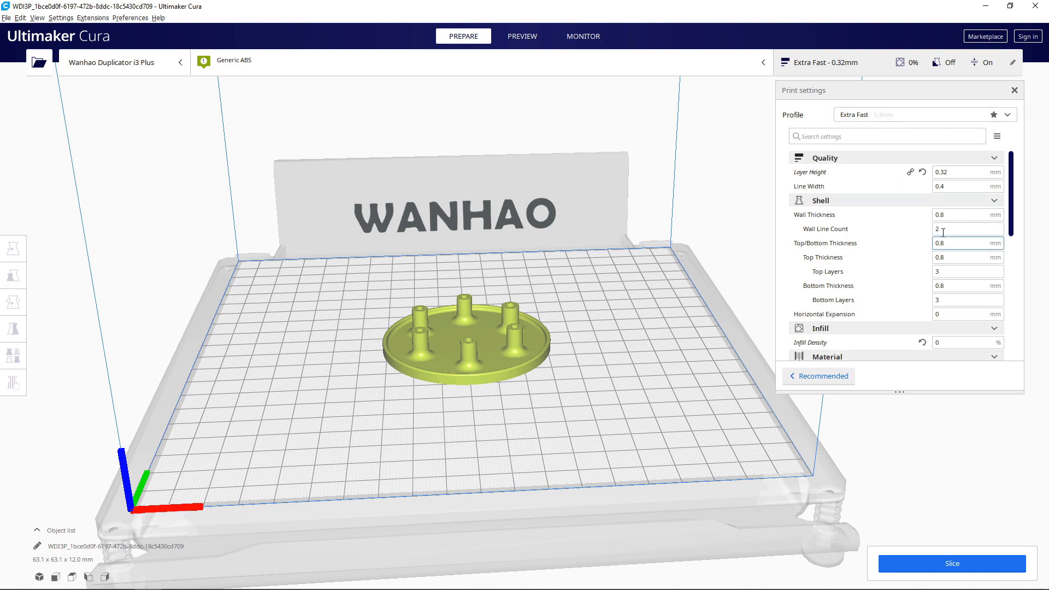
scroll("down", 3)
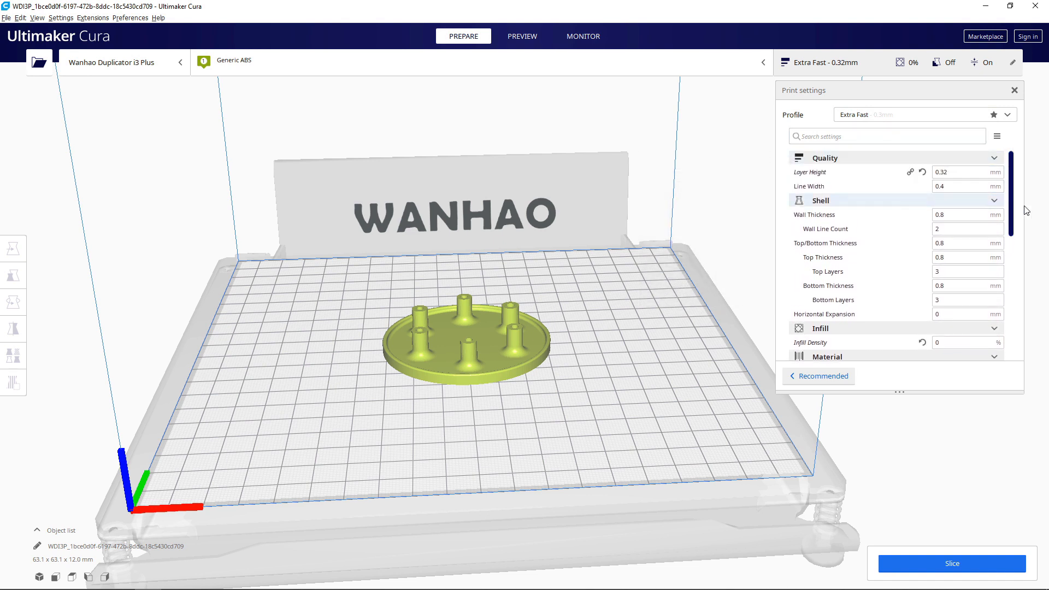
scroll("down", 3)
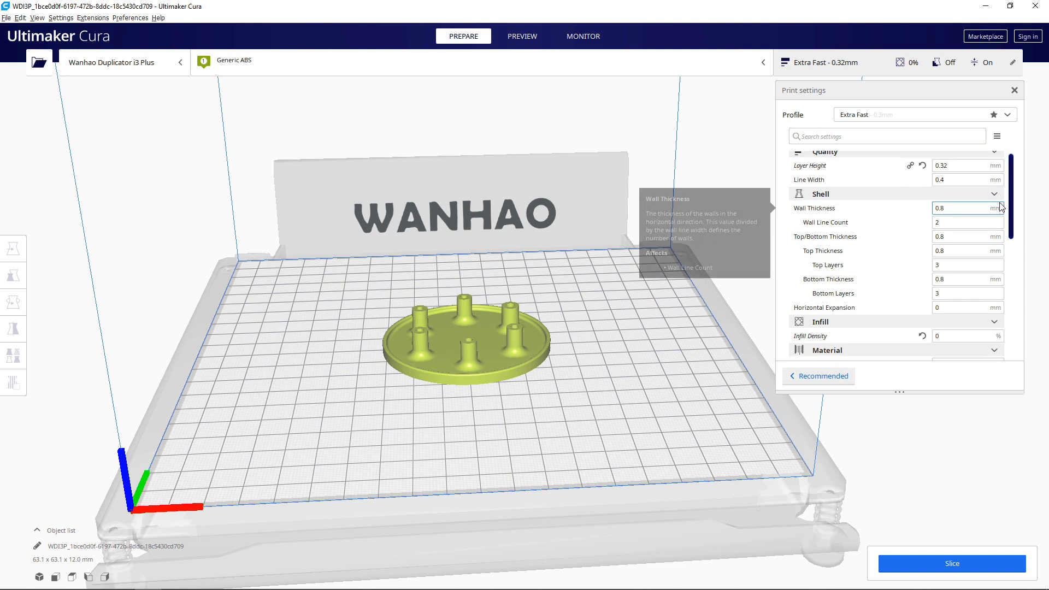
scroll("down", 3)
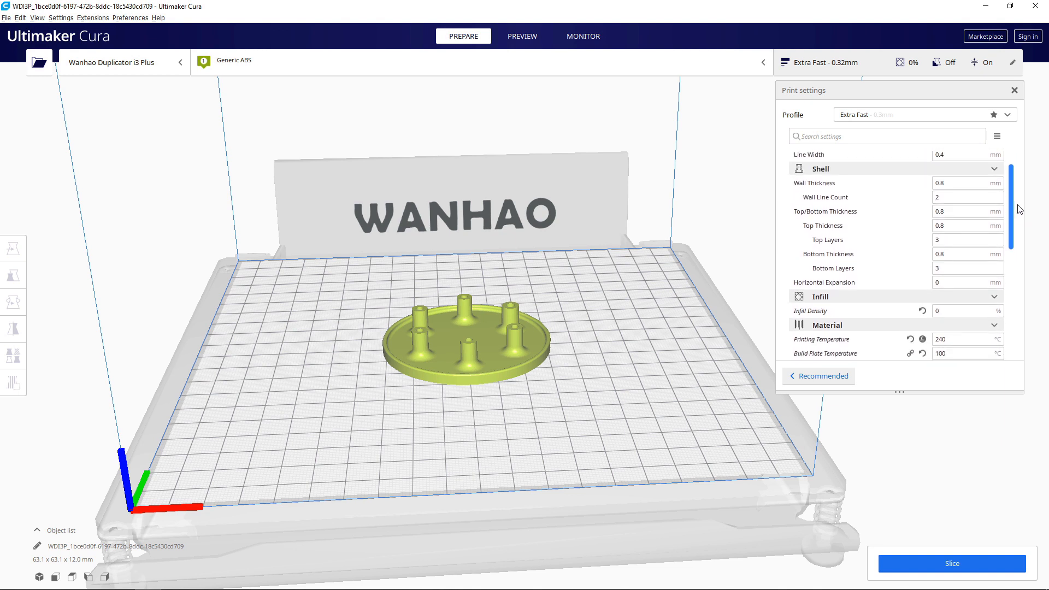
scroll("down", 3)
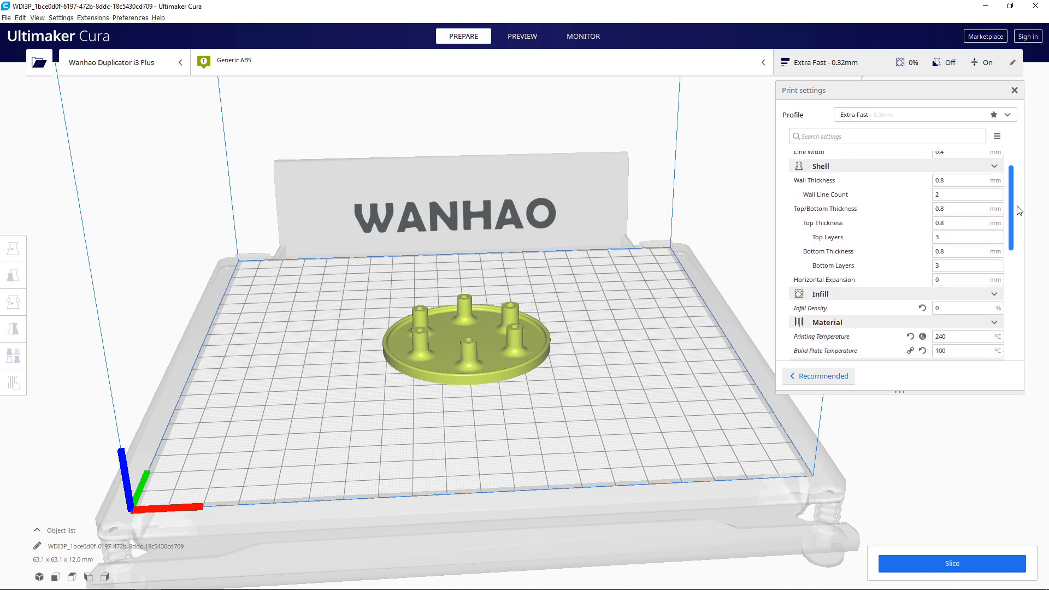
scroll("down", 3)
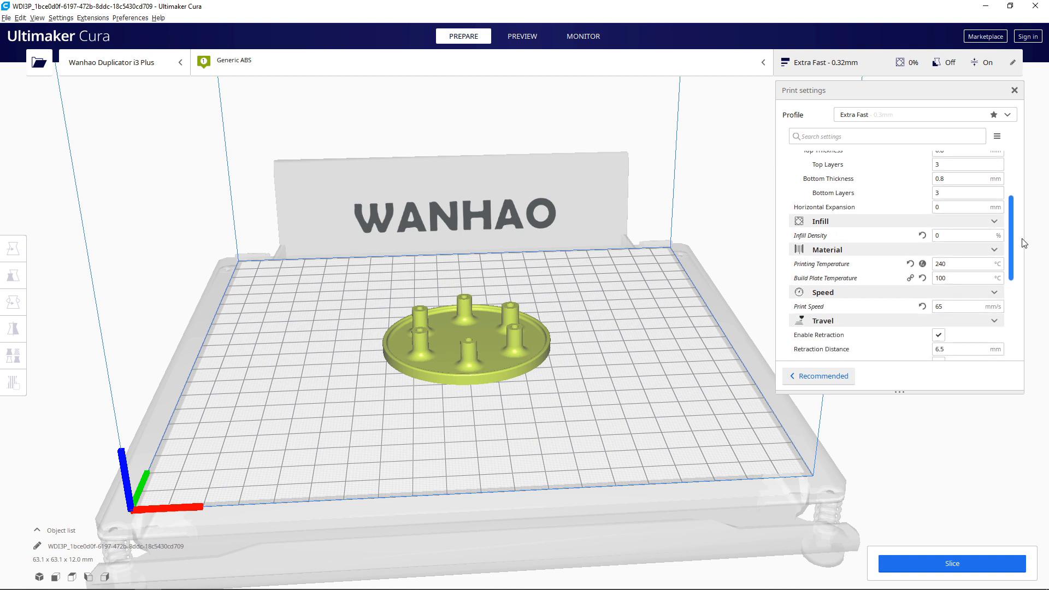
scroll("down", 3)
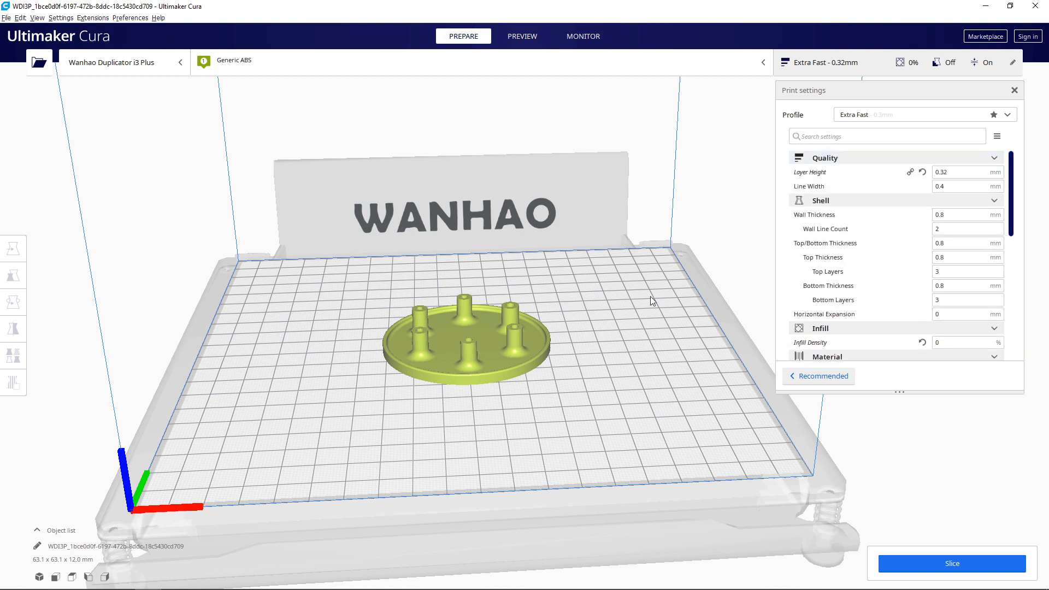
Slice the disc holder and switch to the layer preview.
left_click(522, 36)
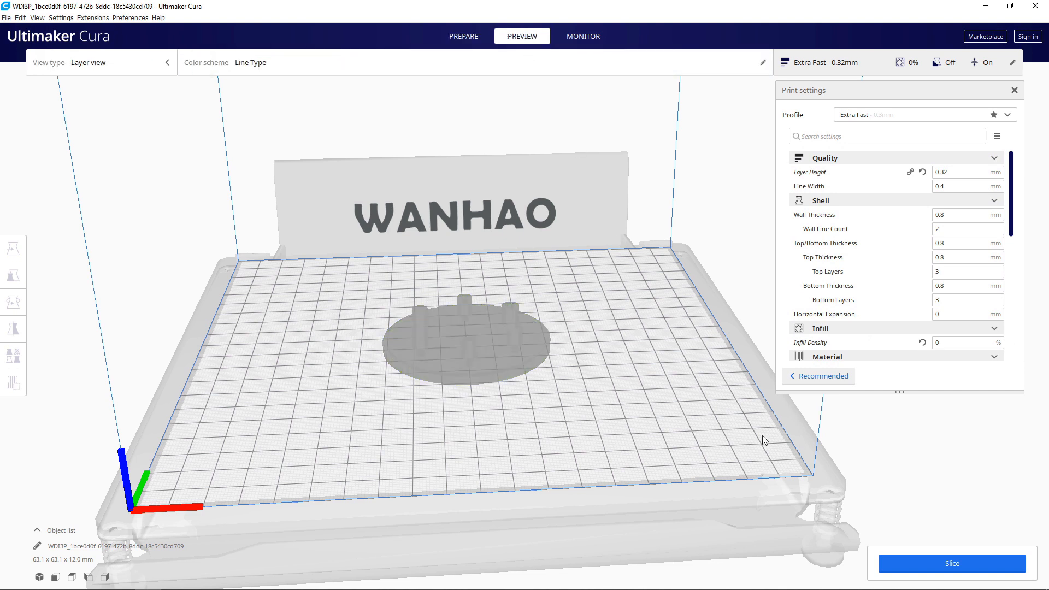
left_click(950, 563)
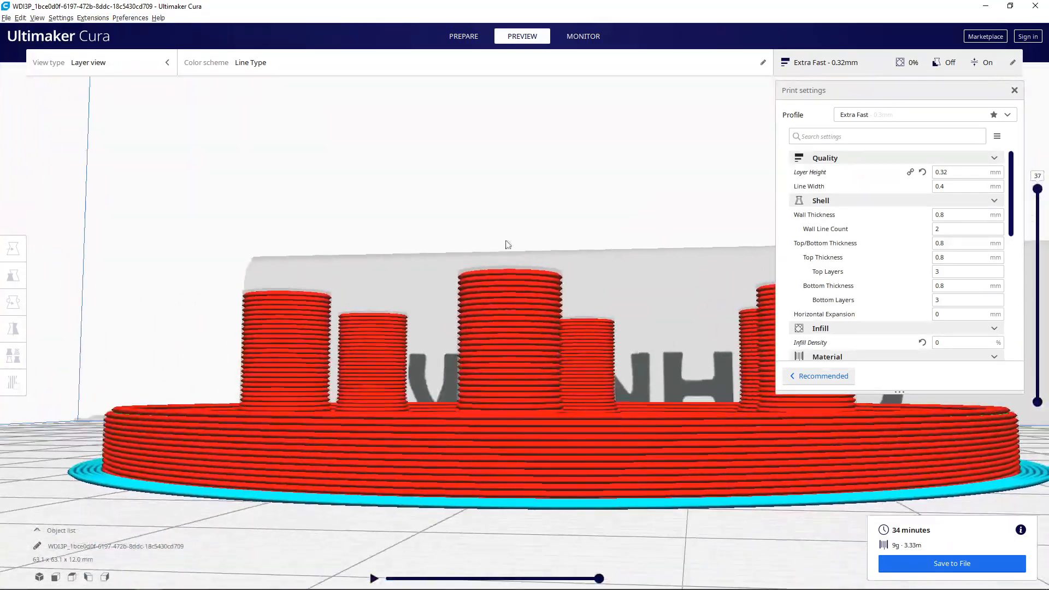
left_click(1015, 90)
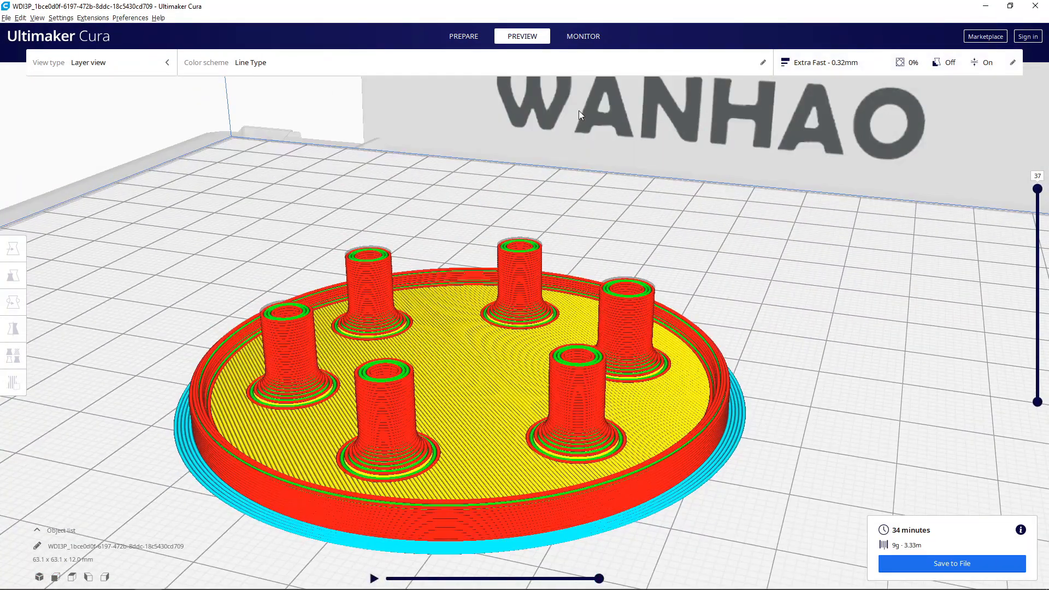
Scrub the layer slider down to the bottom layers and back, and name the job 'radial disc holder'.
left_click_drag(1037, 189, 1038, 221)
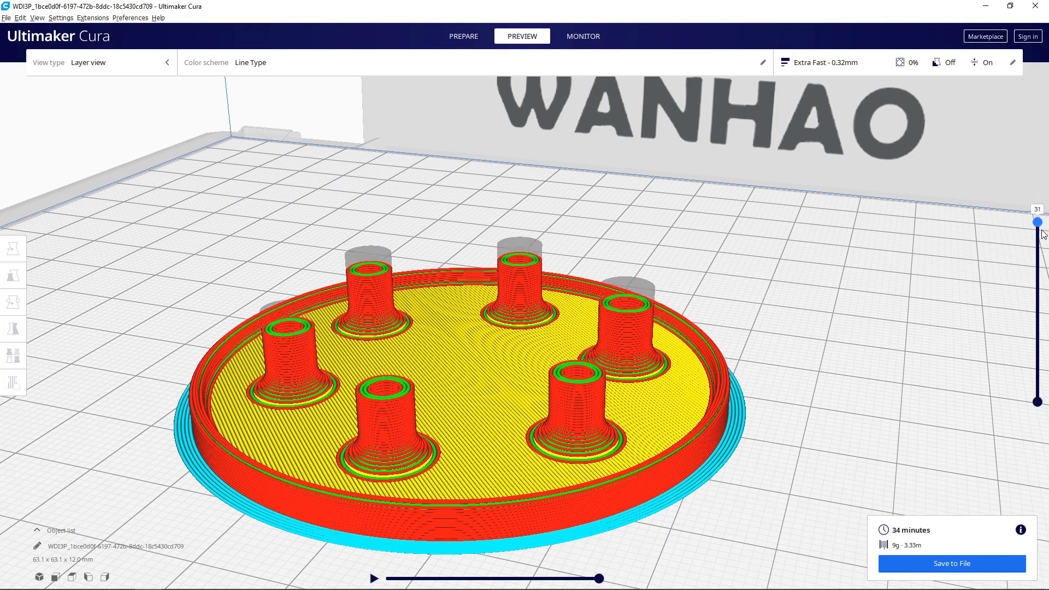
left_click_drag(1037, 221, 1038, 319)
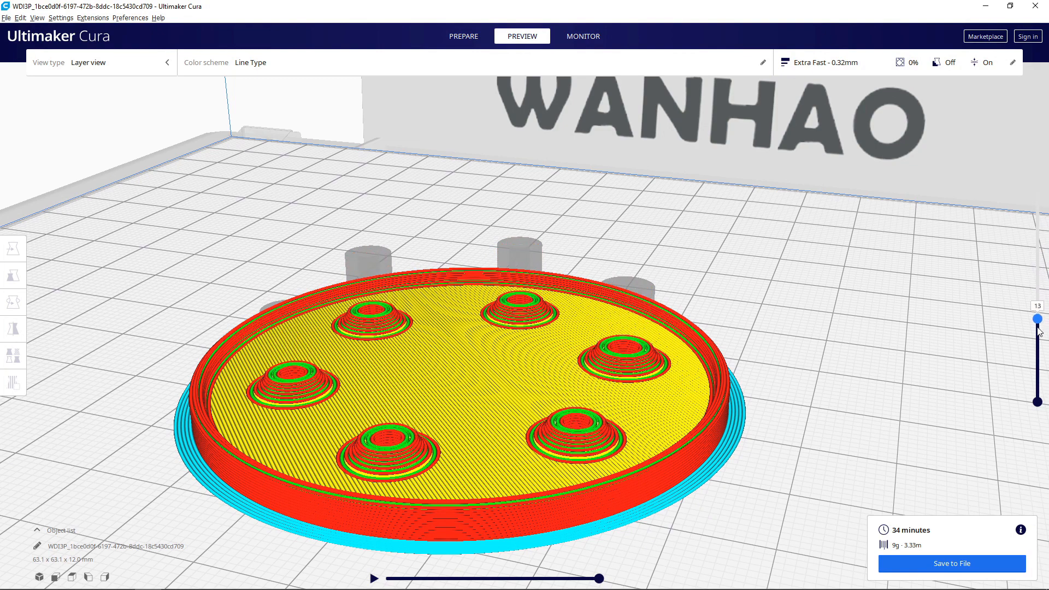
left_click_drag(1037, 318, 1037, 381)
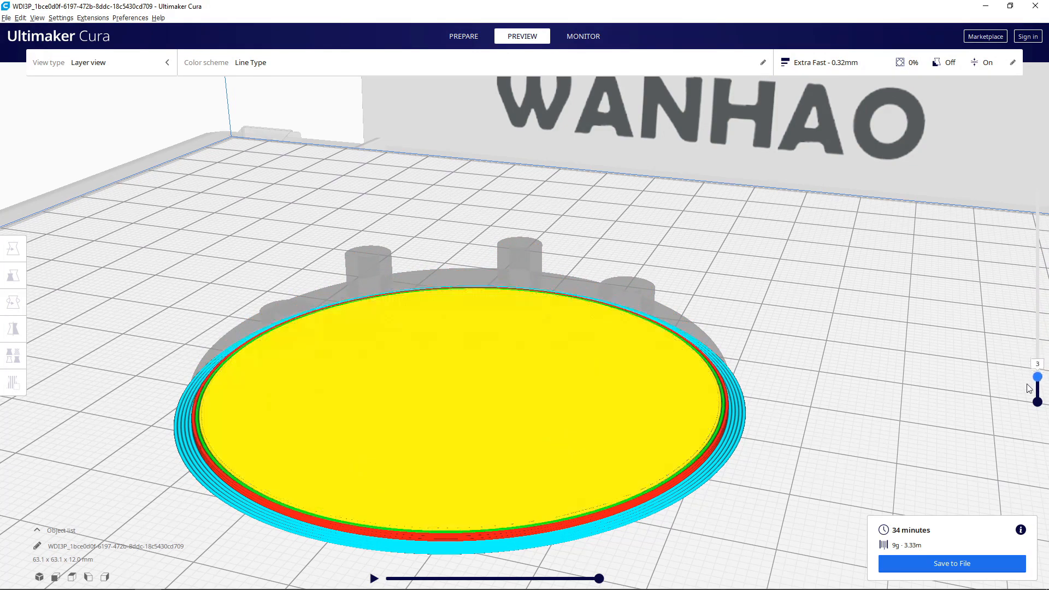
left_click_drag(1038, 386, 1038, 322)
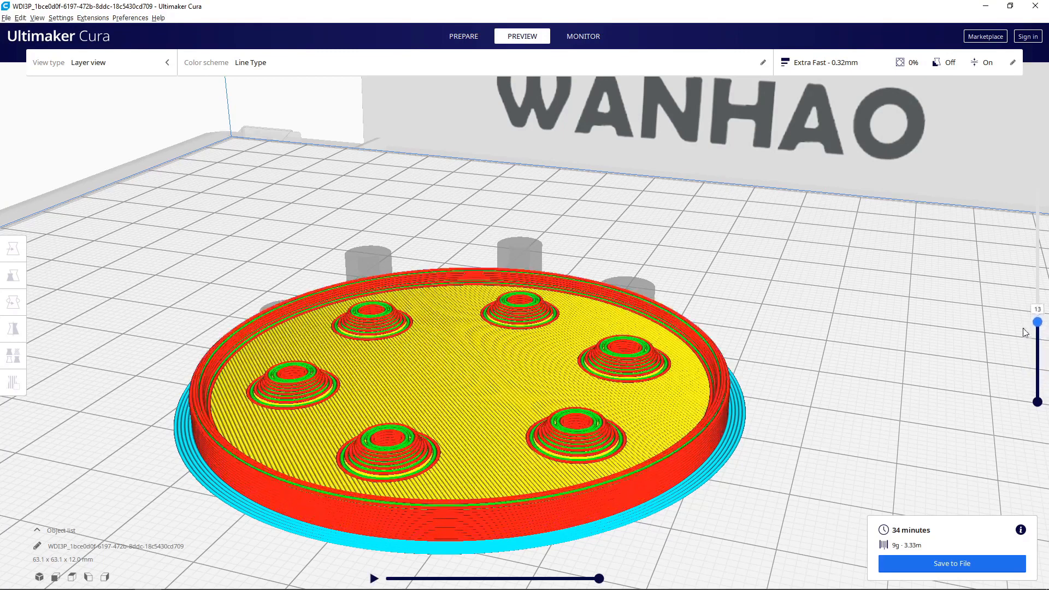
left_click_drag(1037, 323, 1037, 190)
type("radial disc")
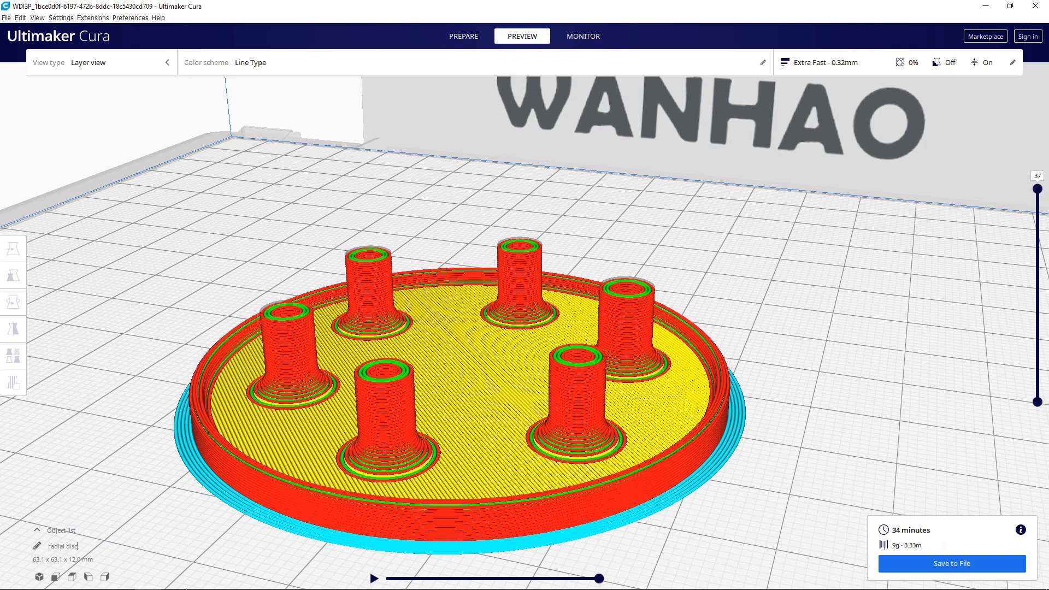
type("holder")
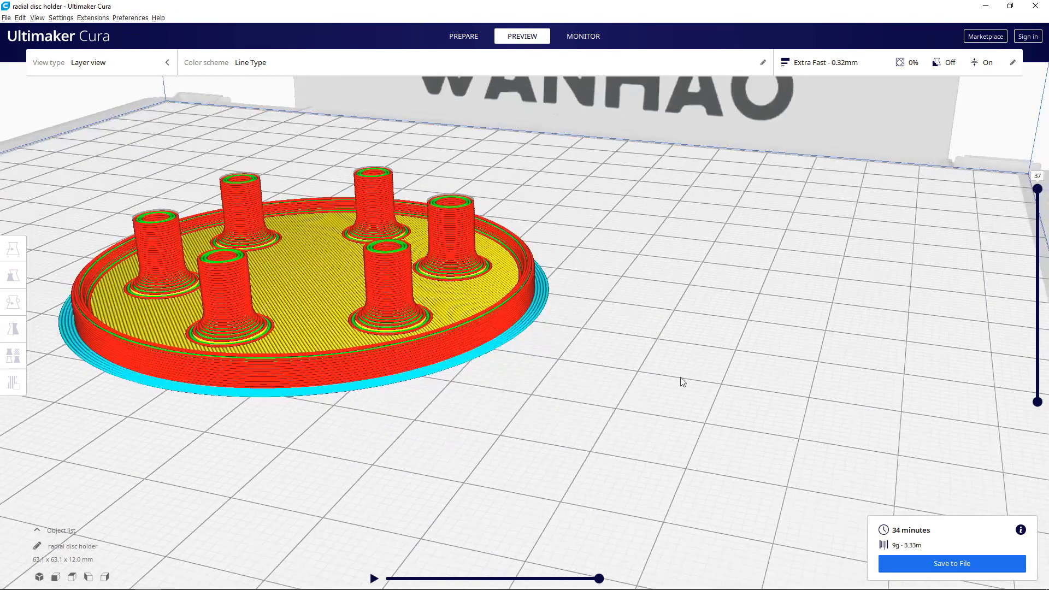
left_click_drag(682, 381, 506, 405)
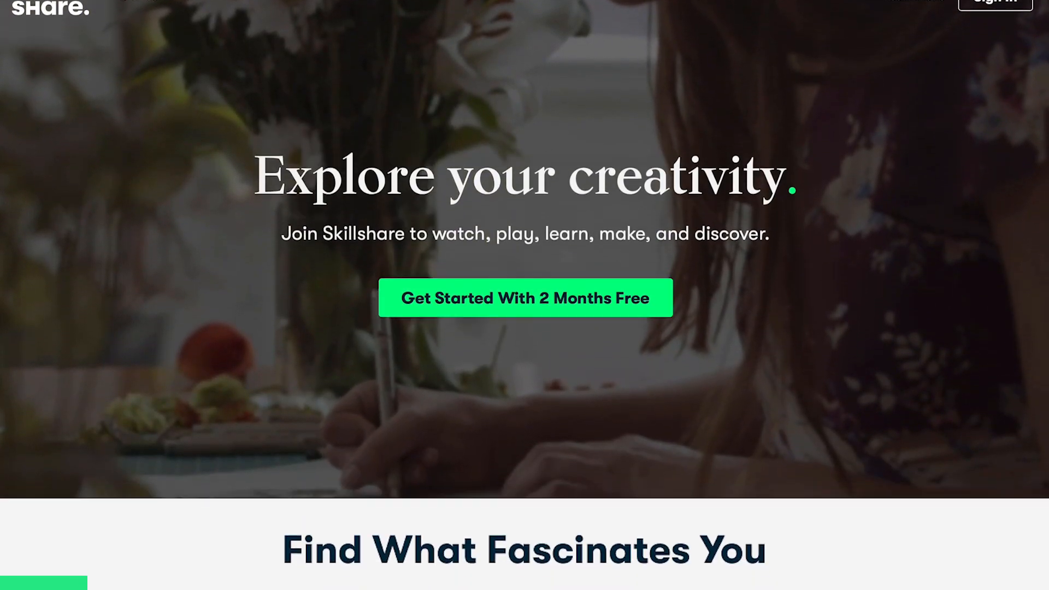
Open the Botanical Illustration class and view its Reviews and Discussions tabs.
scroll("down", 3)
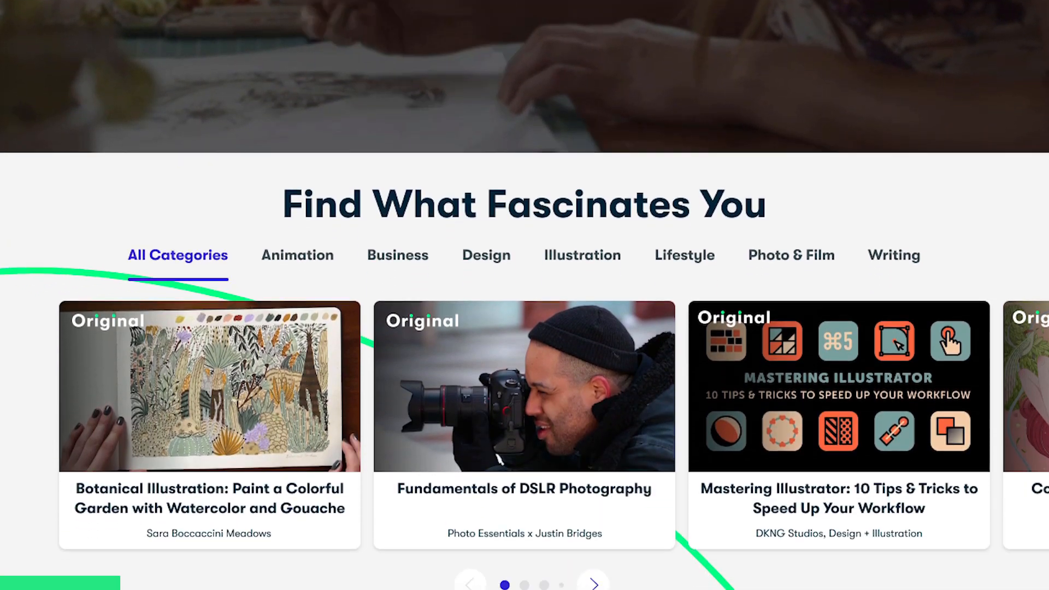
scroll("down", 3)
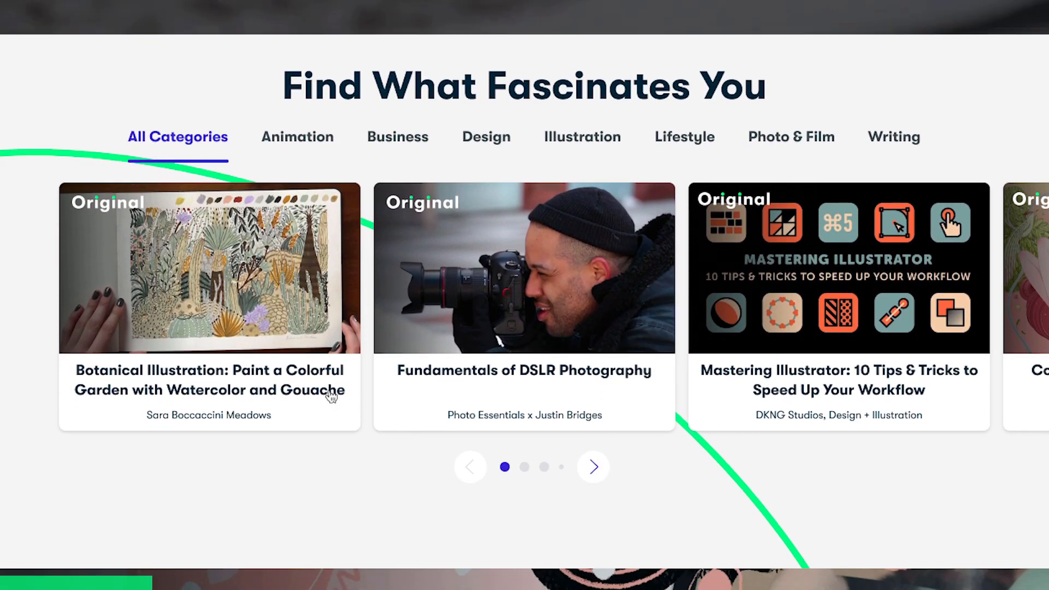
left_click(208, 268)
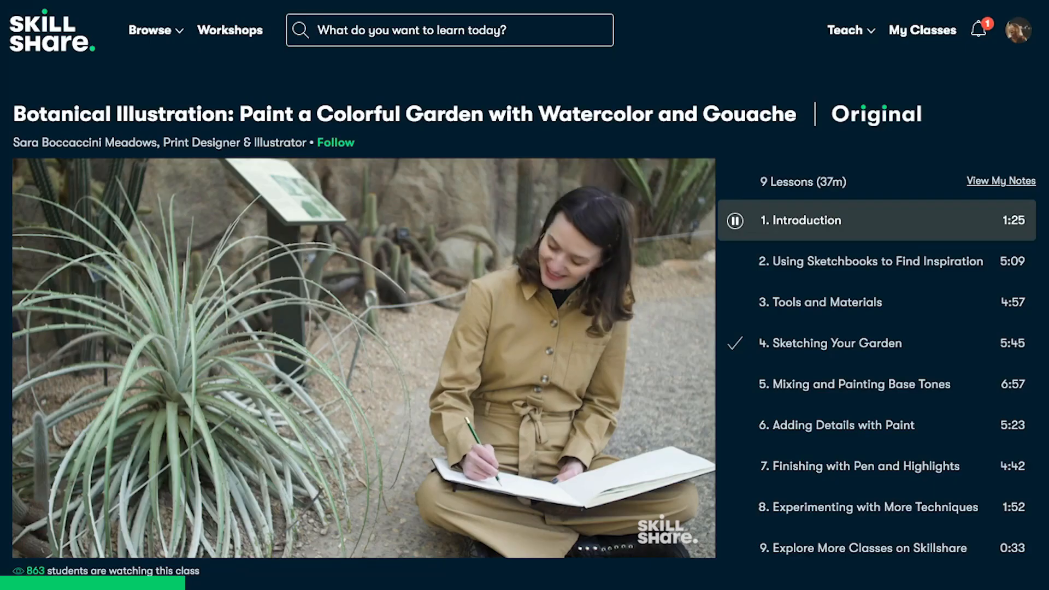
scroll("down", 3)
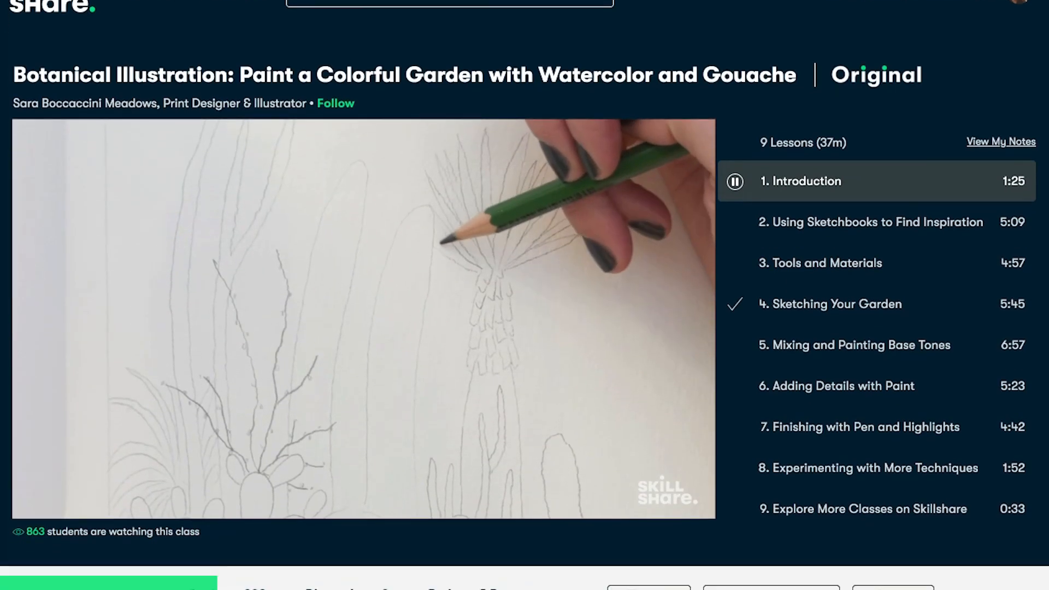
scroll("down", 3)
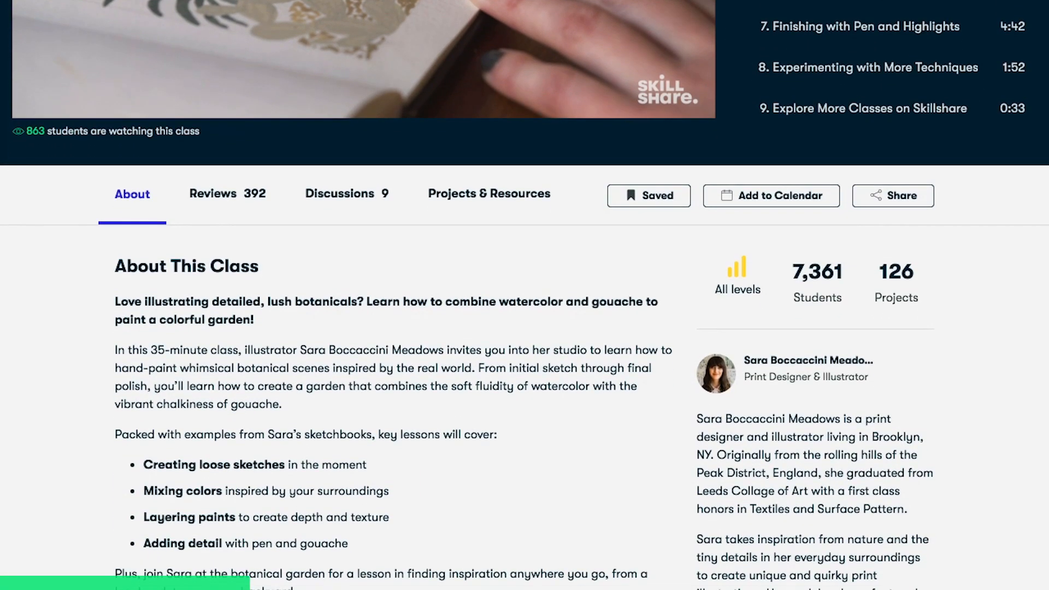
left_click(213, 194)
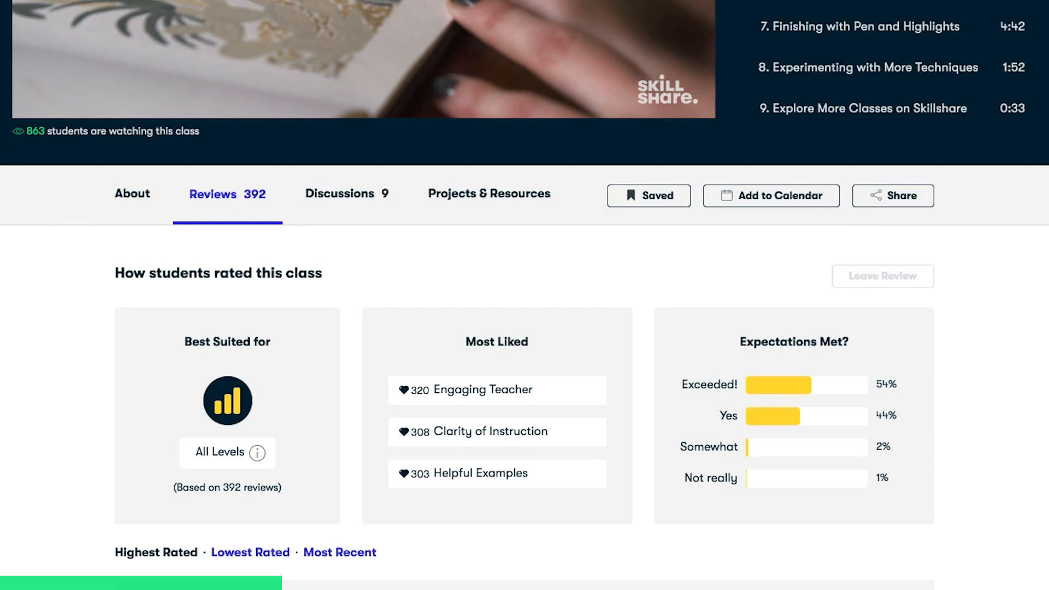
left_click(339, 193)
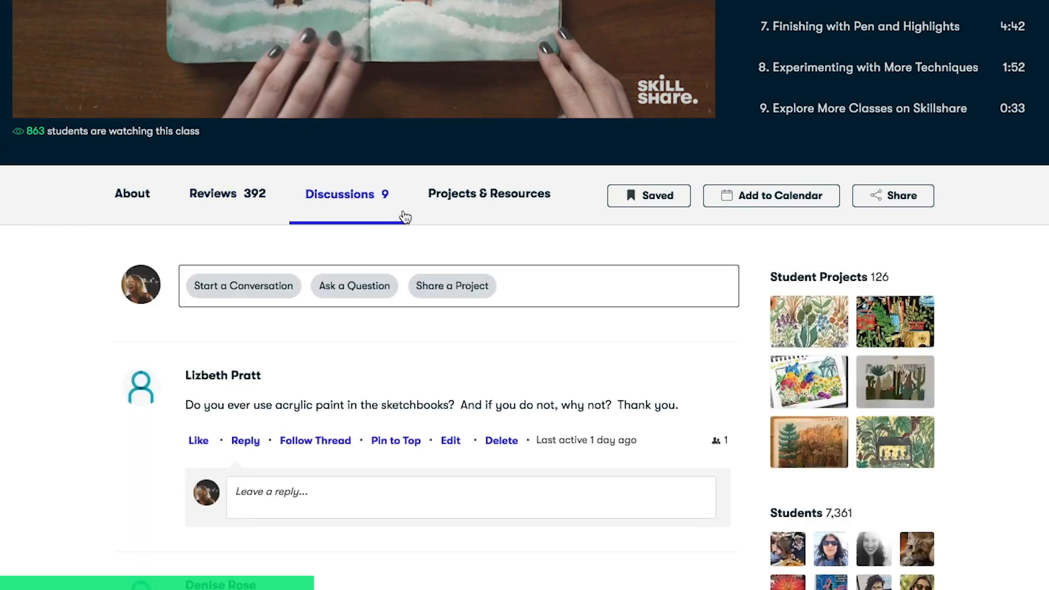